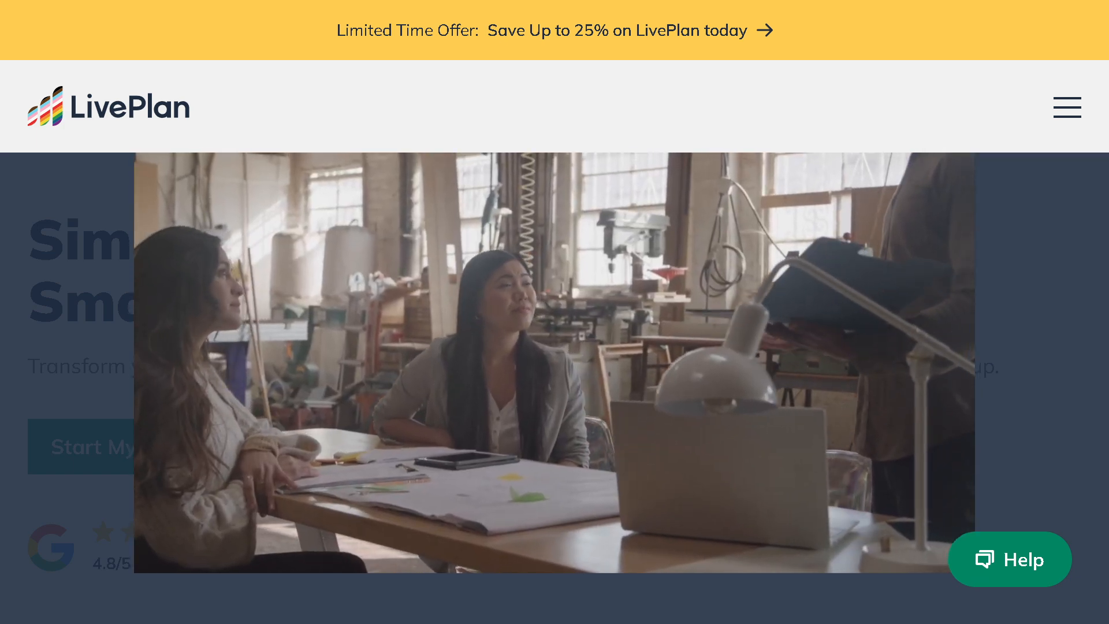
Switch from the LivePlan video tour to the YouTube channel's home page tab
{"action": "left_click", "coordinate": [1067, 107]}
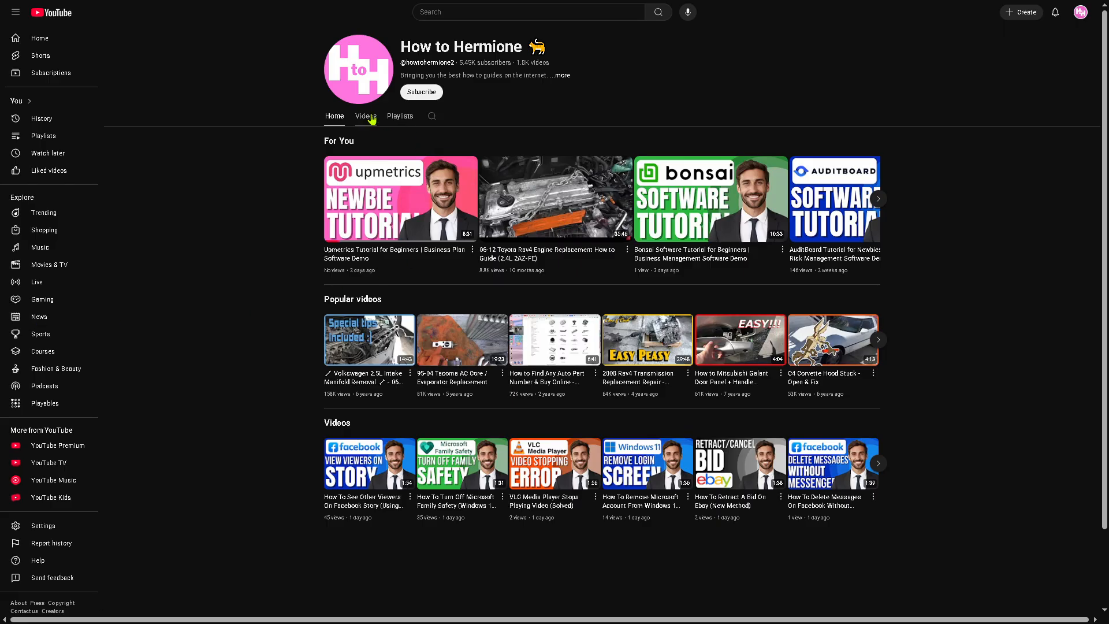
Browse the channel's Videos and Playlists, then search the channel for "Upmetrics"
{"action": "left_click", "coordinate": [366, 116]}
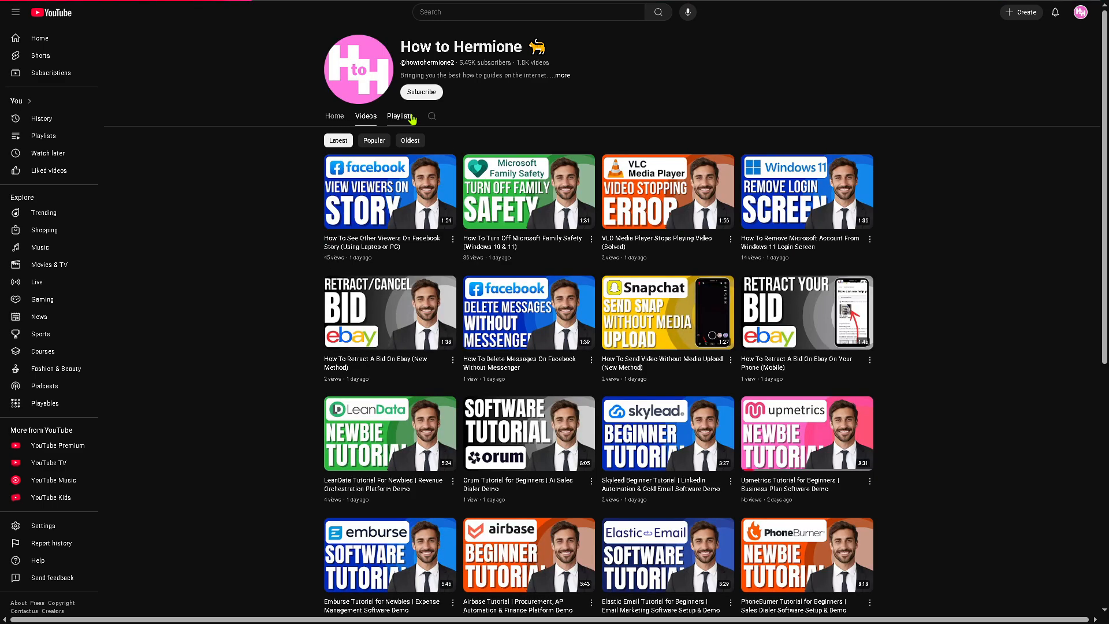
{"action": "left_click", "coordinate": [400, 116]}
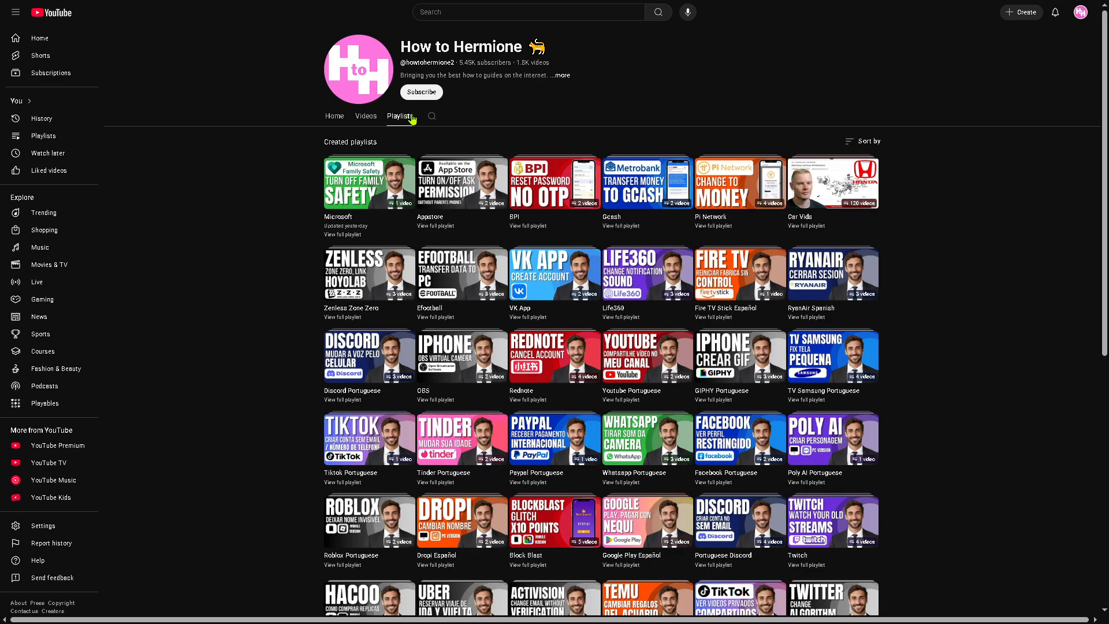
{"action": "left_click", "coordinate": [432, 116]}
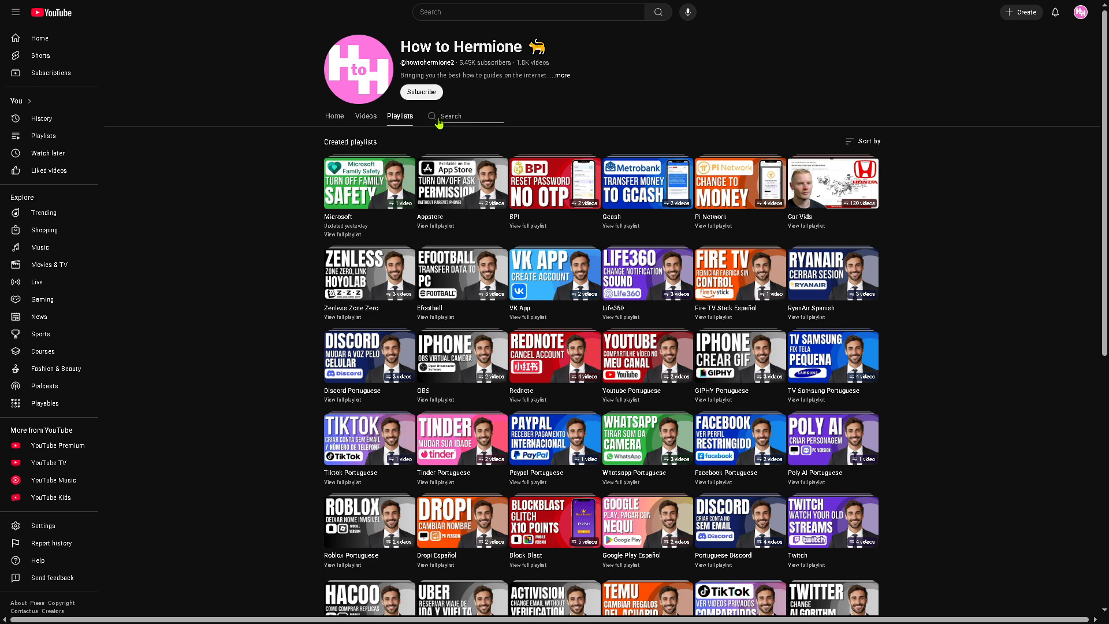
{"action": "type", "text": "Upmetrics"}
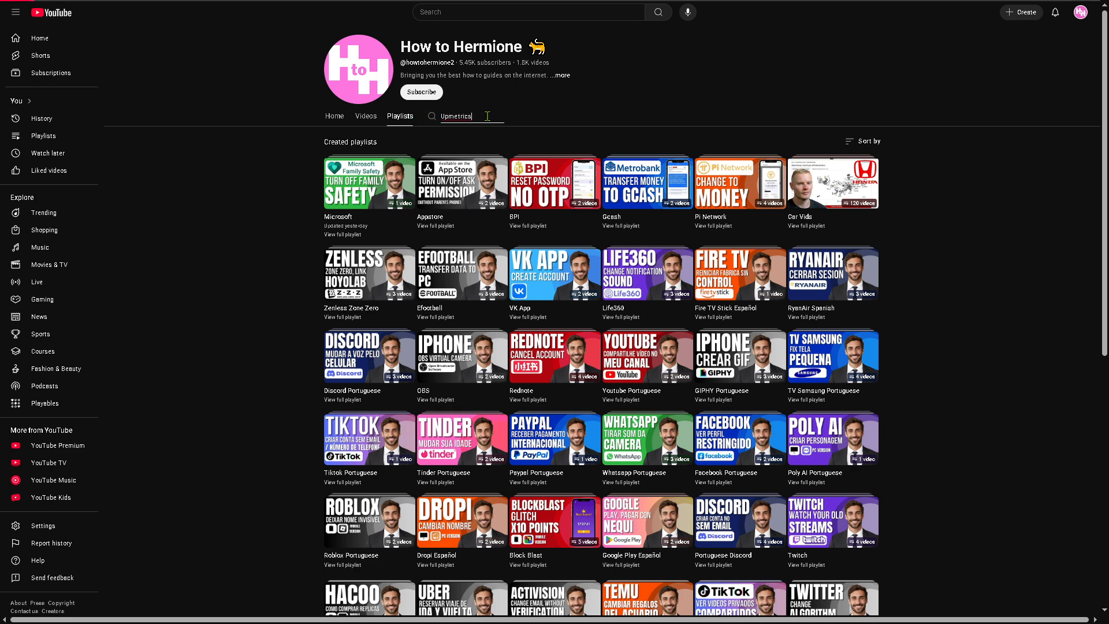
{"action": "key", "text": "Return"}
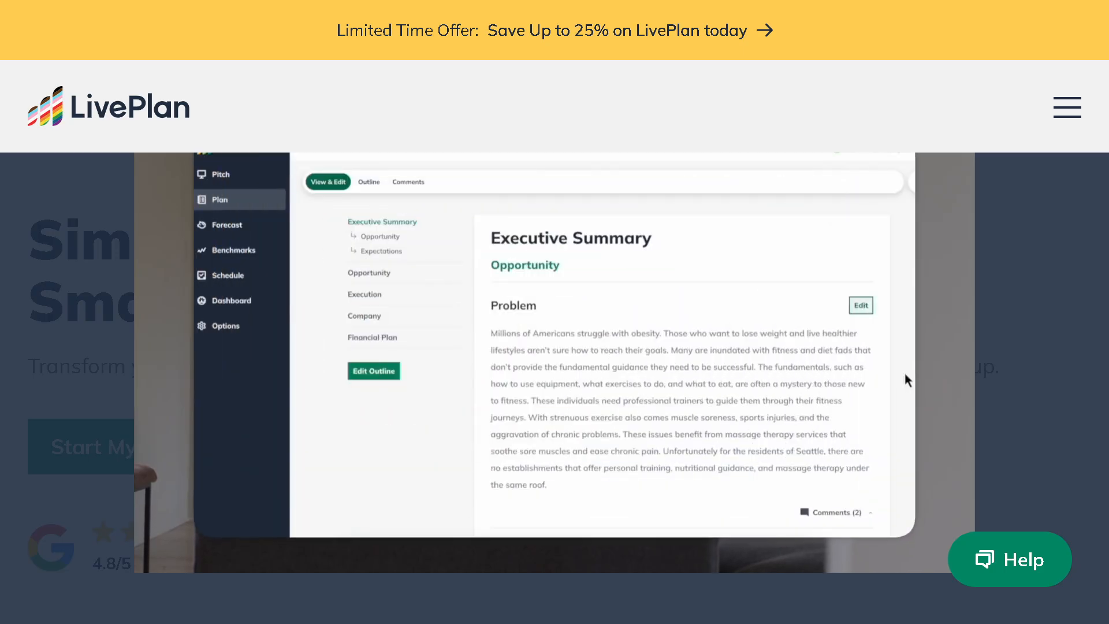
Return to the LivePlan tab and watch the tour's Plan, Benchmarks and Pitch screens
{"action": "left_click", "coordinate": [861, 305]}
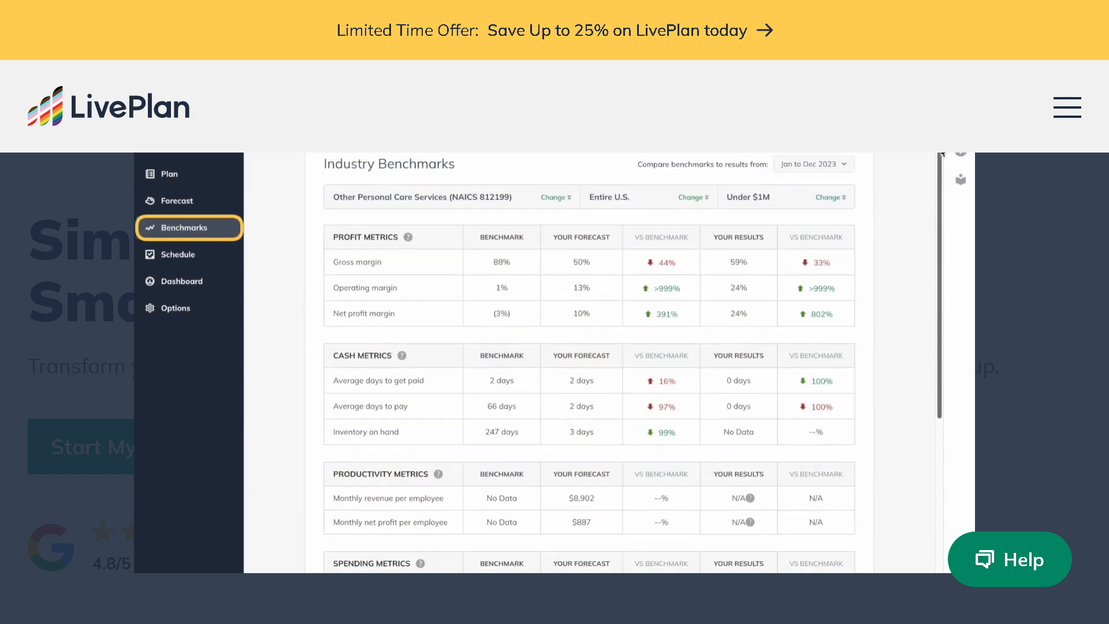
{"action": "scroll", "scroll_direction": "down", "scroll_amount": 3}
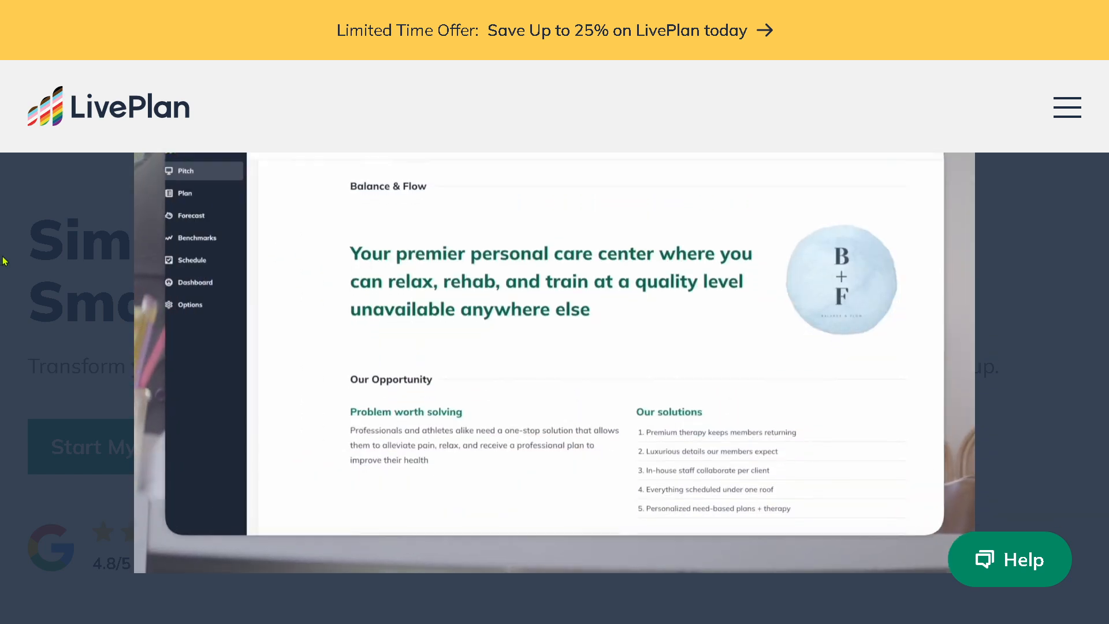
{"action": "scroll", "scroll_direction": "down", "scroll_amount": 3}
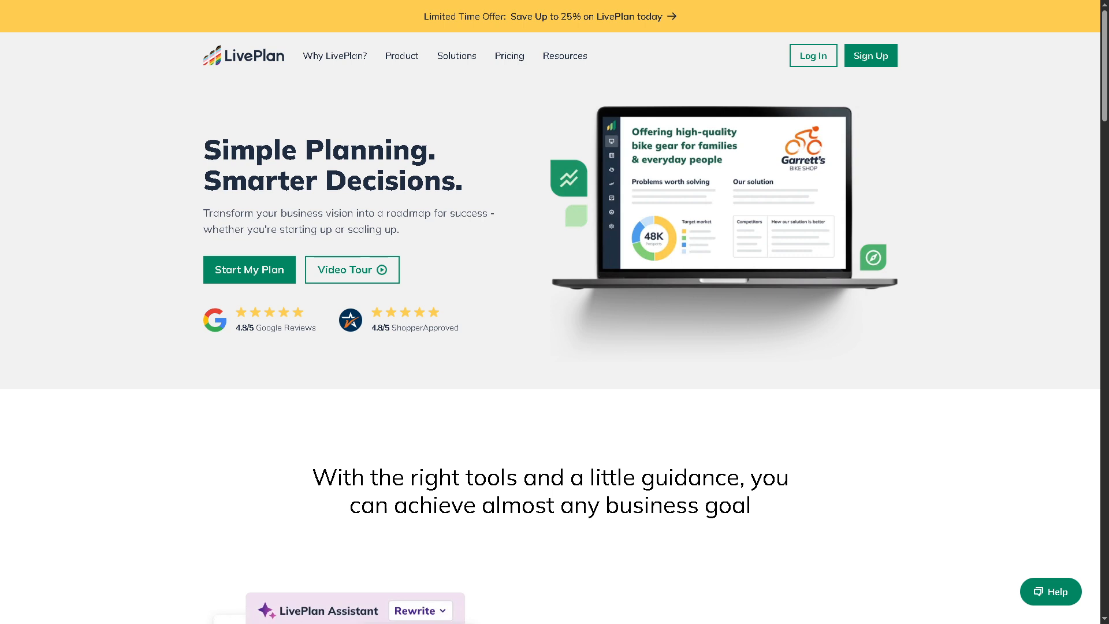
{"action": "mouse_move", "coordinate": [533, 186]}
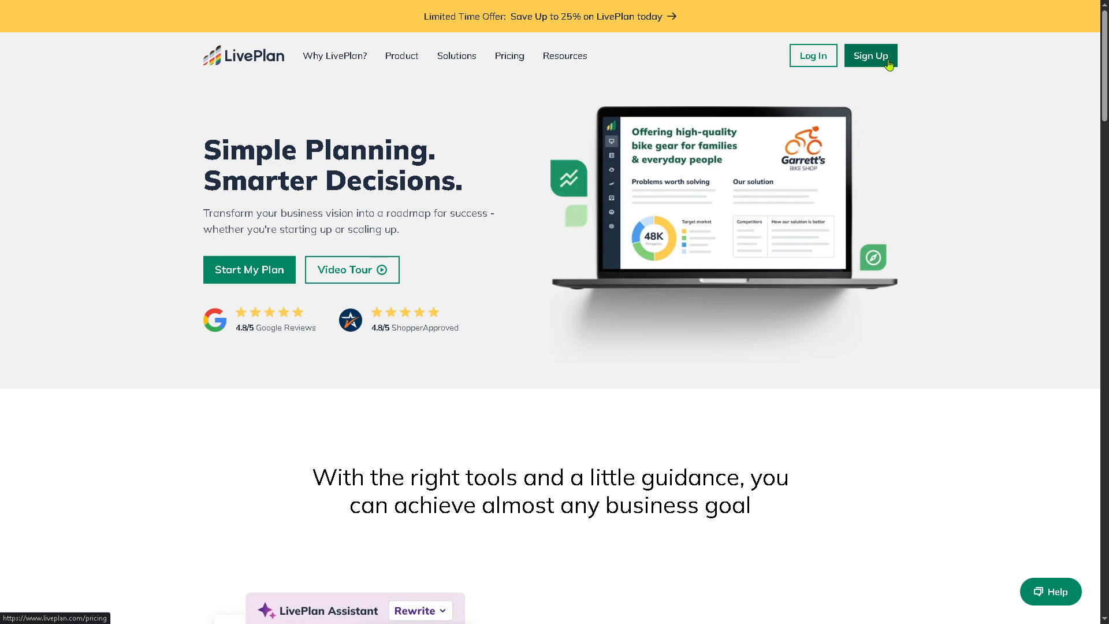
{"action": "mouse_move", "coordinate": [249, 270]}
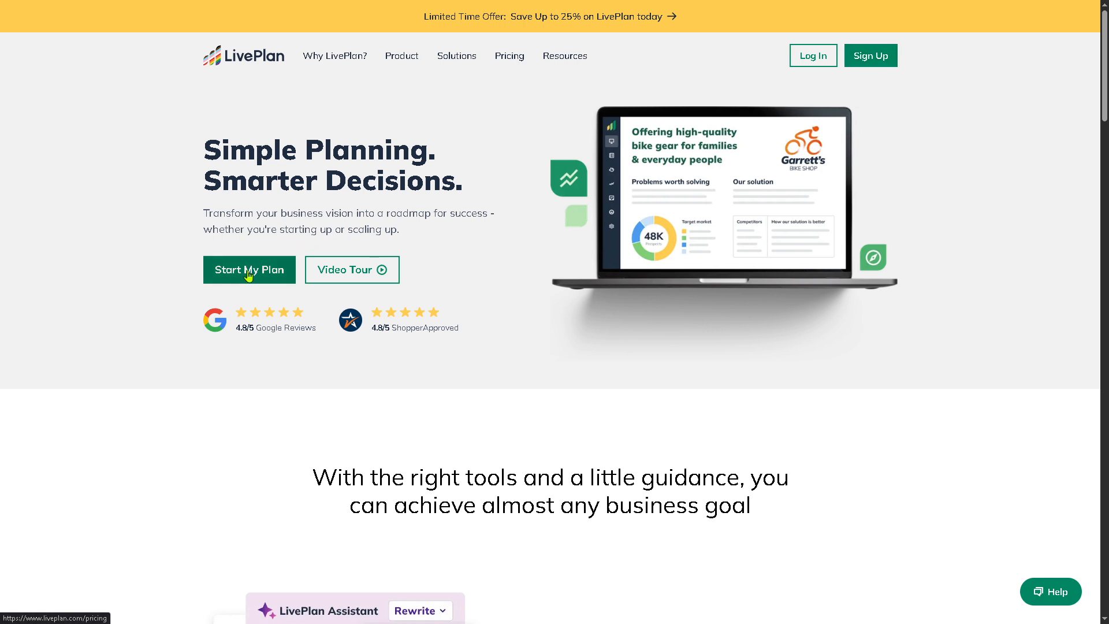
{"action": "mouse_move", "coordinate": [870, 56]}
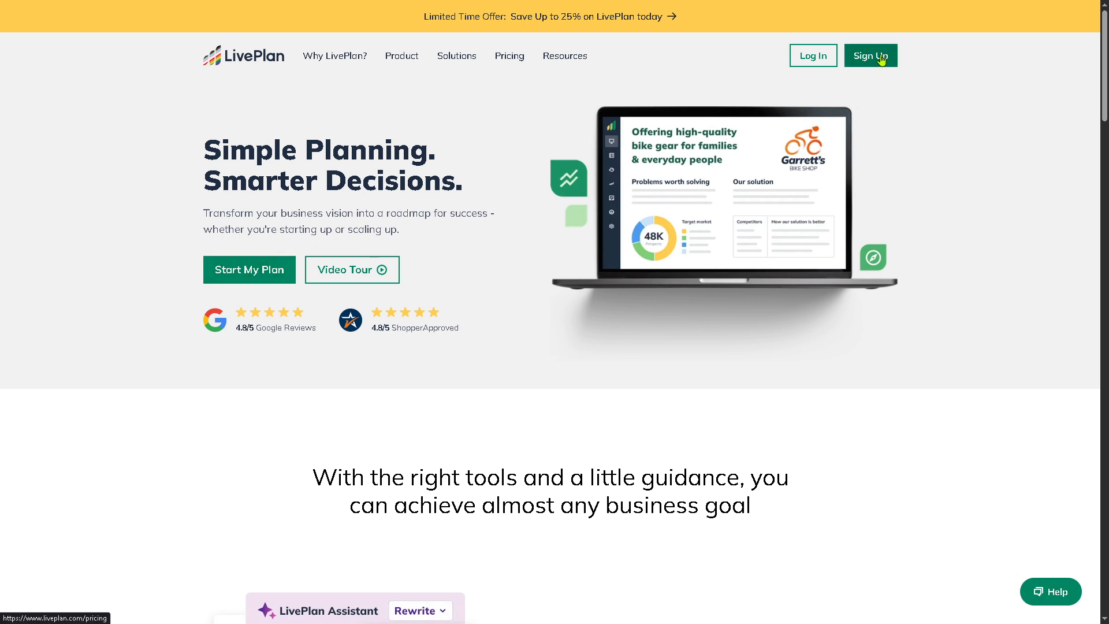
Start signing up from the LivePlan home page to reach the $20/$40 package selection
{"action": "left_click", "coordinate": [870, 55]}
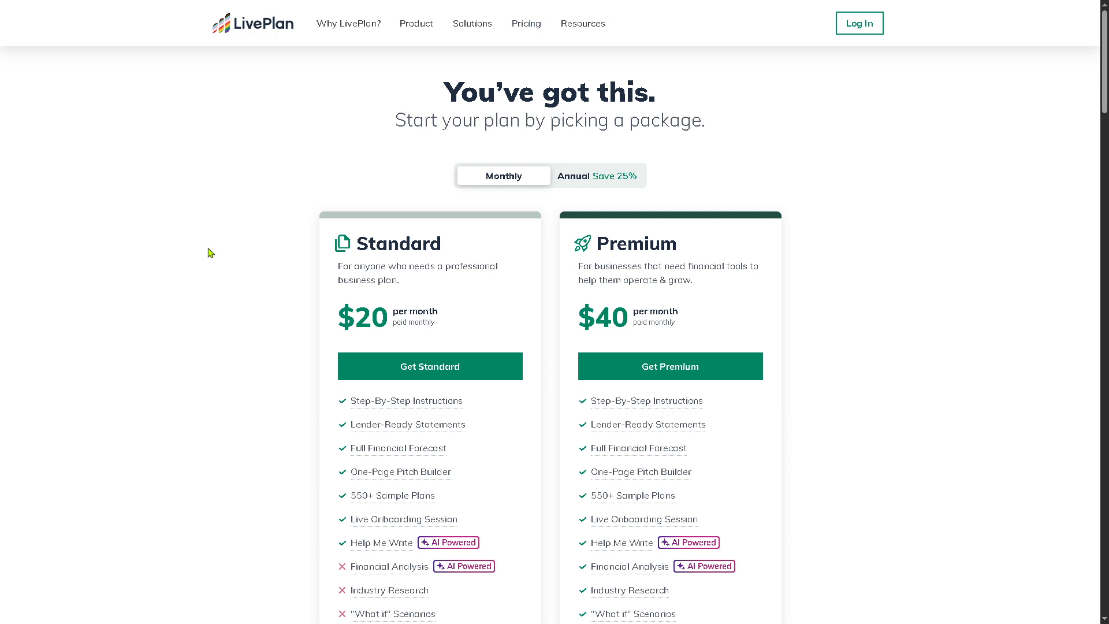
{"action": "mouse_move", "coordinate": [262, 276]}
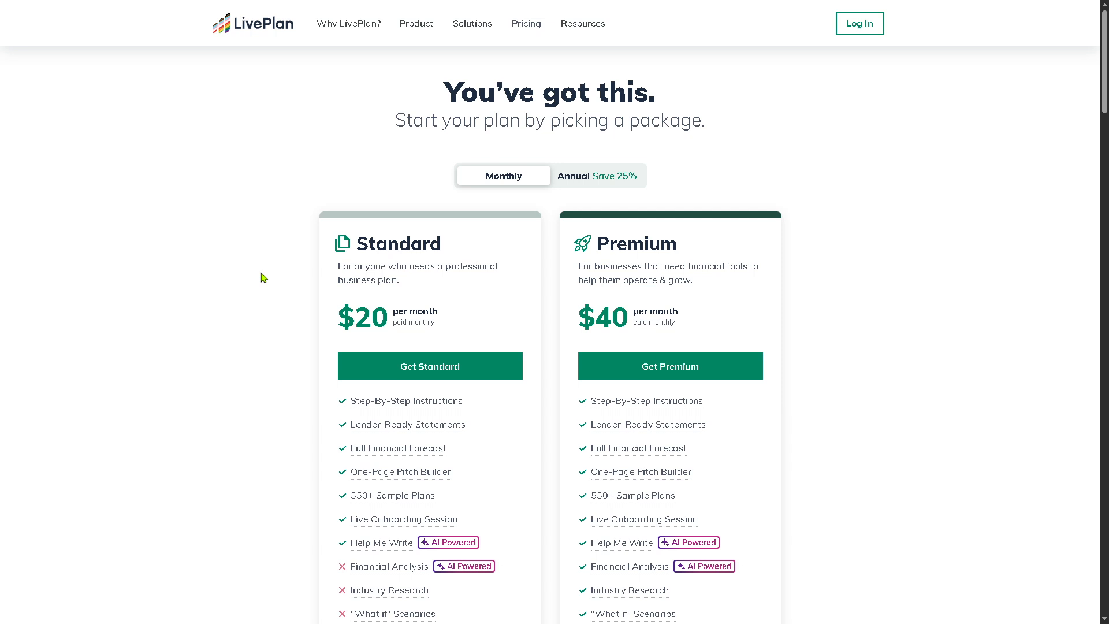
{"action": "mouse_move", "coordinate": [367, 438]}
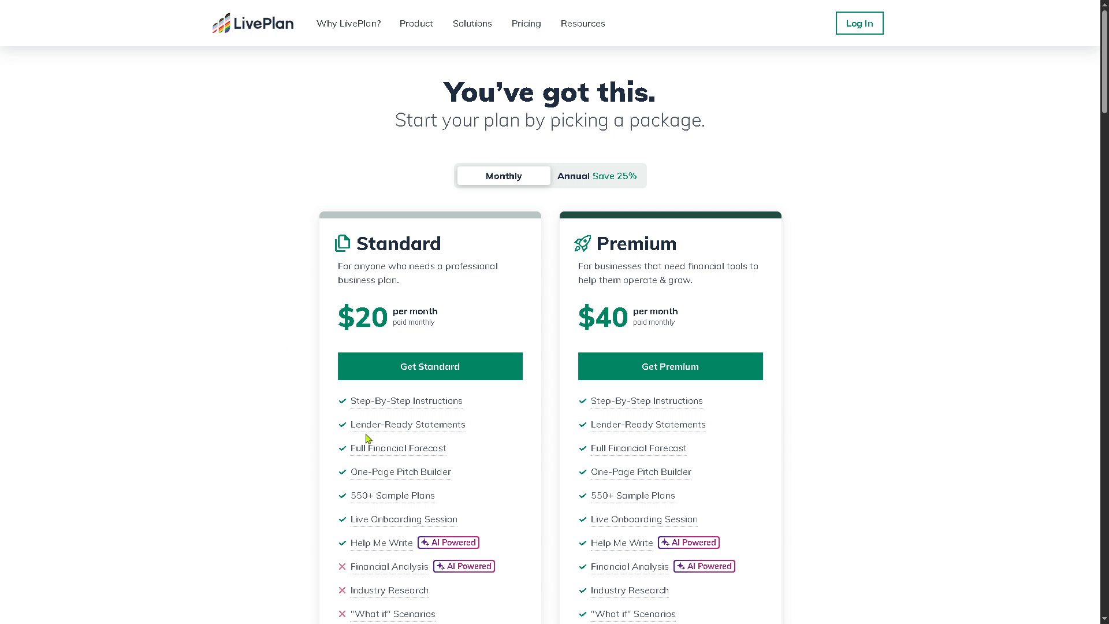
{"action": "mouse_move", "coordinate": [330, 407]}
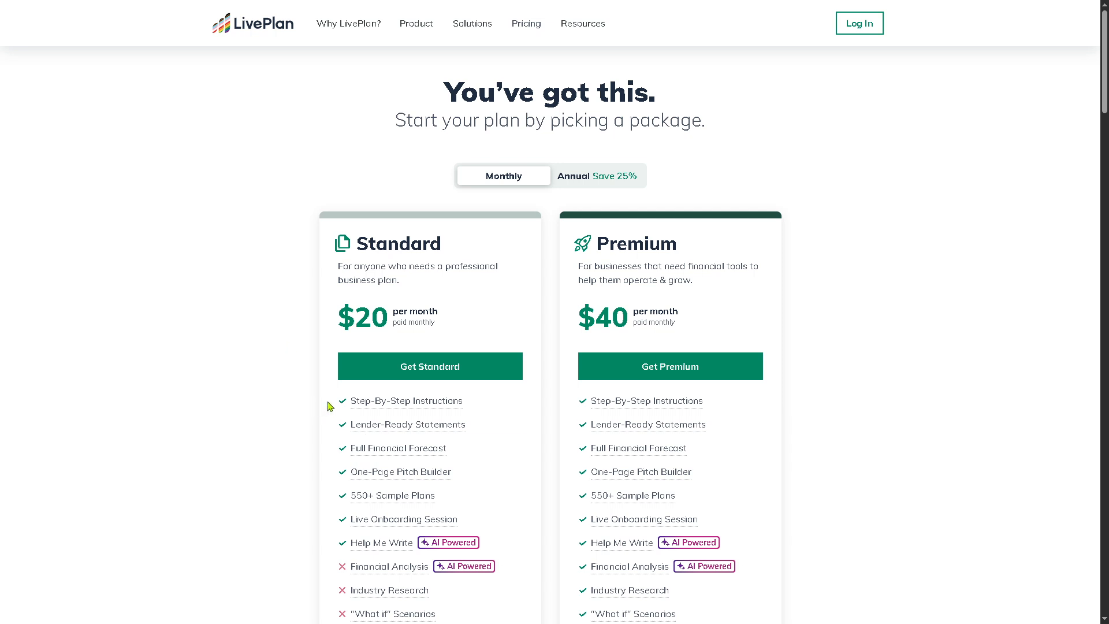
{"action": "mouse_move", "coordinate": [225, 325]}
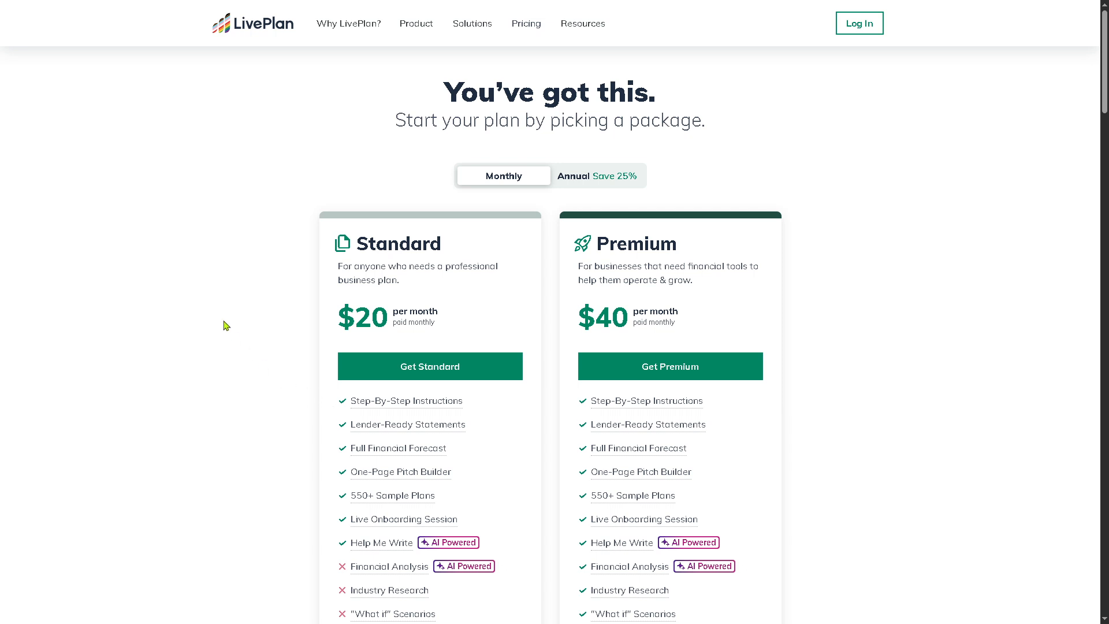
{"action": "mouse_move", "coordinate": [261, 318]}
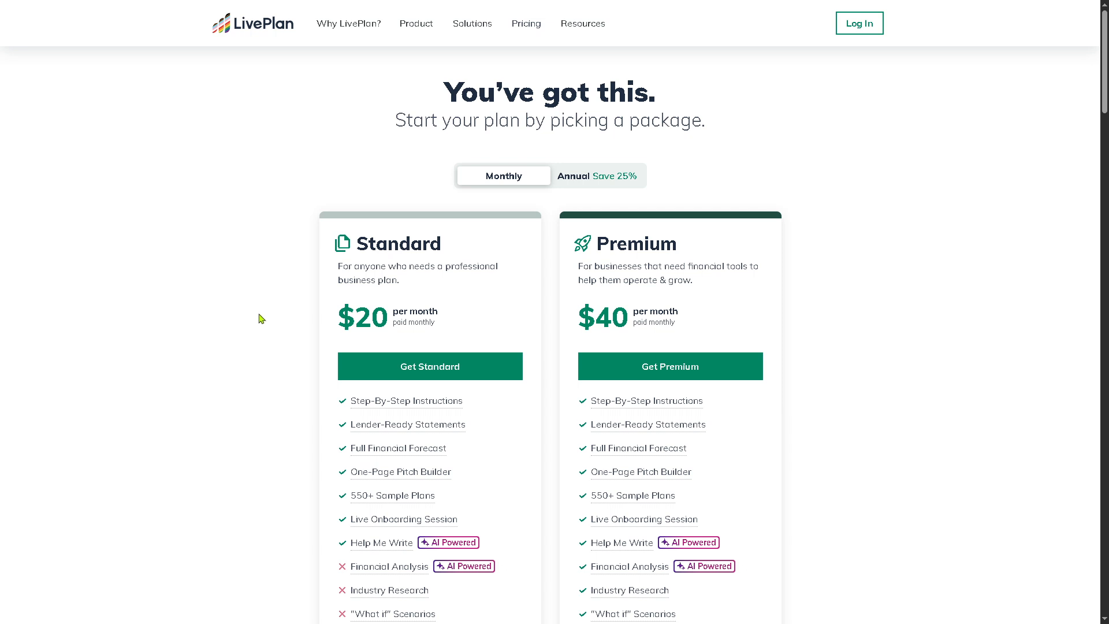
{"action": "mouse_move", "coordinate": [576, 270]}
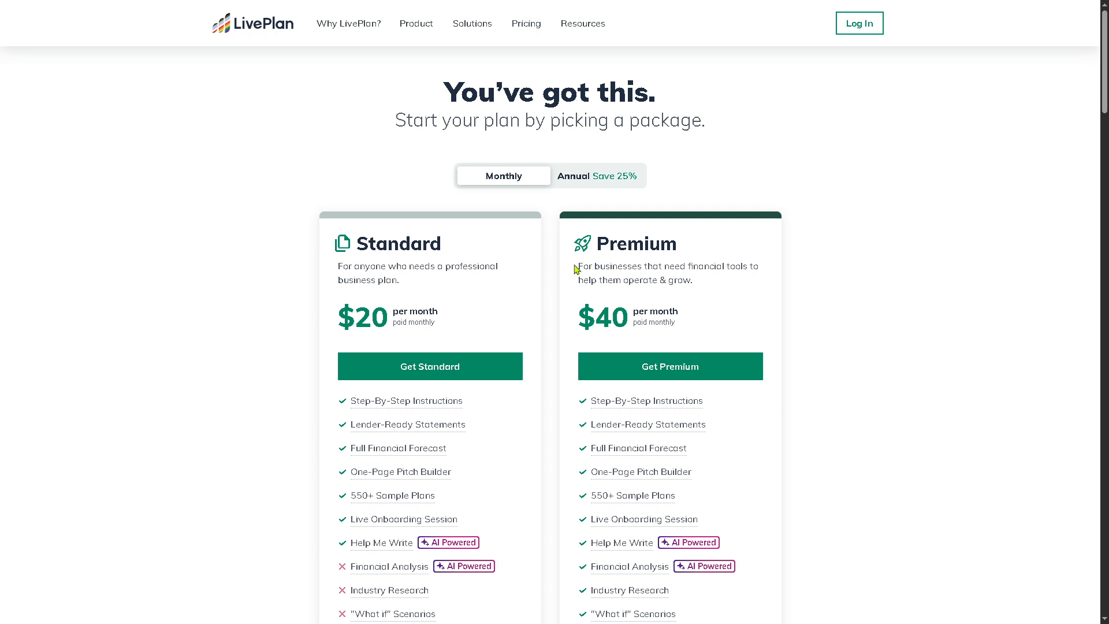
{"action": "mouse_move", "coordinate": [578, 285]}
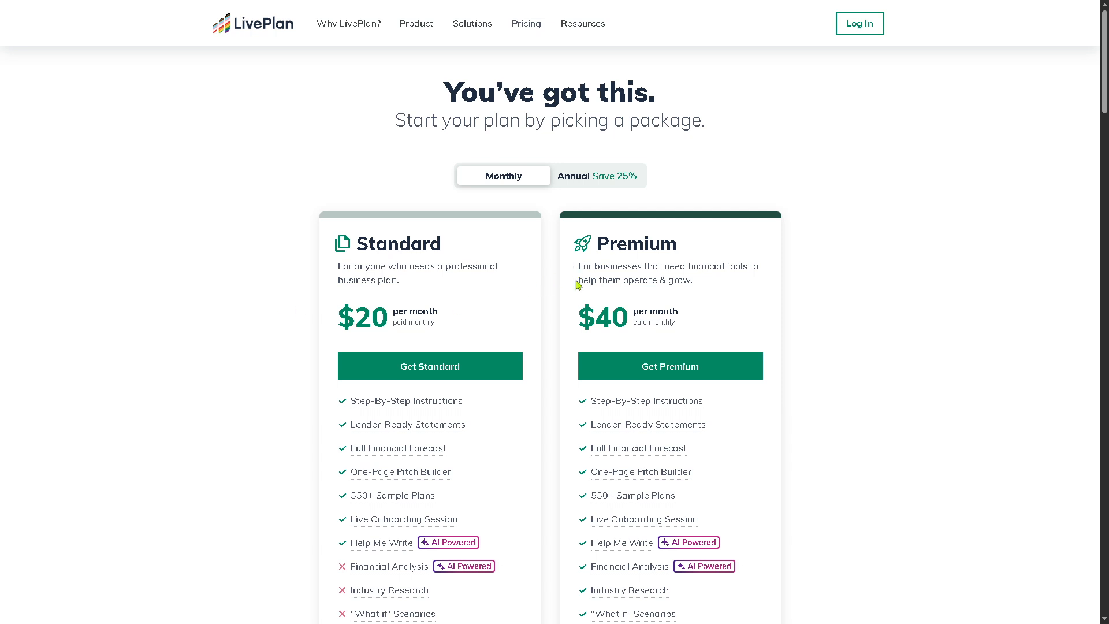
{"action": "mouse_move", "coordinate": [579, 400]}
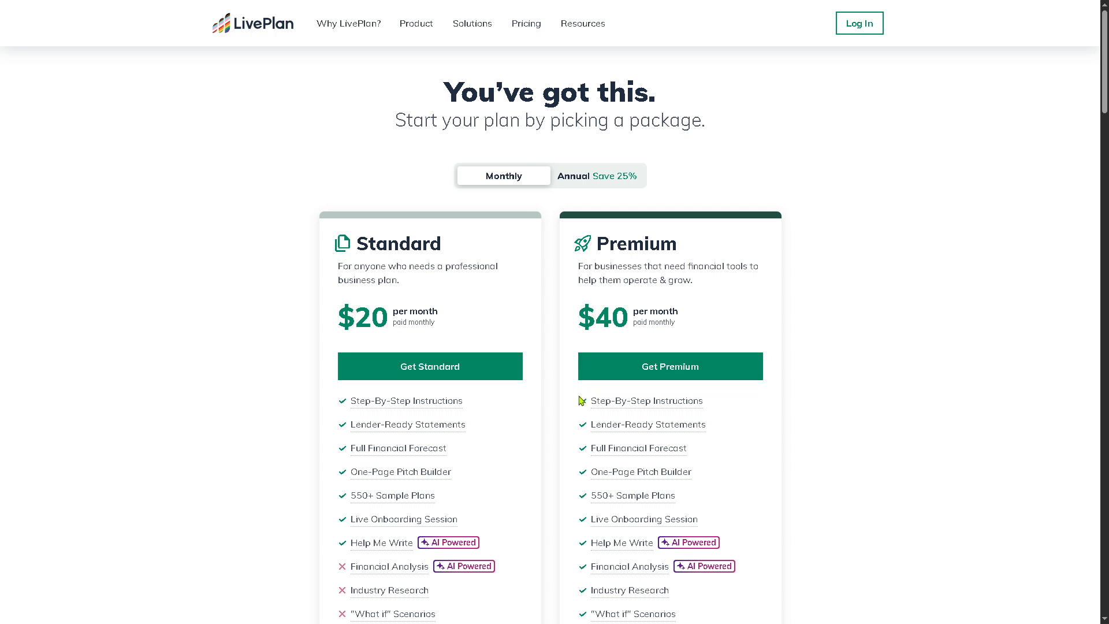
{"action": "mouse_move", "coordinate": [580, 398]}
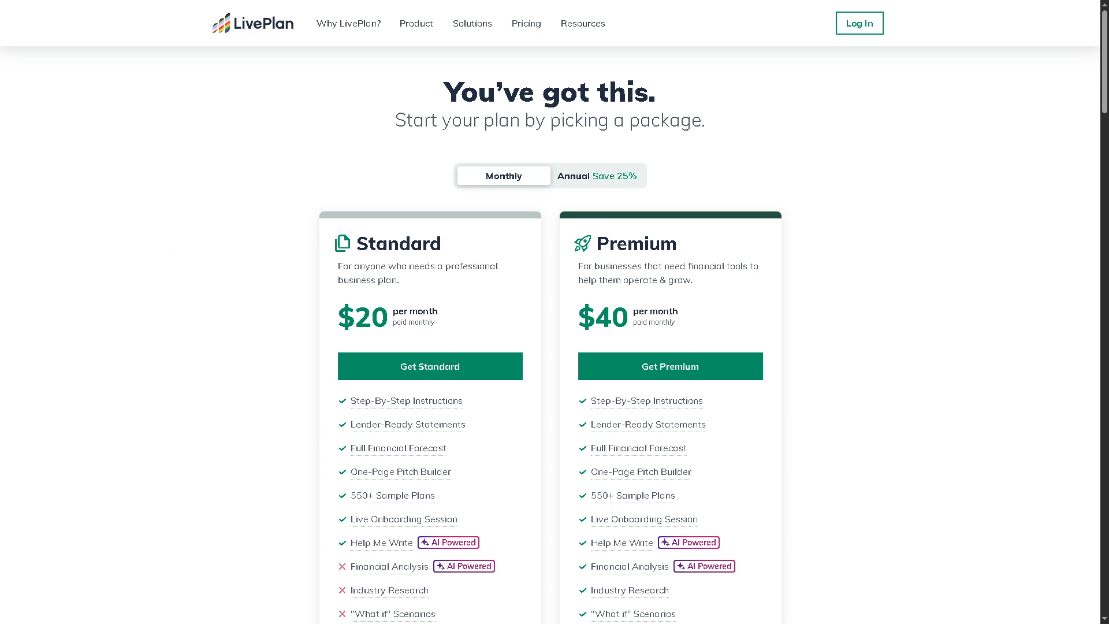
Choose the Standard package at $20 per month, reaching the payment information step
{"action": "left_click", "coordinate": [429, 366]}
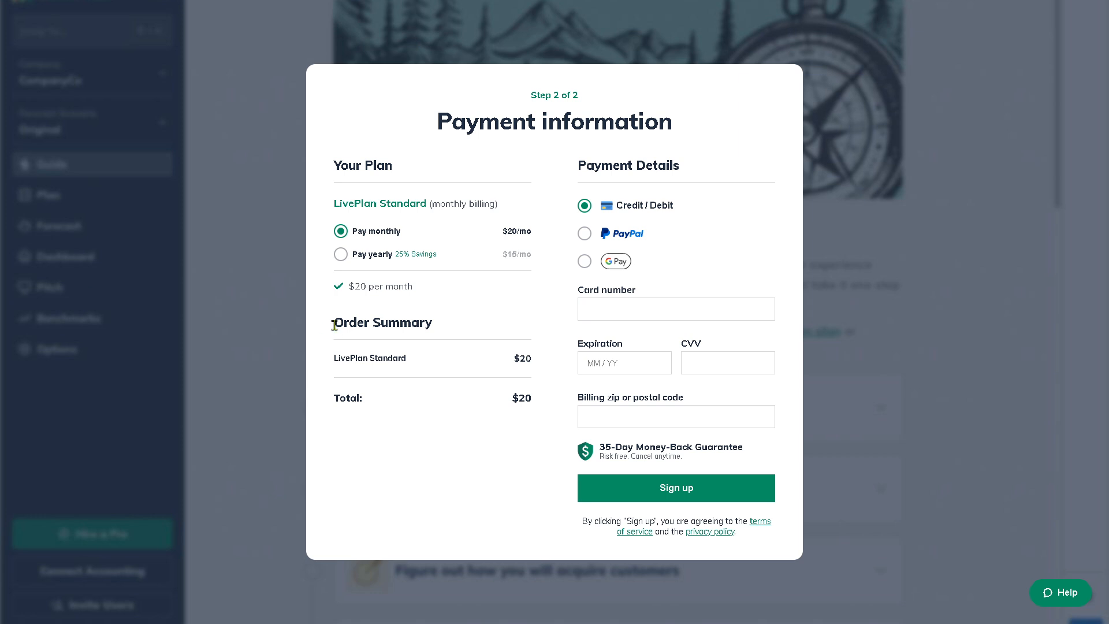
{"action": "mouse_move", "coordinate": [429, 458]}
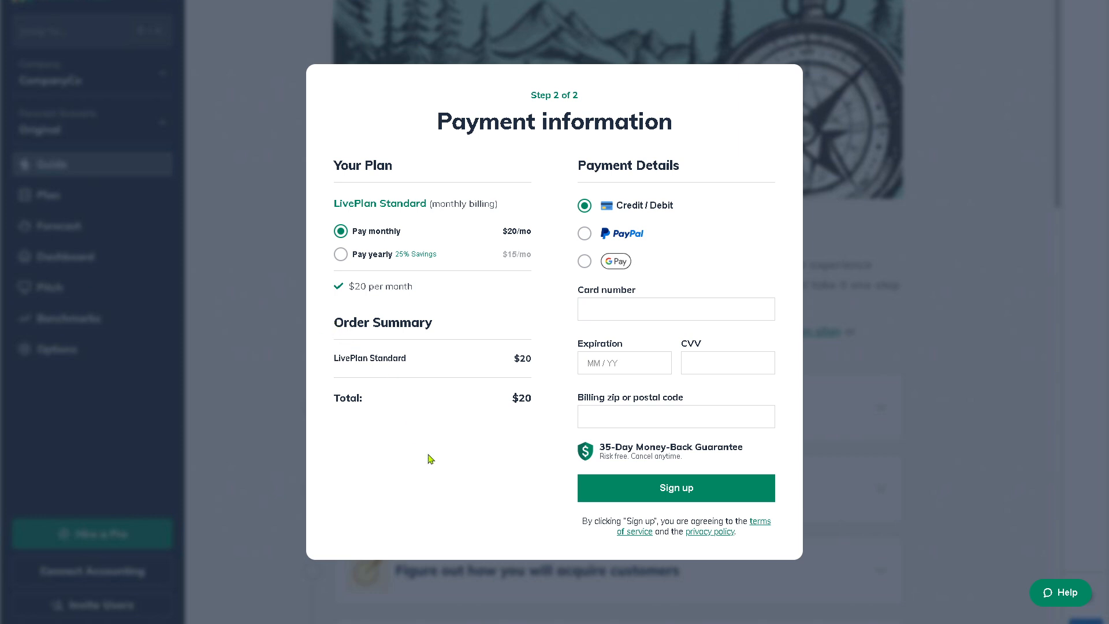
{"action": "mouse_move", "coordinate": [368, 259]}
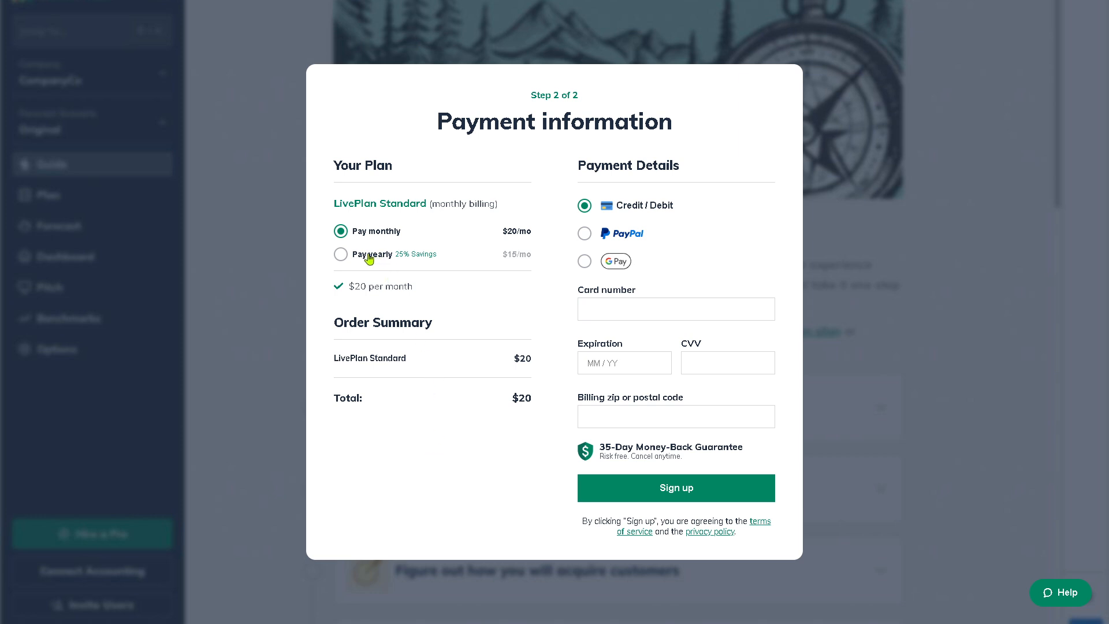
{"action": "mouse_move", "coordinate": [620, 222]}
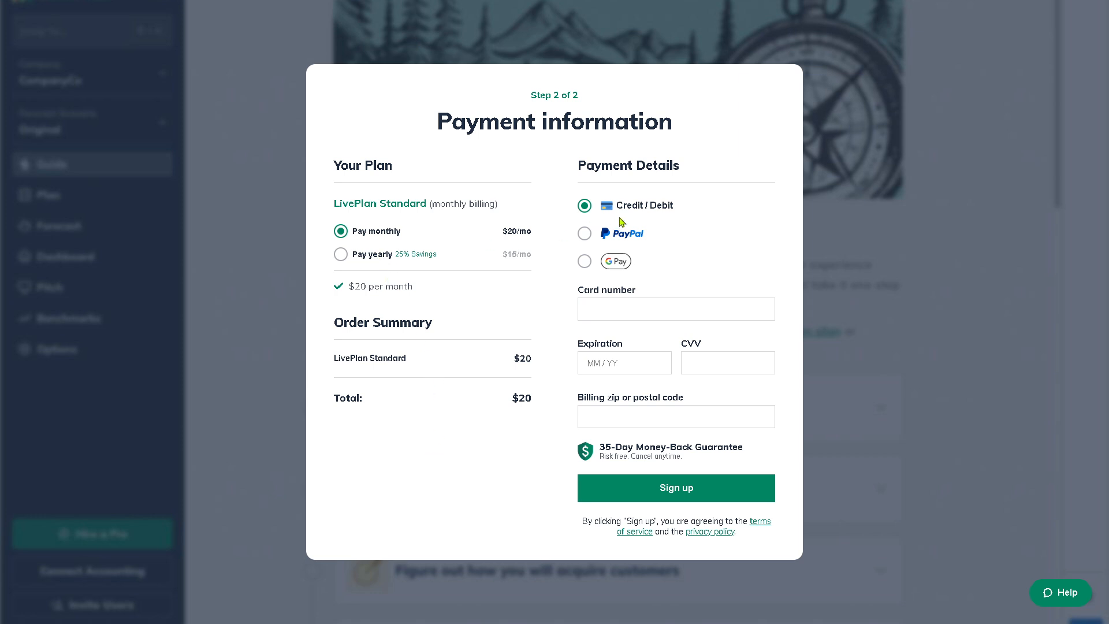
{"action": "mouse_move", "coordinate": [584, 233]}
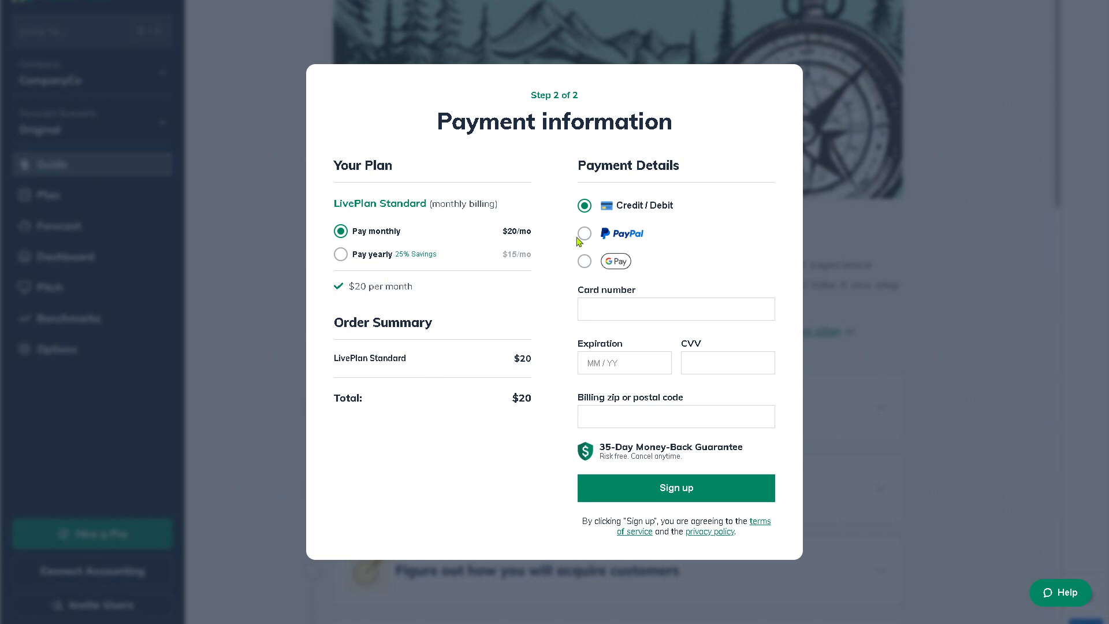
{"action": "mouse_move", "coordinate": [590, 243]}
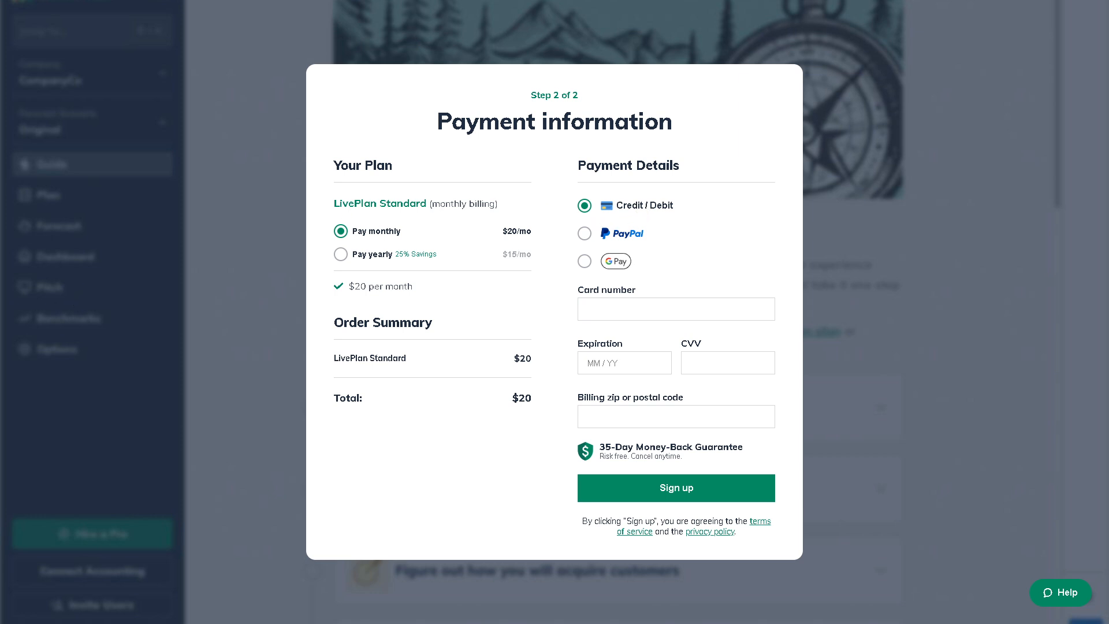
Submit the payment details and advance onboarding to the Invite collaborators step, emails left blank
{"action": "left_click", "coordinate": [675, 487]}
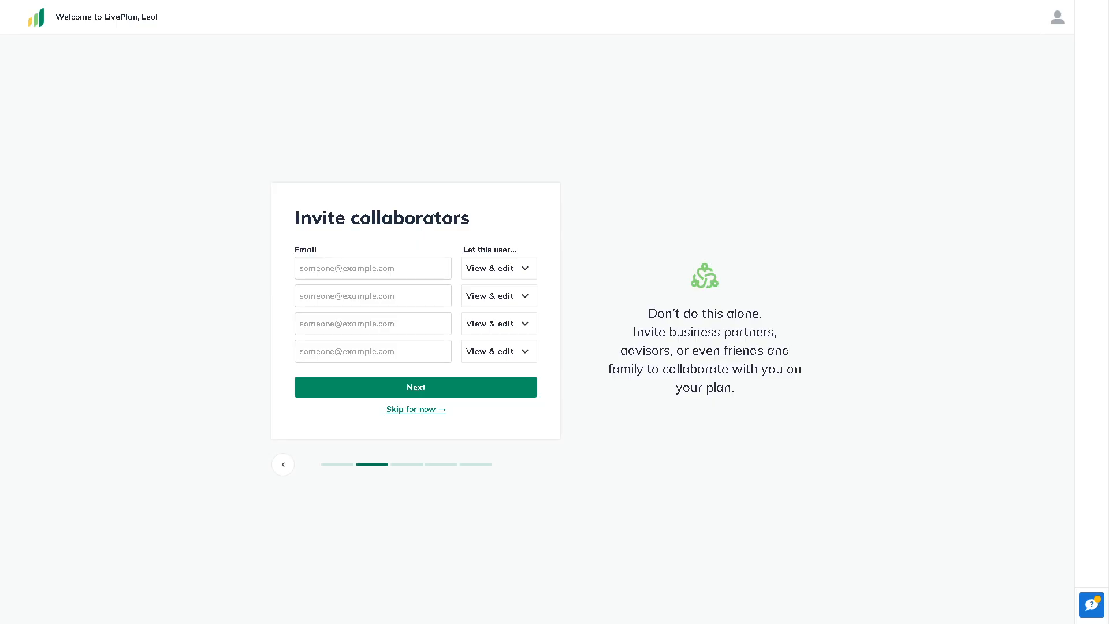
{"action": "mouse_move", "coordinate": [351, 388]}
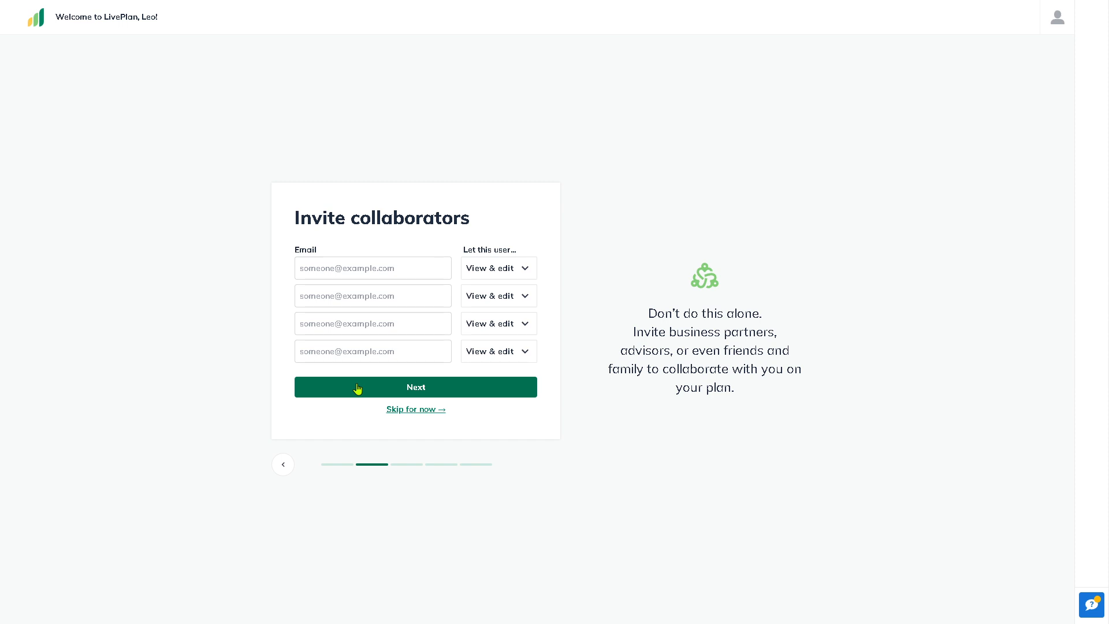
{"action": "mouse_move", "coordinate": [545, 258]}
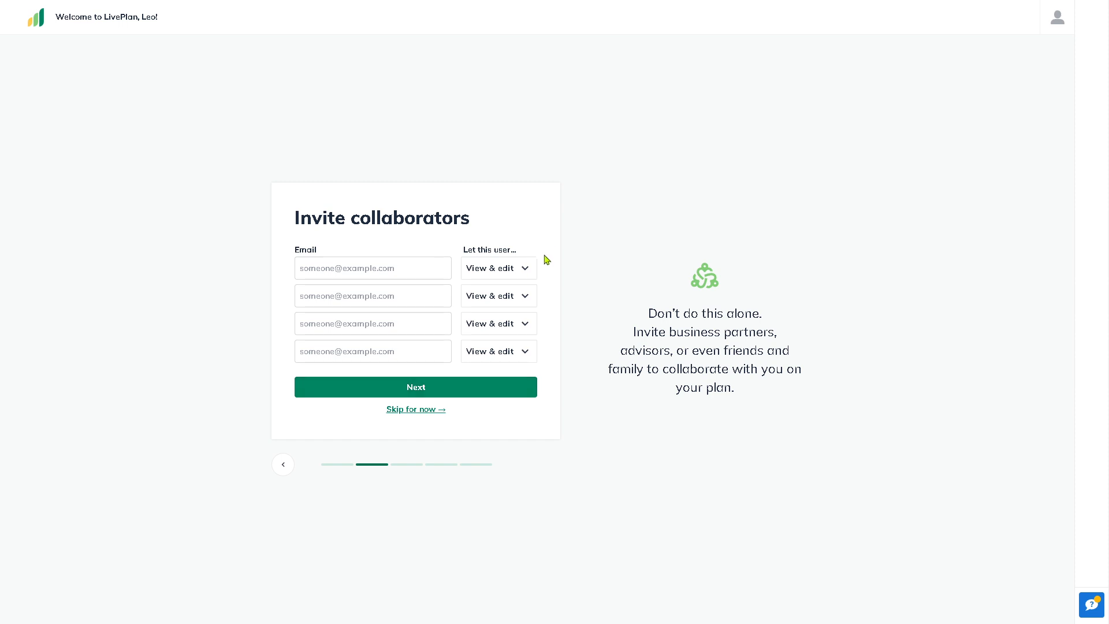
{"action": "left_click", "coordinate": [497, 268]}
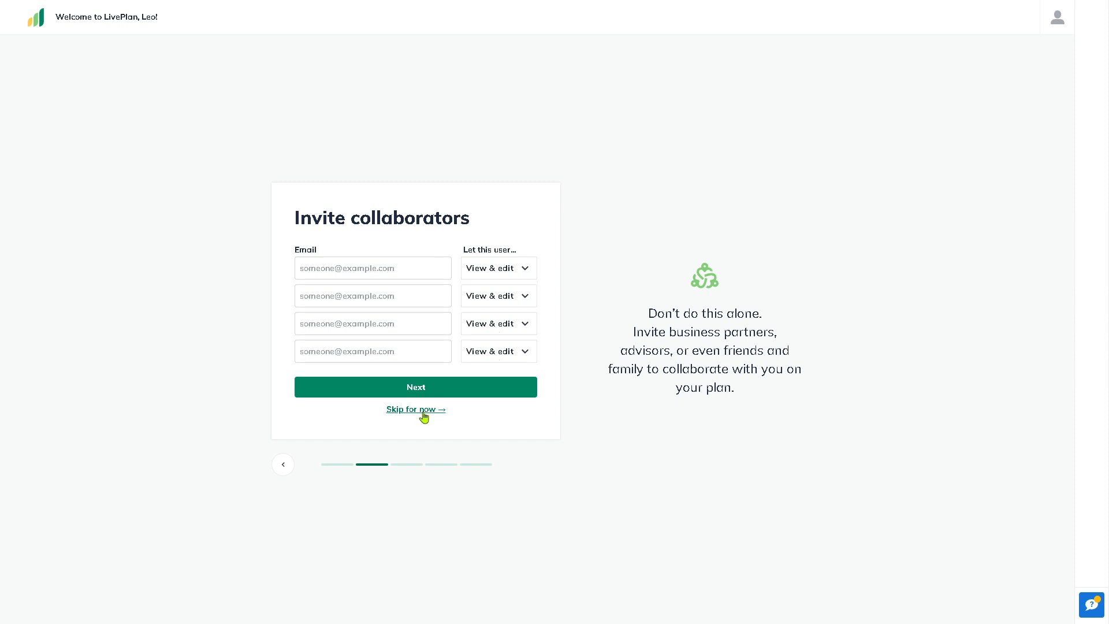
Skip collaborators, answer 'No, we use neither' accounting package, decline Premium and start the plan from January 2025
{"action": "left_click", "coordinate": [415, 409]}
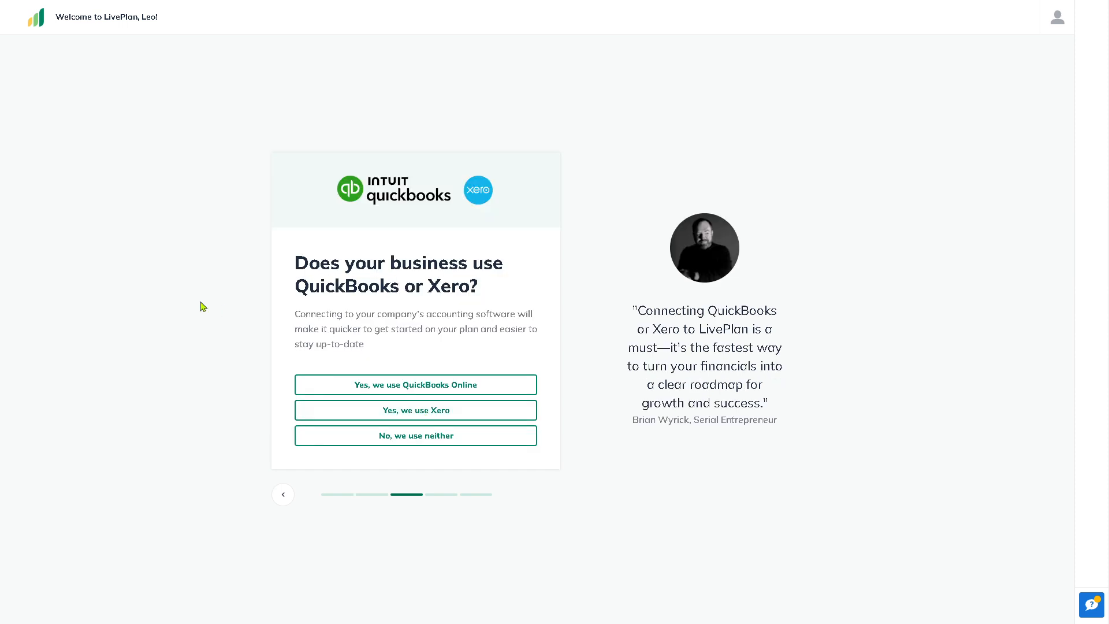
{"action": "mouse_move", "coordinate": [390, 253]}
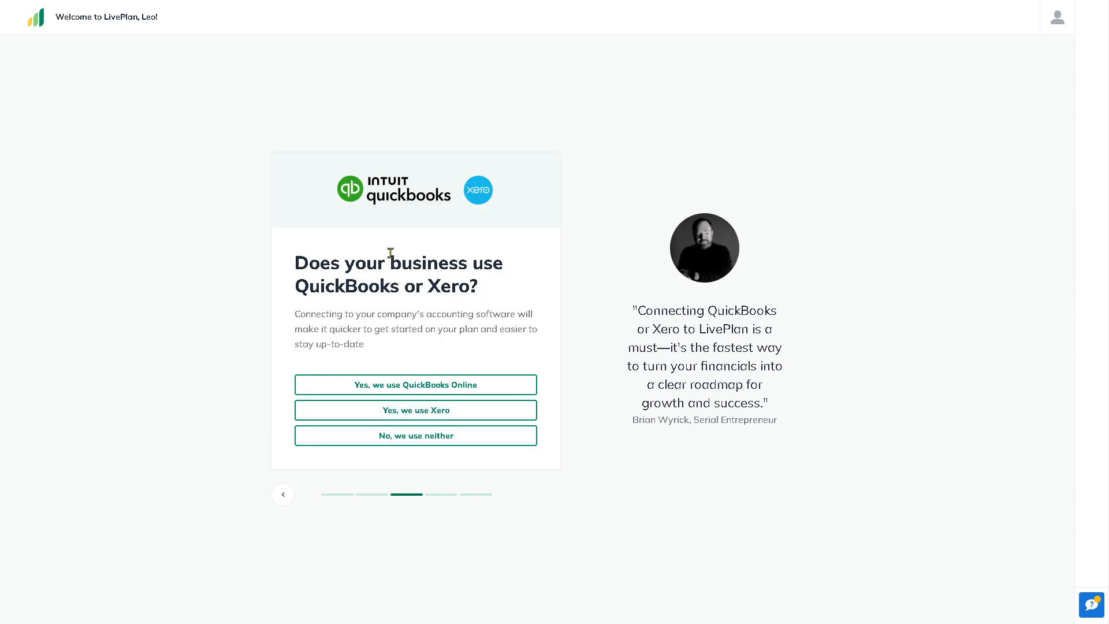
{"action": "mouse_move", "coordinate": [416, 435]}
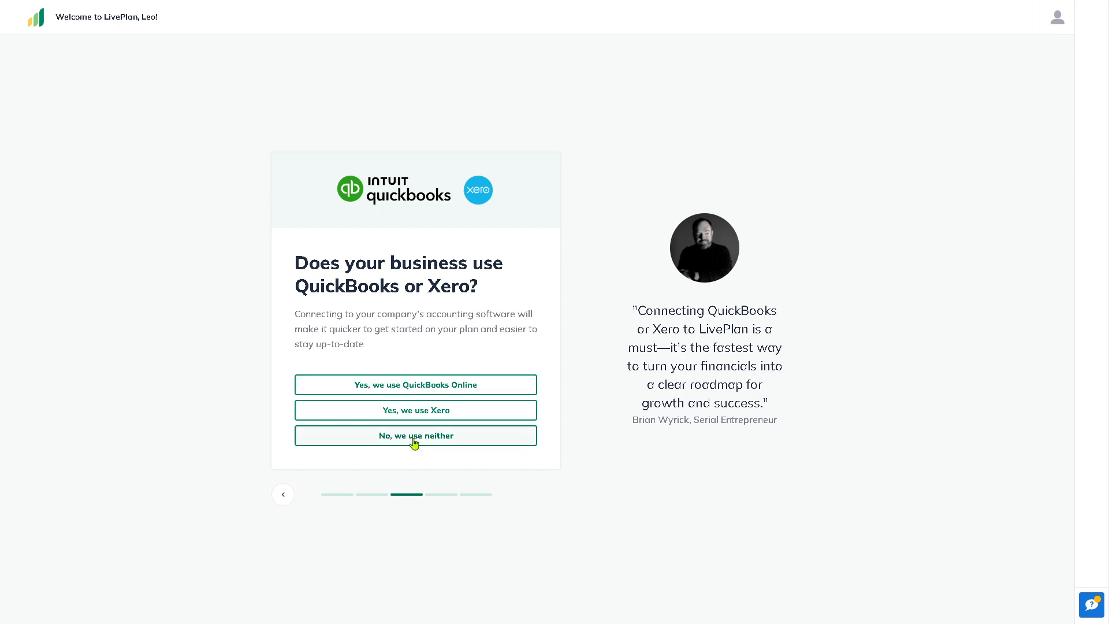
{"action": "left_click", "coordinate": [415, 435]}
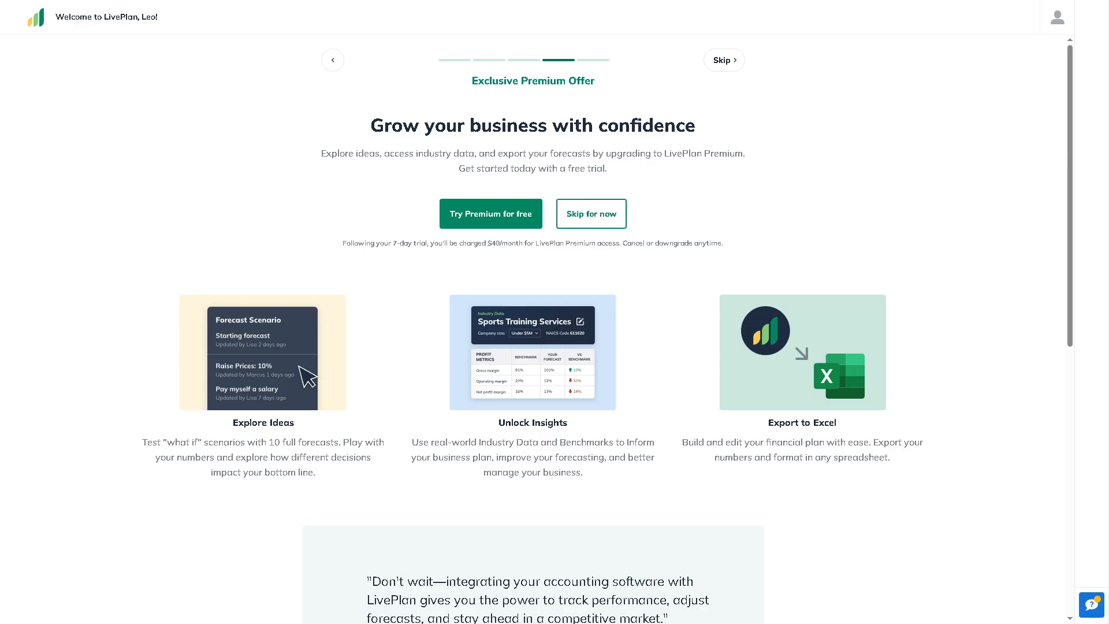
{"action": "mouse_move", "coordinate": [139, 245]}
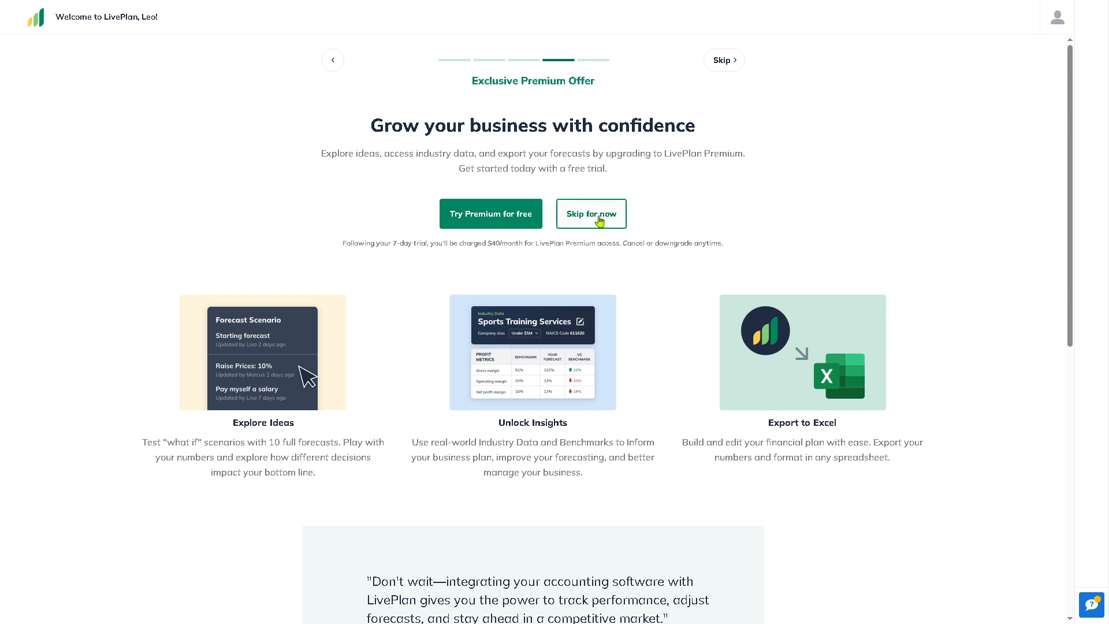
{"action": "left_click", "coordinate": [590, 214]}
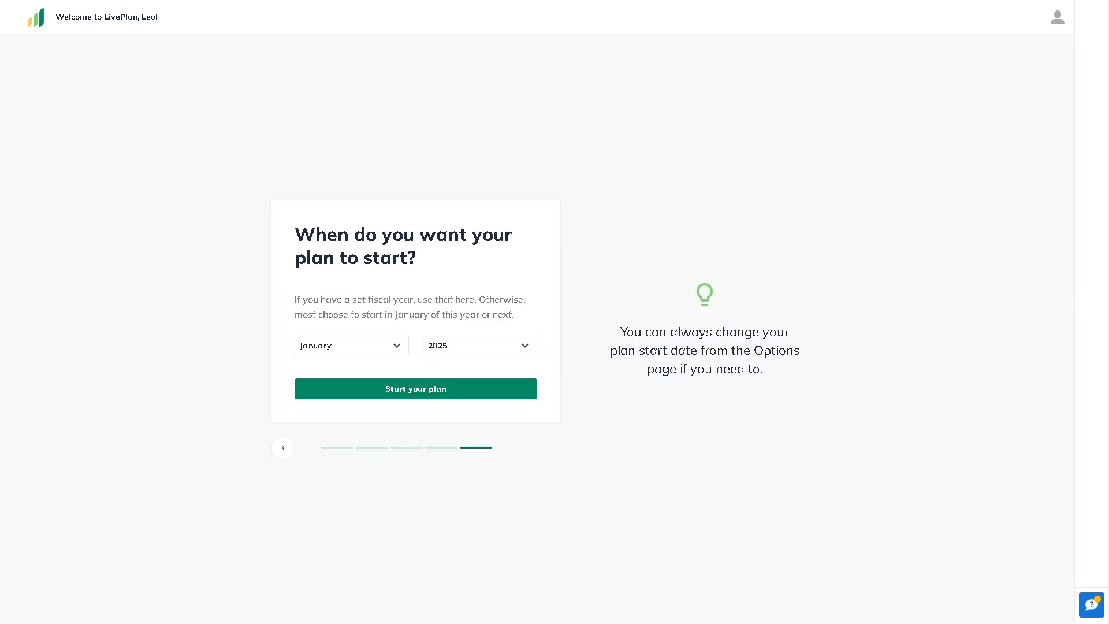
{"action": "mouse_move", "coordinate": [159, 260]}
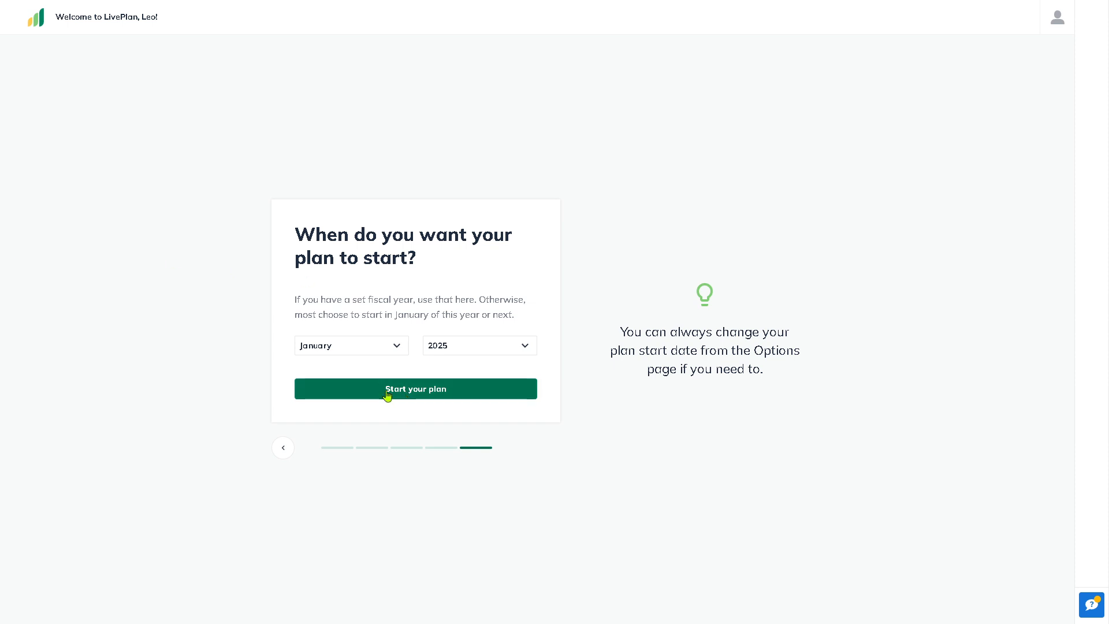
{"action": "mouse_move", "coordinate": [217, 311]}
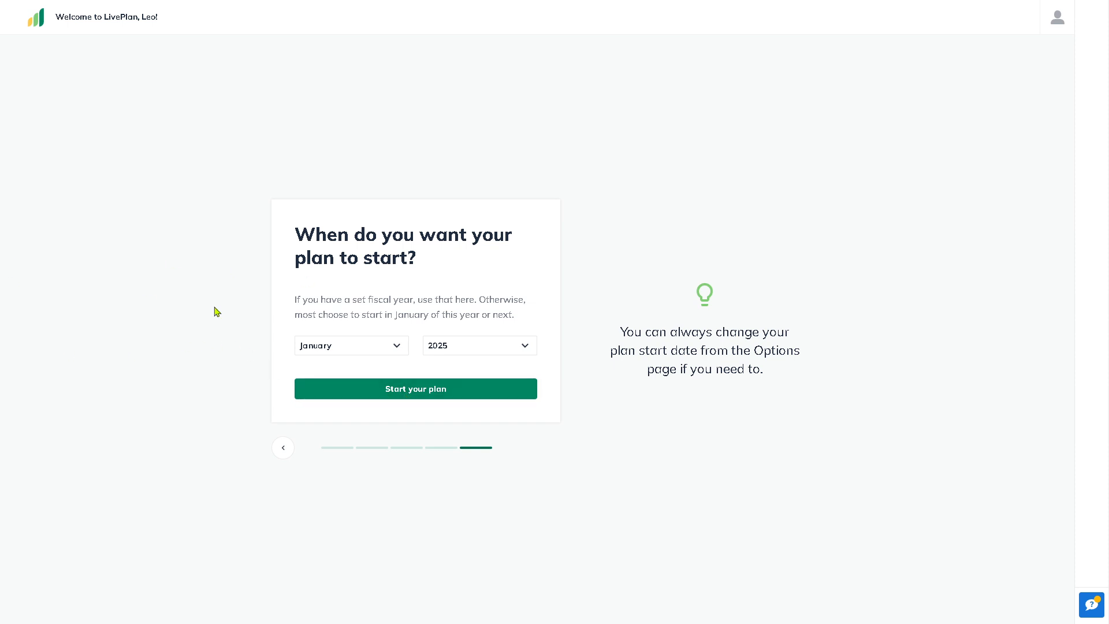
{"action": "left_click", "coordinate": [415, 388]}
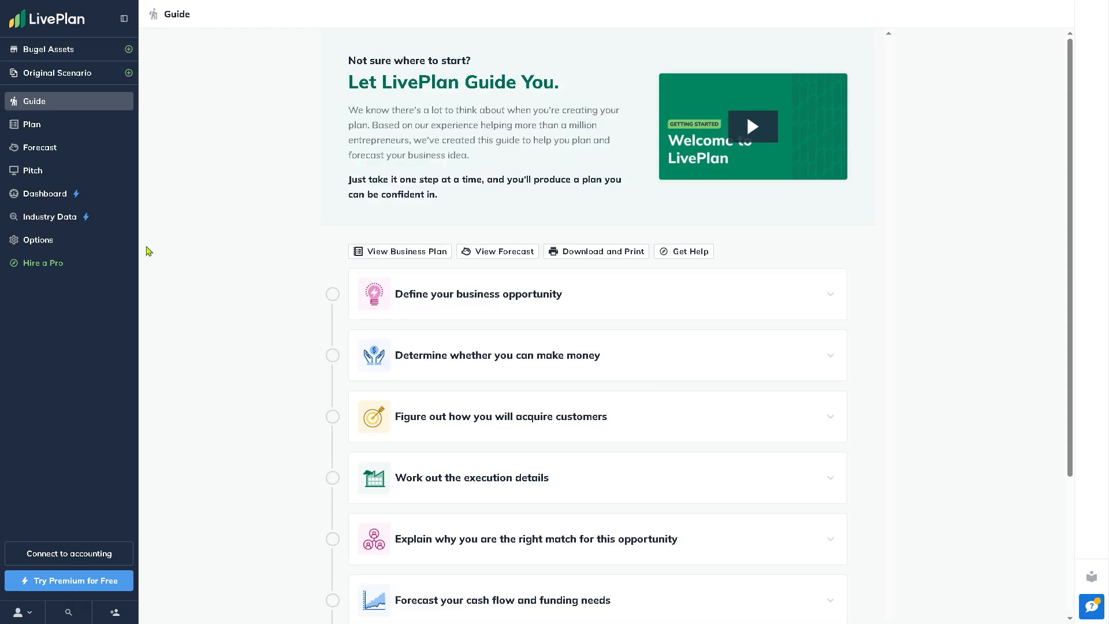
{"action": "mouse_move", "coordinate": [215, 239]}
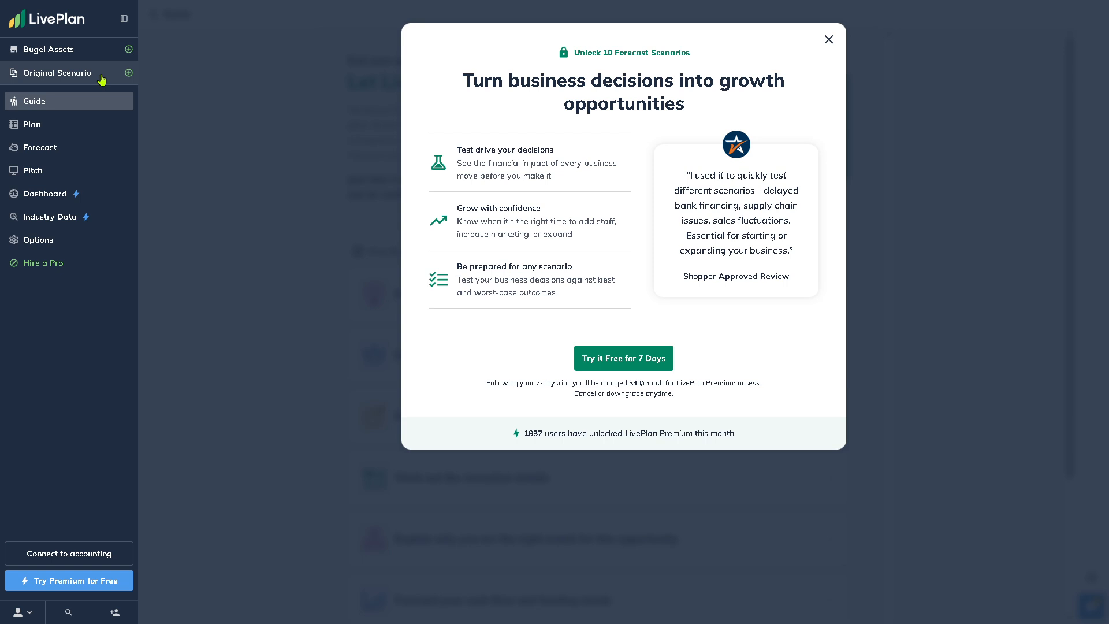
{"action": "mouse_move", "coordinate": [647, 313]}
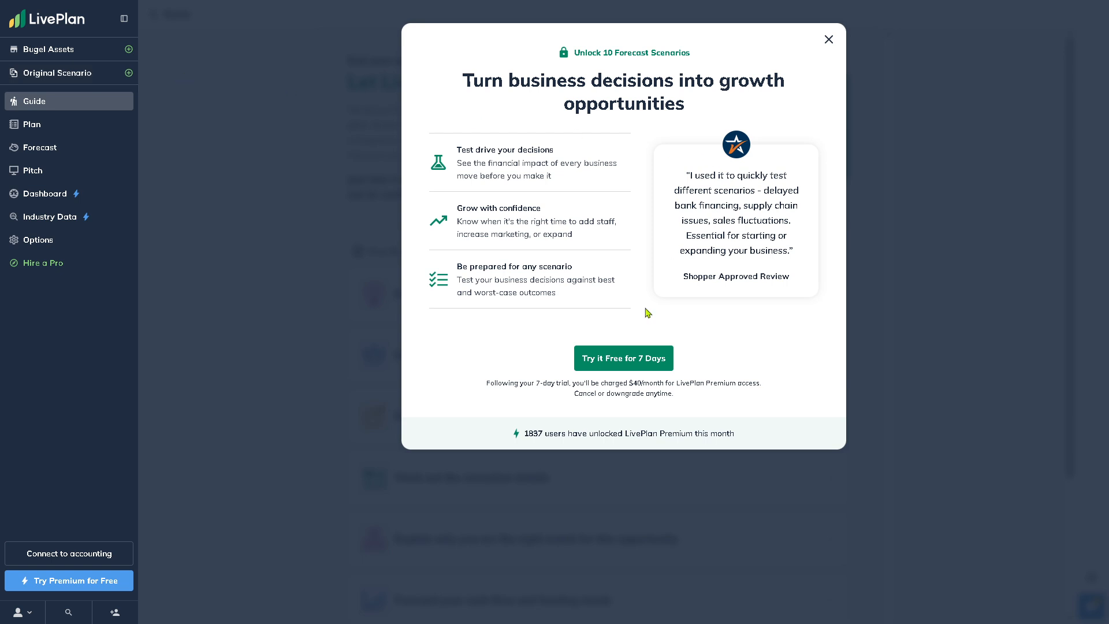
{"action": "mouse_move", "coordinate": [595, 328]}
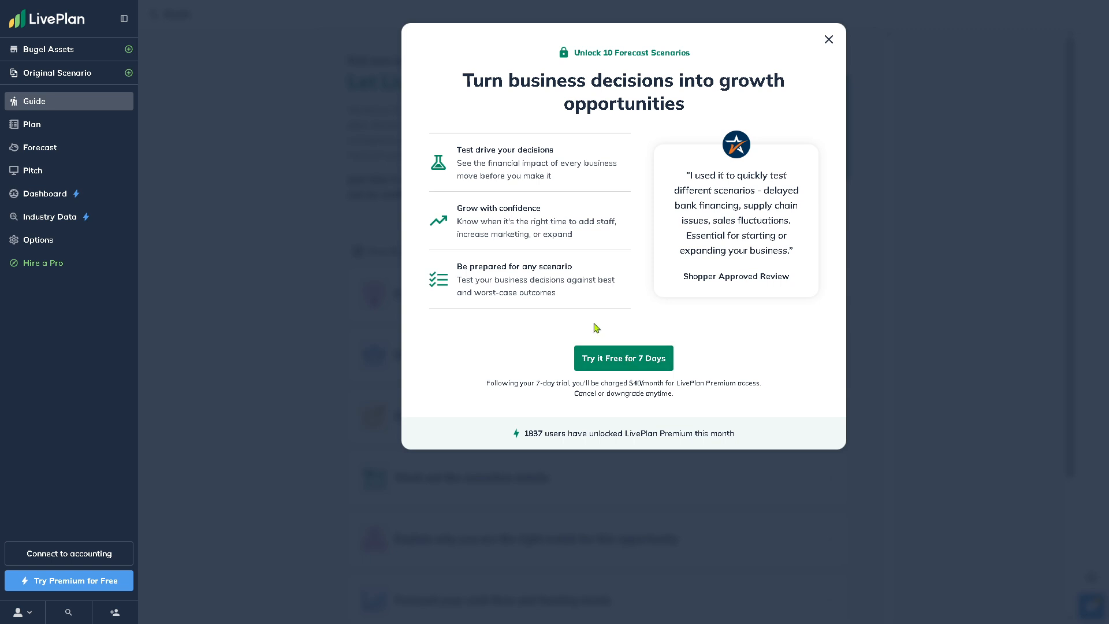
{"action": "mouse_move", "coordinate": [549, 224]}
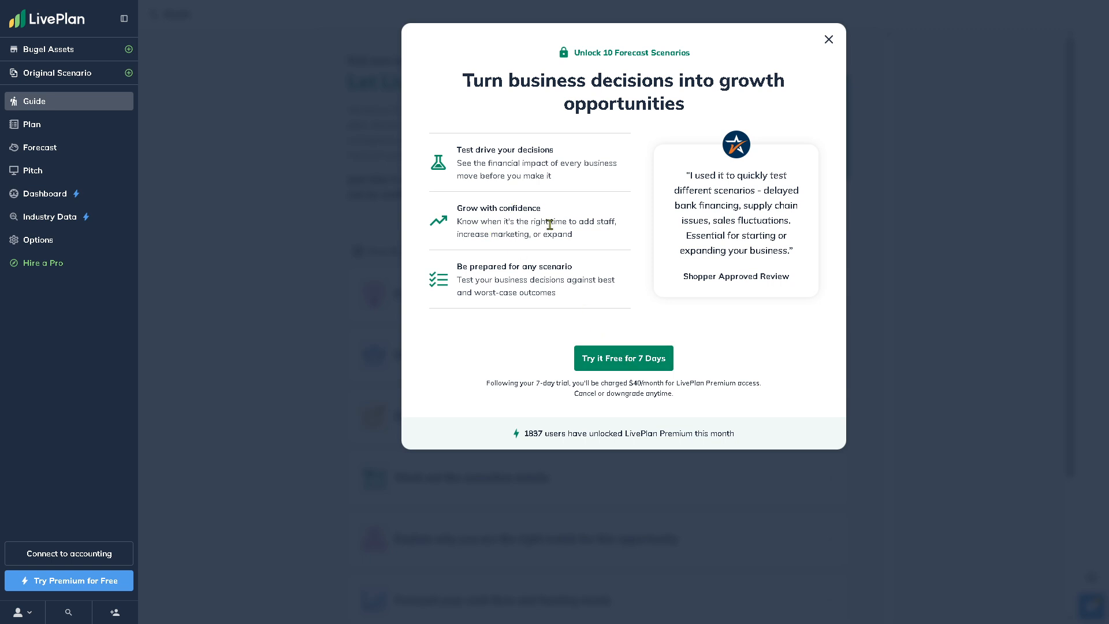
{"action": "mouse_move", "coordinate": [685, 401]}
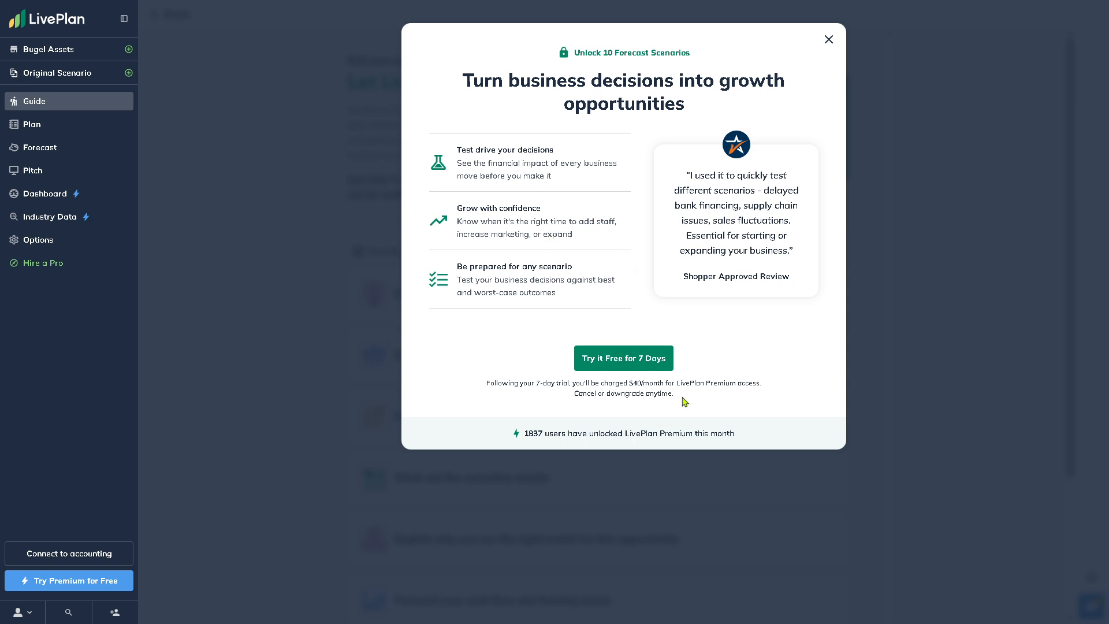
{"action": "mouse_move", "coordinate": [579, 389]}
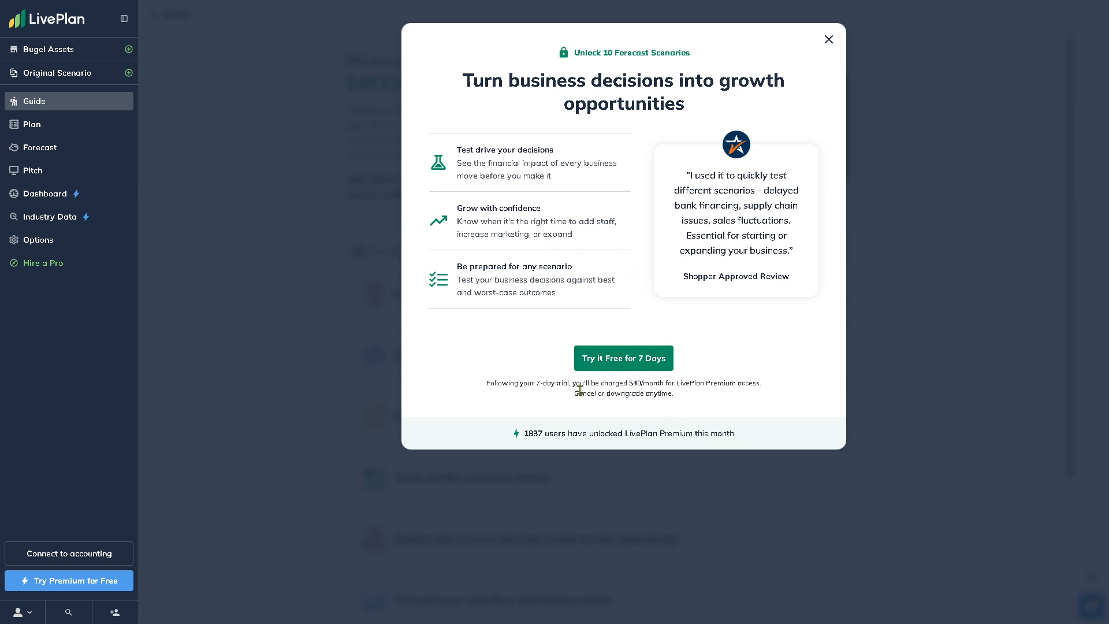
{"action": "mouse_move", "coordinate": [515, 403]}
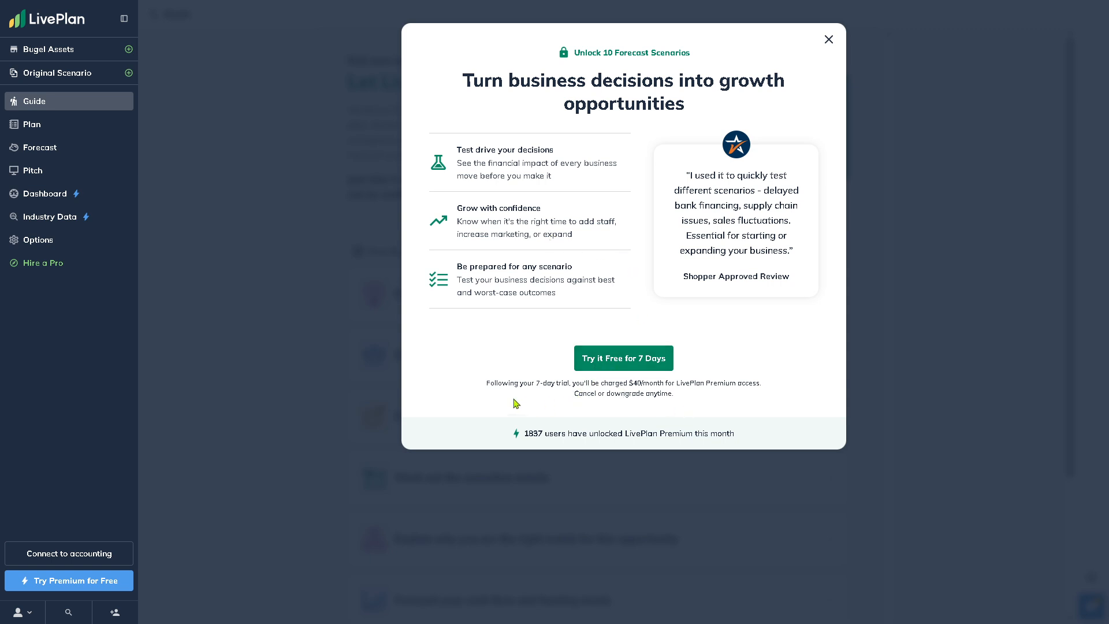
{"action": "mouse_move", "coordinate": [574, 394]}
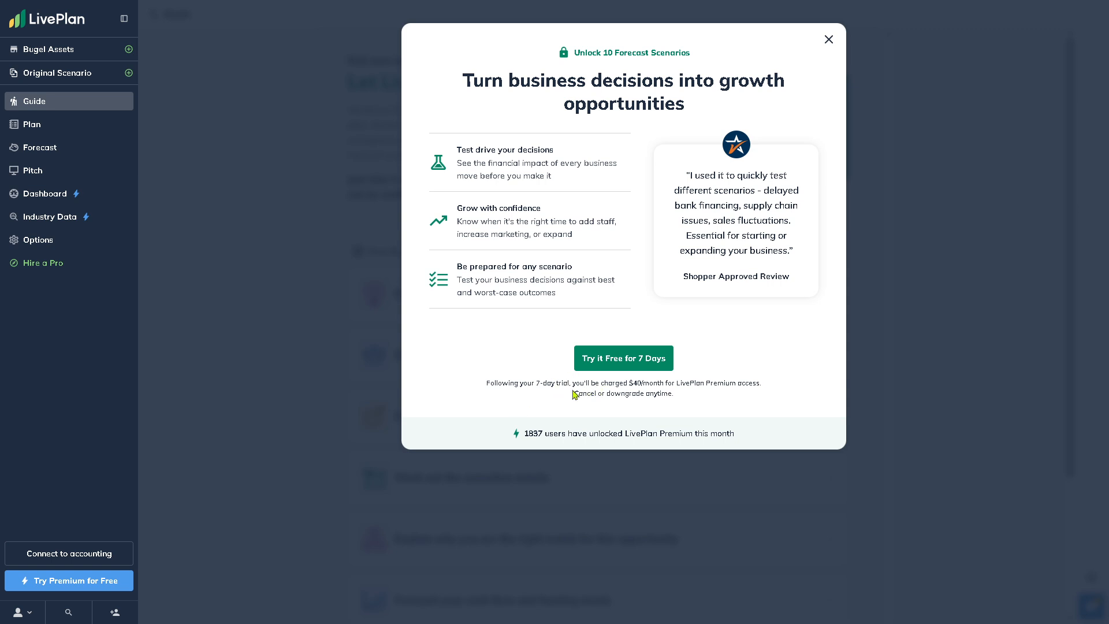
{"action": "mouse_move", "coordinate": [713, 406]}
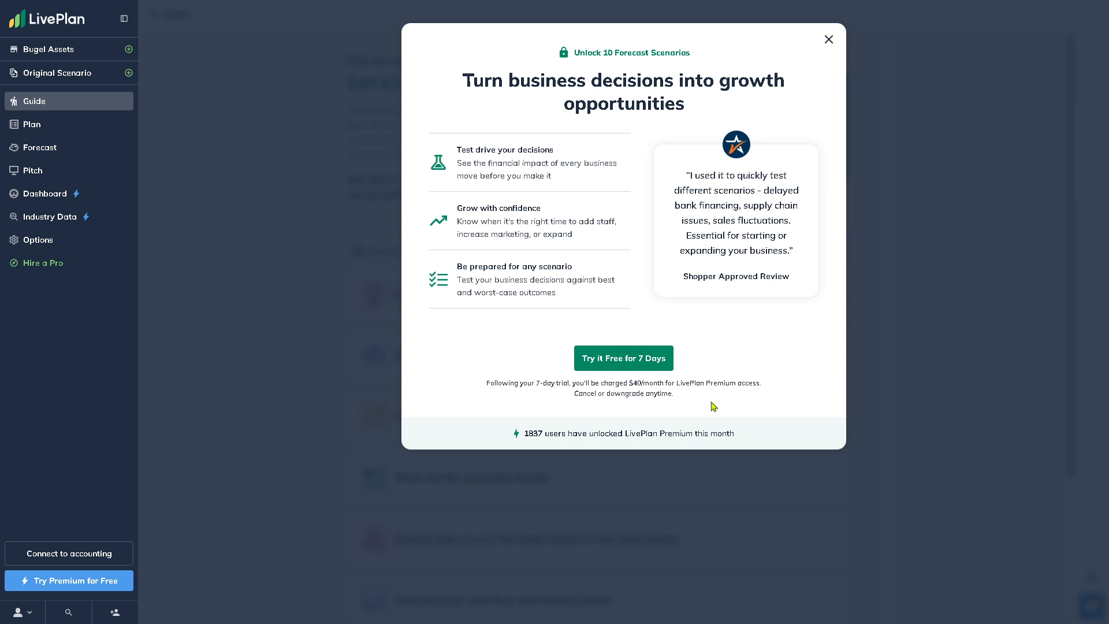
{"action": "mouse_move", "coordinate": [745, 399]}
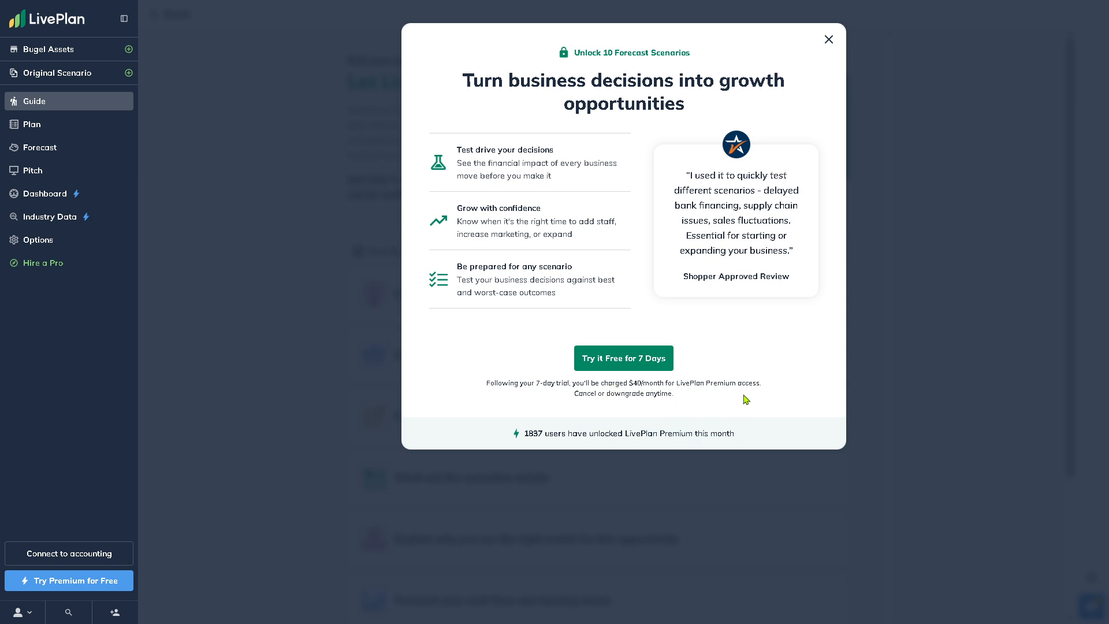
{"action": "mouse_move", "coordinate": [540, 174]}
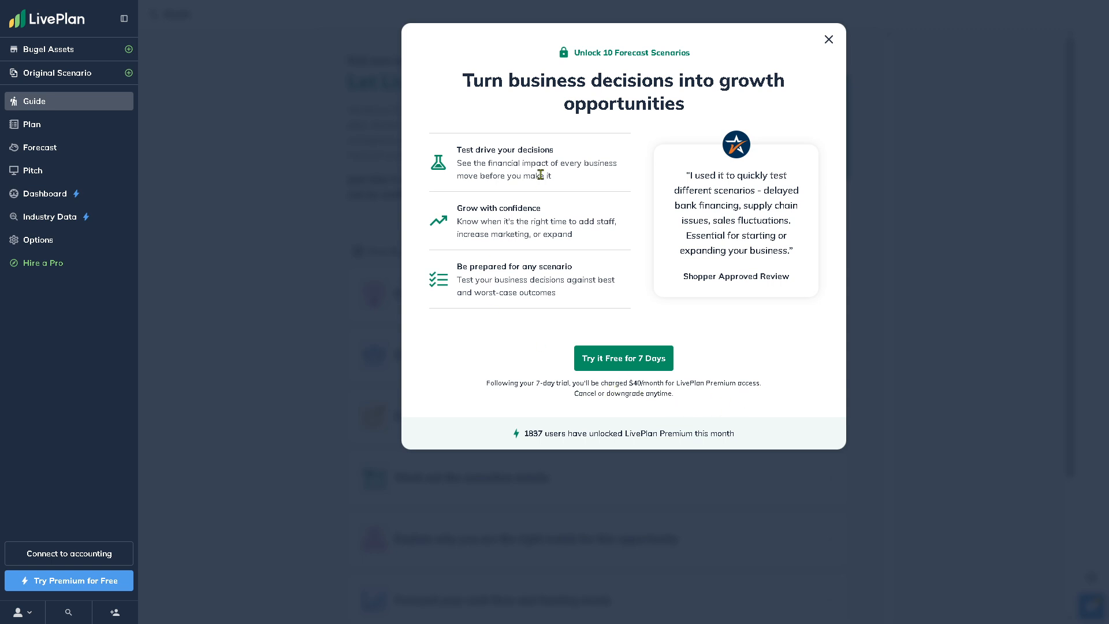
{"action": "mouse_move", "coordinate": [648, 201]}
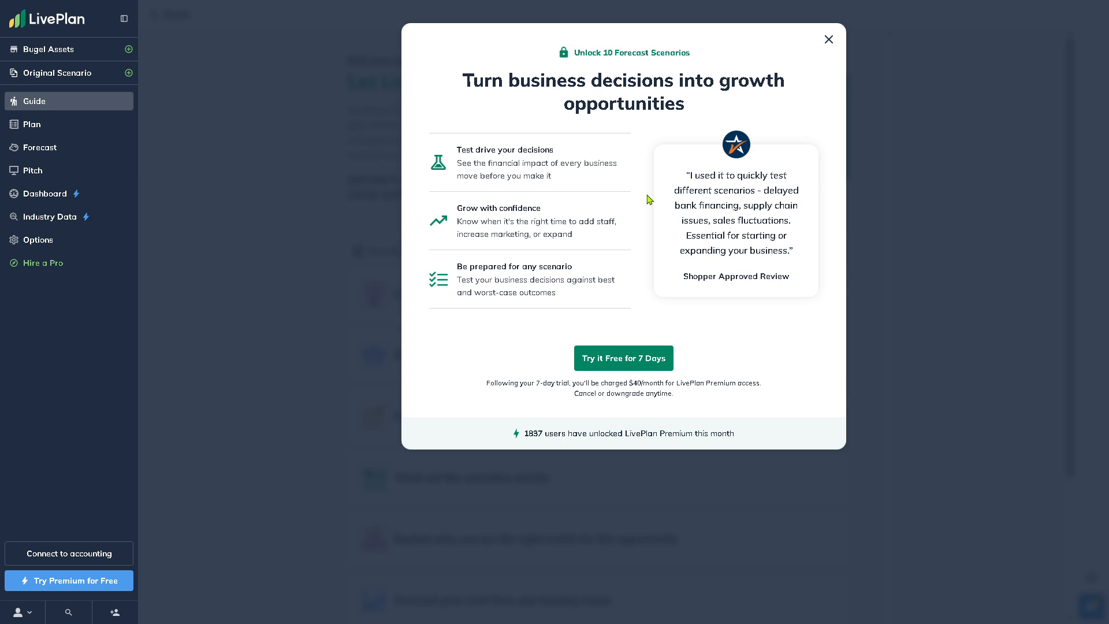
{"action": "mouse_move", "coordinate": [804, 94]}
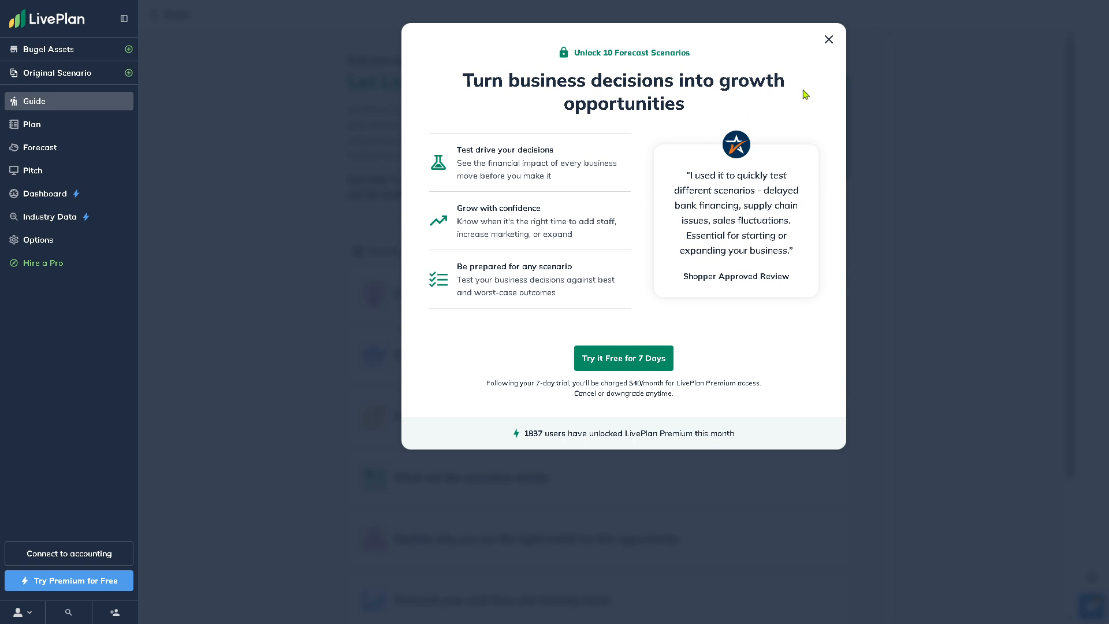
{"action": "left_click", "coordinate": [828, 39]}
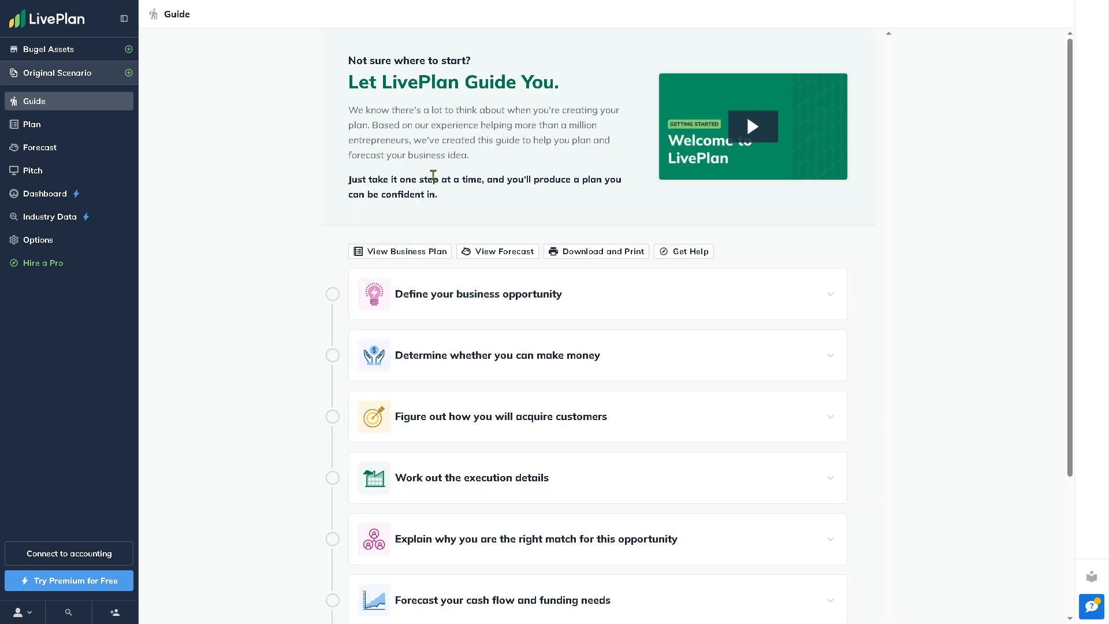
{"action": "mouse_move", "coordinate": [229, 169]}
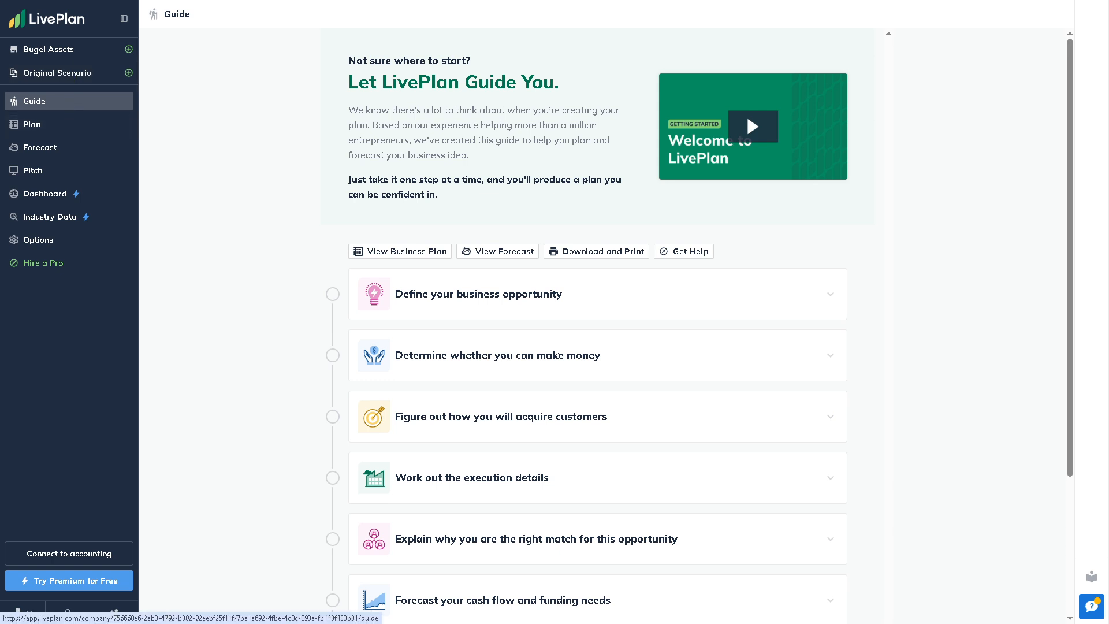
{"action": "mouse_move", "coordinate": [386, 293]}
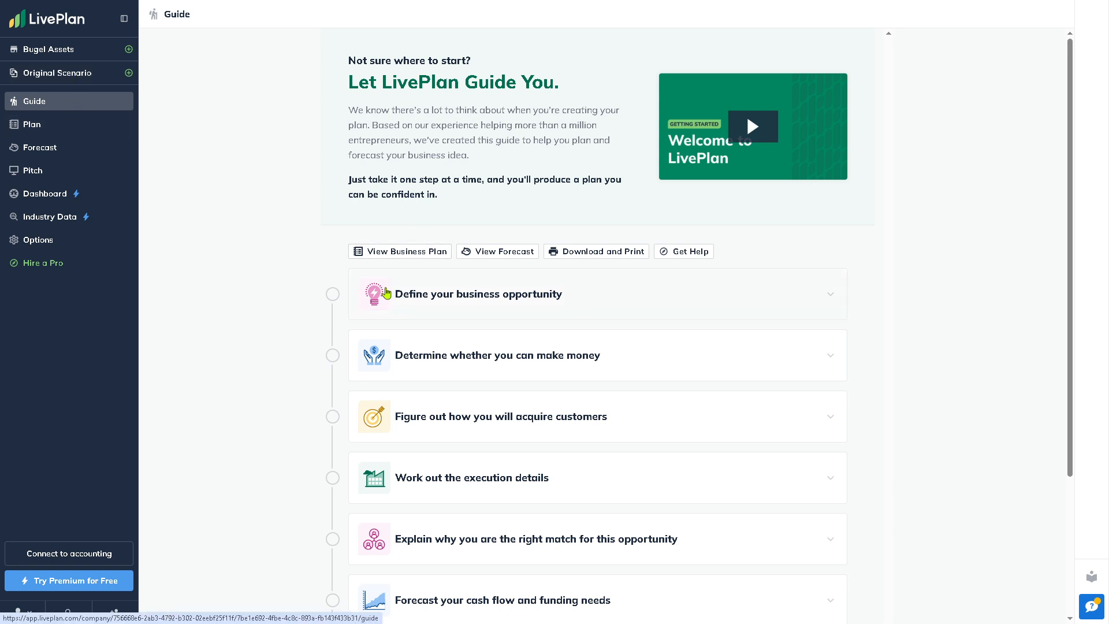
{"action": "mouse_move", "coordinate": [490, 303]}
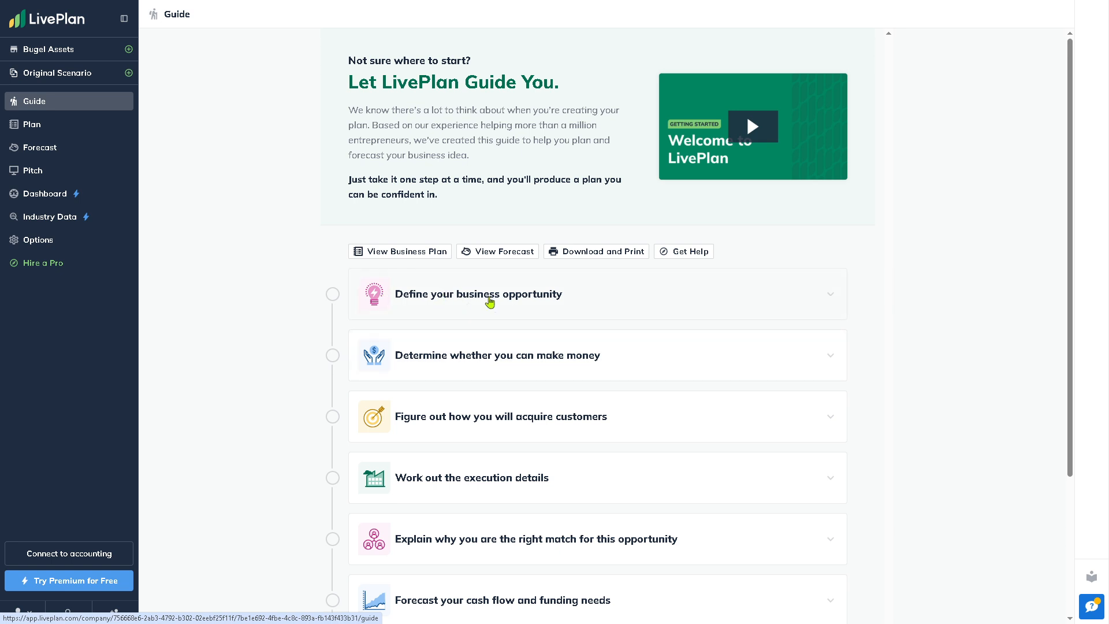
{"action": "mouse_move", "coordinate": [500, 363]}
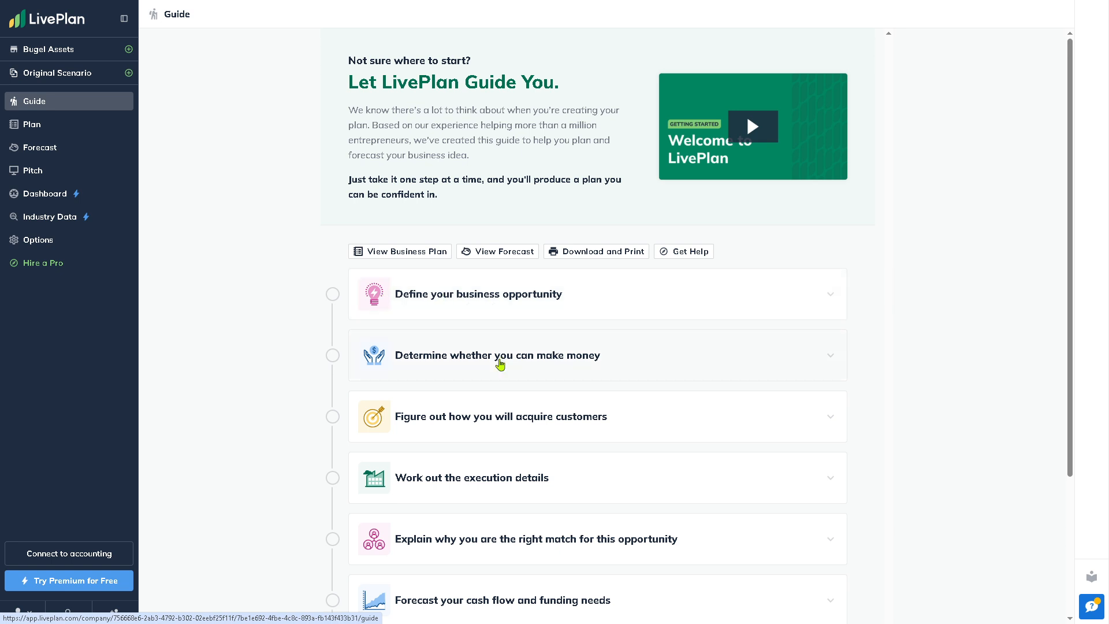
{"action": "mouse_move", "coordinate": [485, 425]}
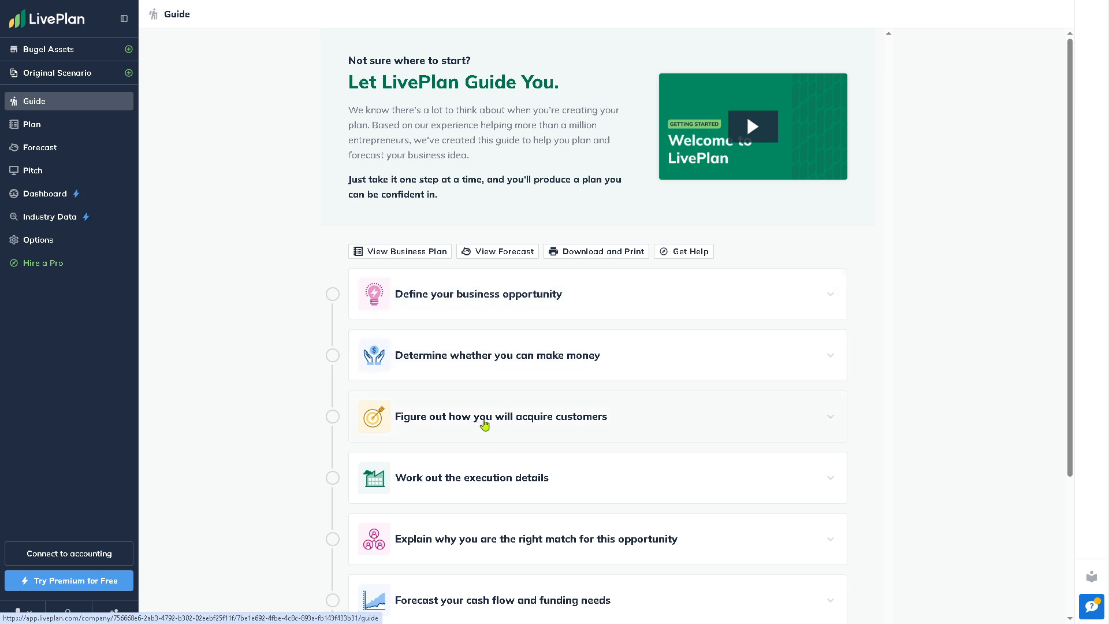
{"action": "mouse_move", "coordinate": [514, 426]}
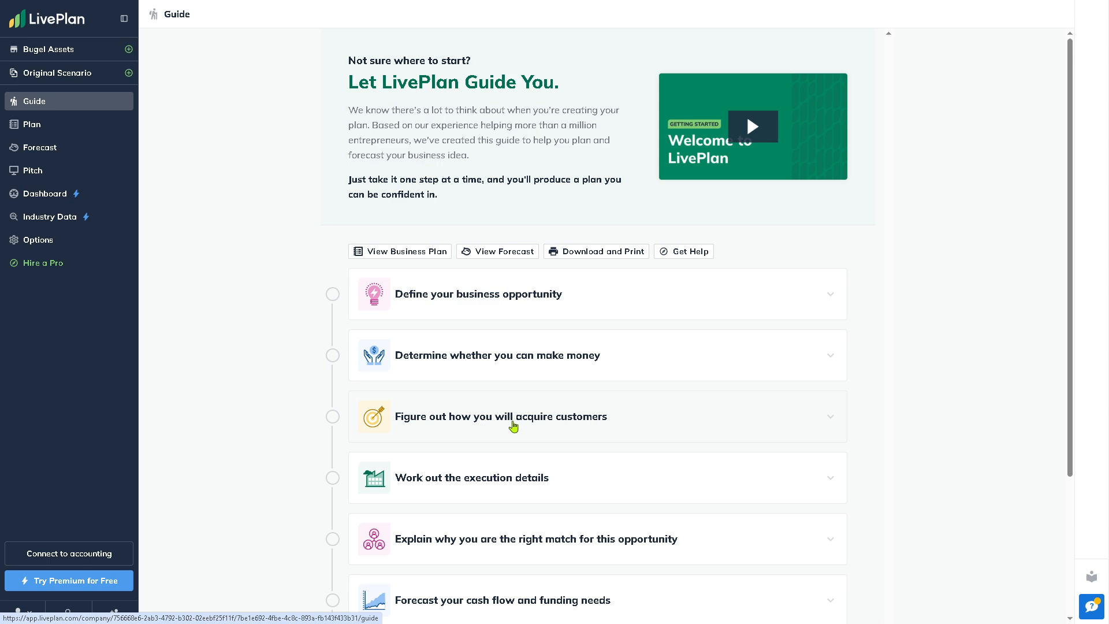
Scroll through the Guide's steps and move to the Plan section from the left sidebar
{"action": "scroll", "scroll_direction": "down", "scroll_amount": 3}
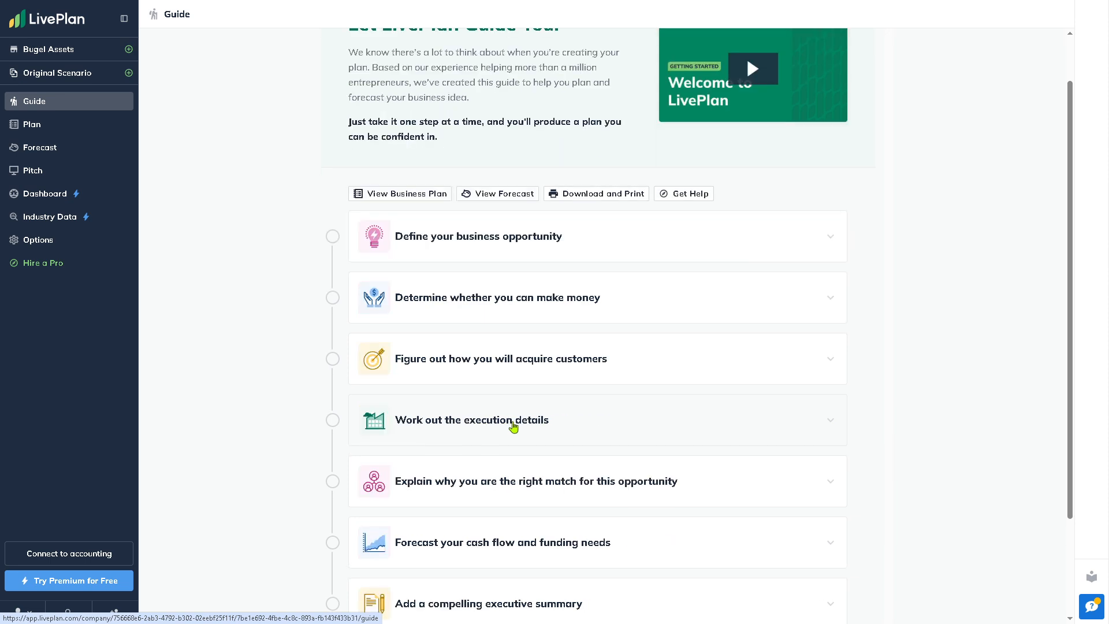
{"action": "scroll", "scroll_direction": "down", "scroll_amount": 3}
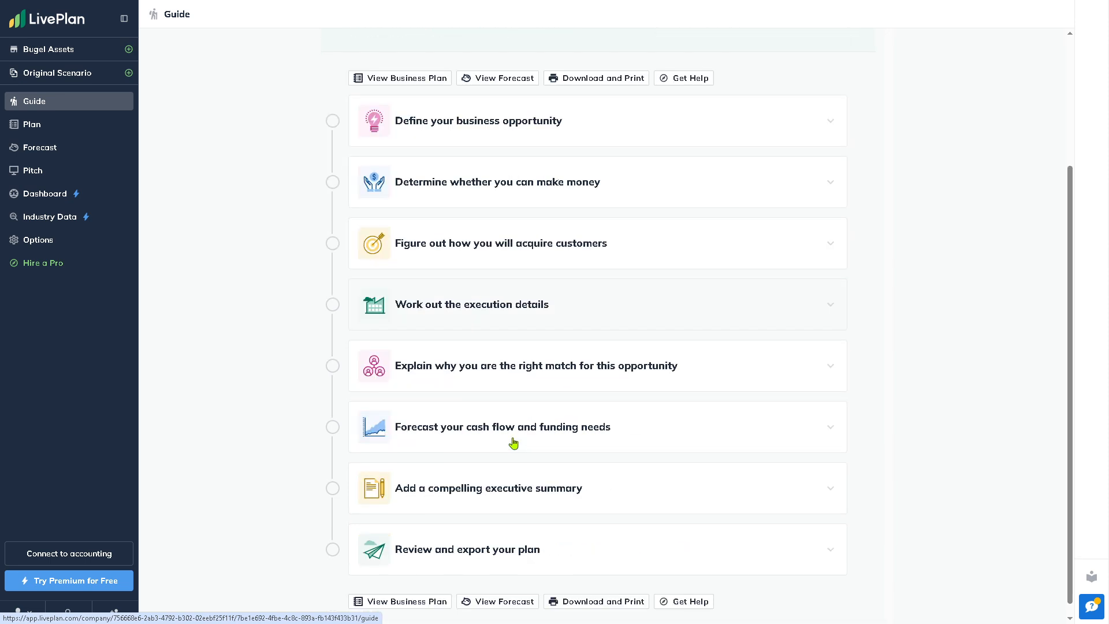
{"action": "left_click", "coordinate": [31, 125]}
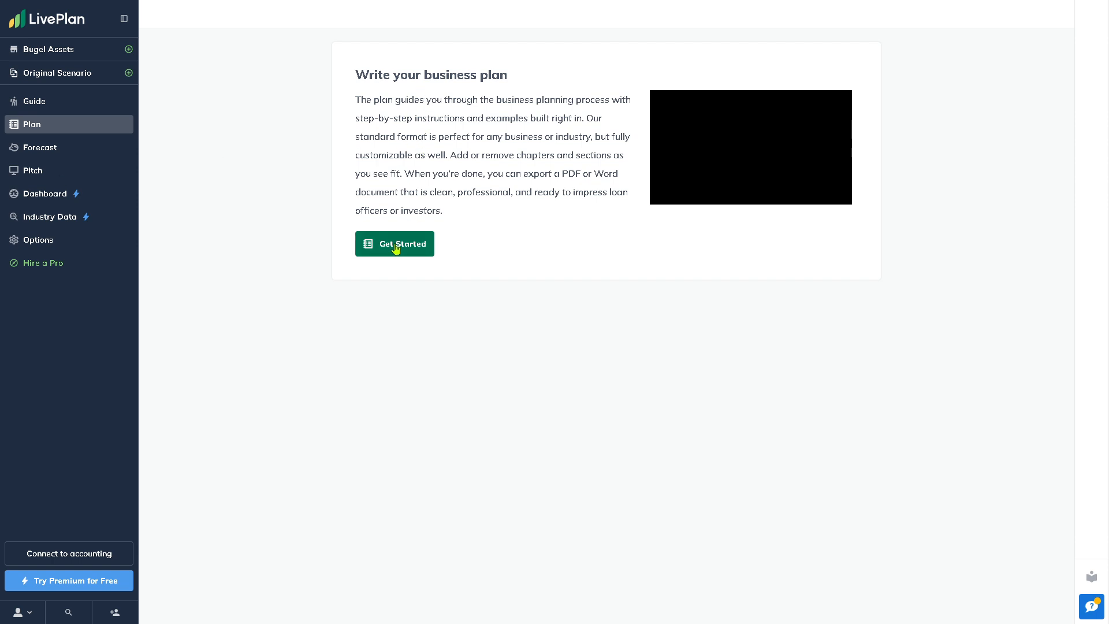
Begin writing the business plan, opening the Opportunity chapter's View & Edit outline
{"action": "left_click", "coordinate": [395, 243]}
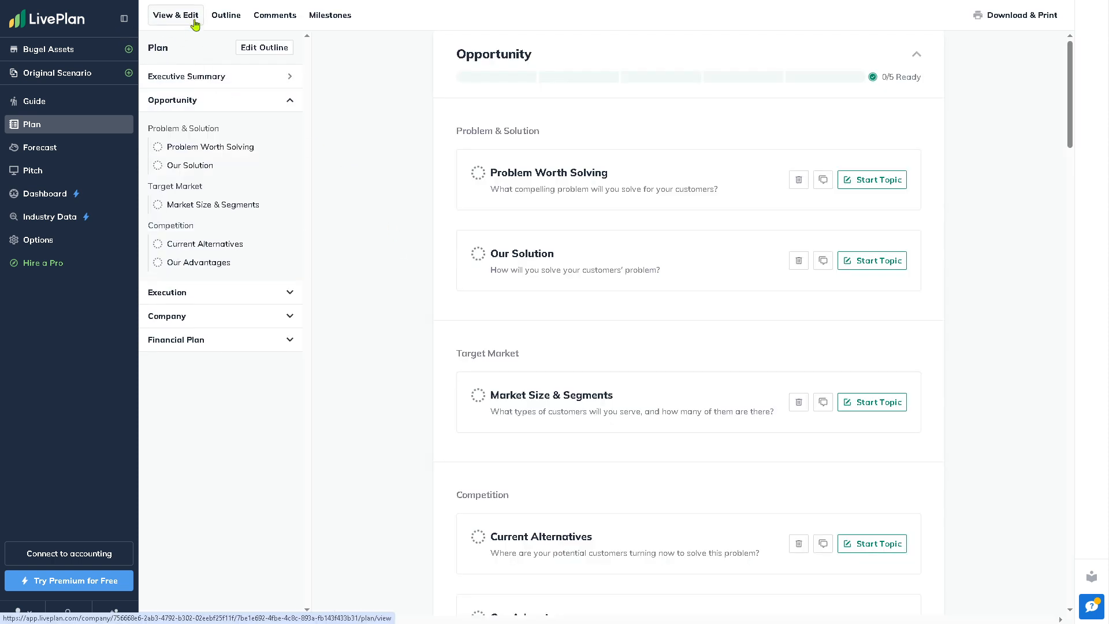
{"action": "mouse_move", "coordinate": [860, 94]}
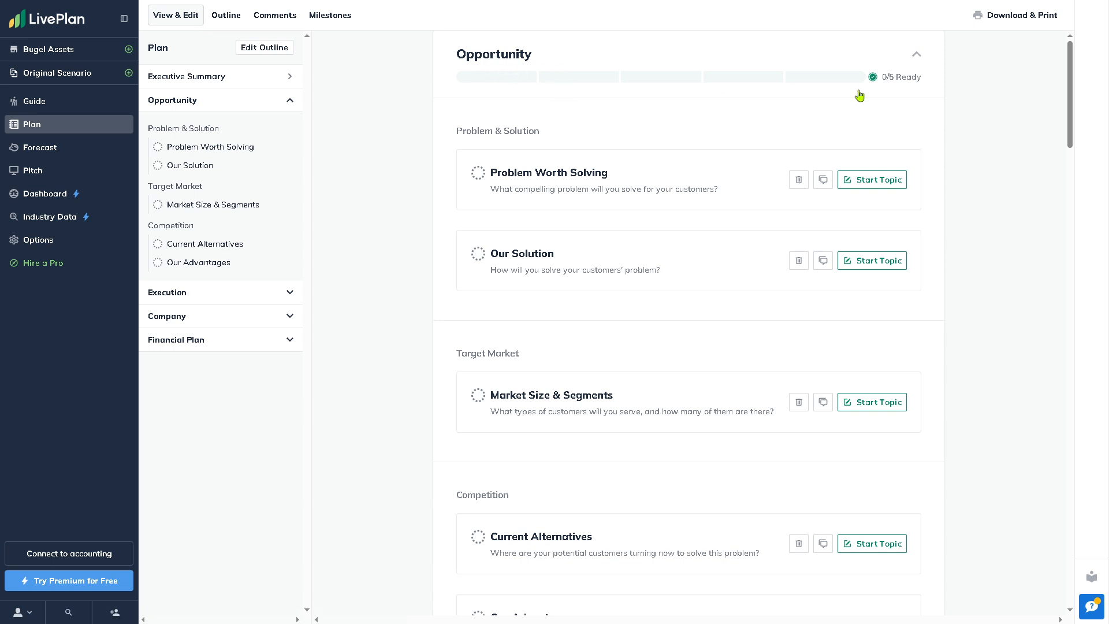
{"action": "mouse_move", "coordinate": [602, 205]}
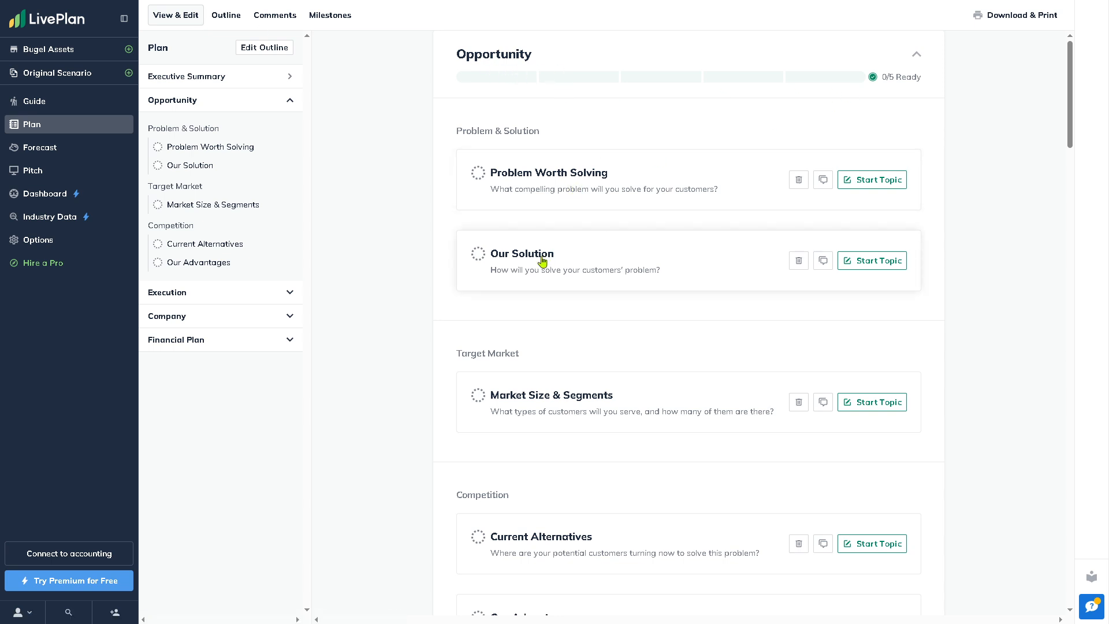
{"action": "mouse_move", "coordinate": [386, 157]}
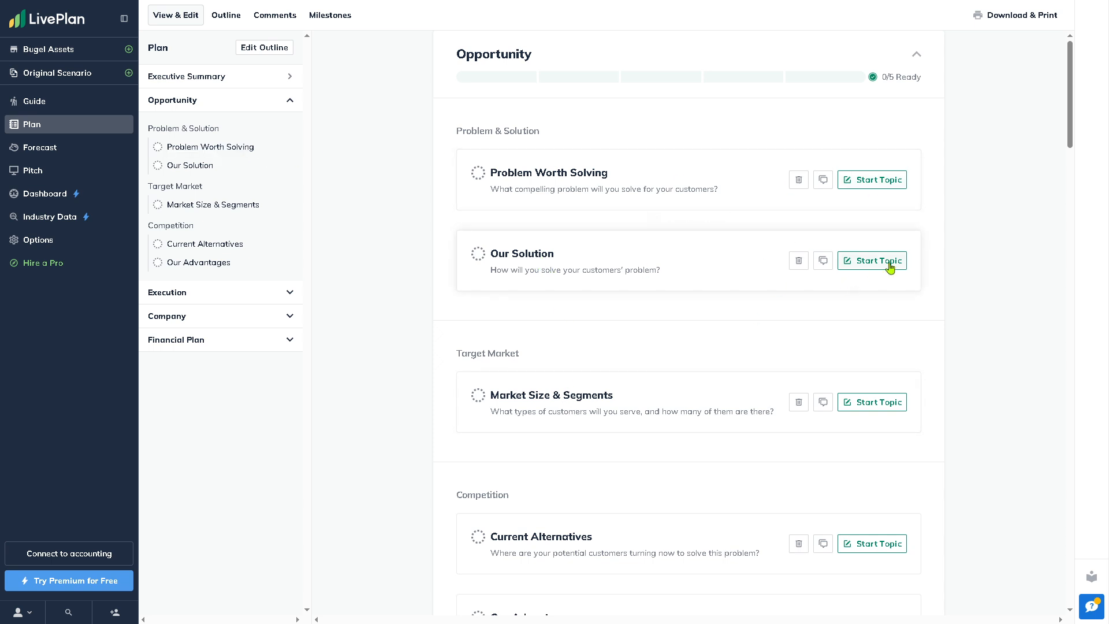
Start the Our Solution topic and write "How to use LIVEPLAN", marking it In Progress
{"action": "left_click", "coordinate": [876, 261]}
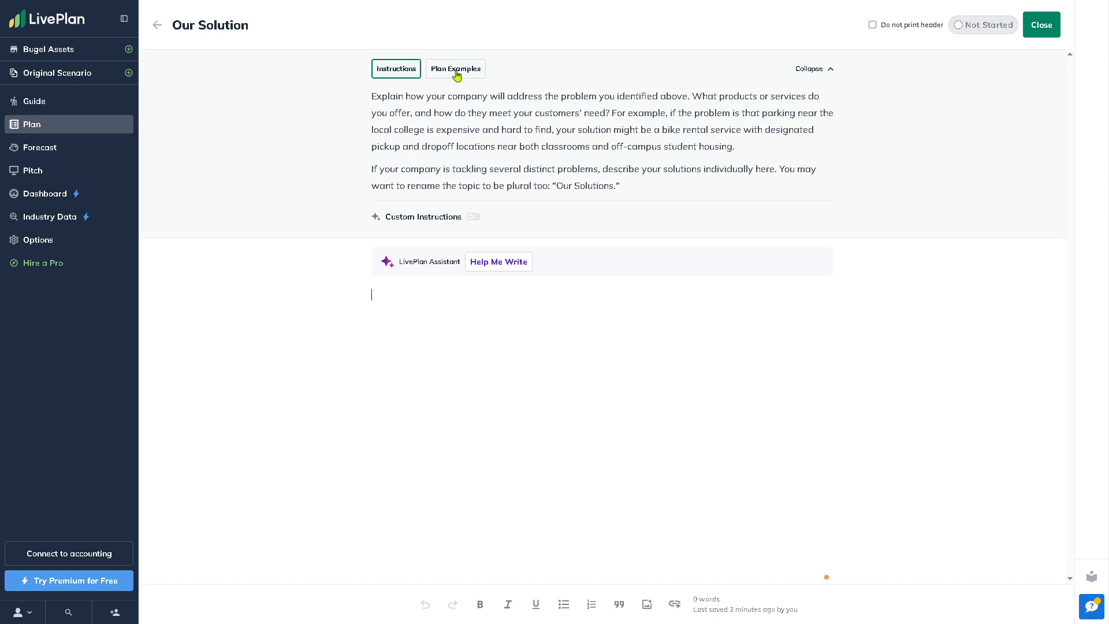
{"action": "mouse_move", "coordinate": [451, 305]}
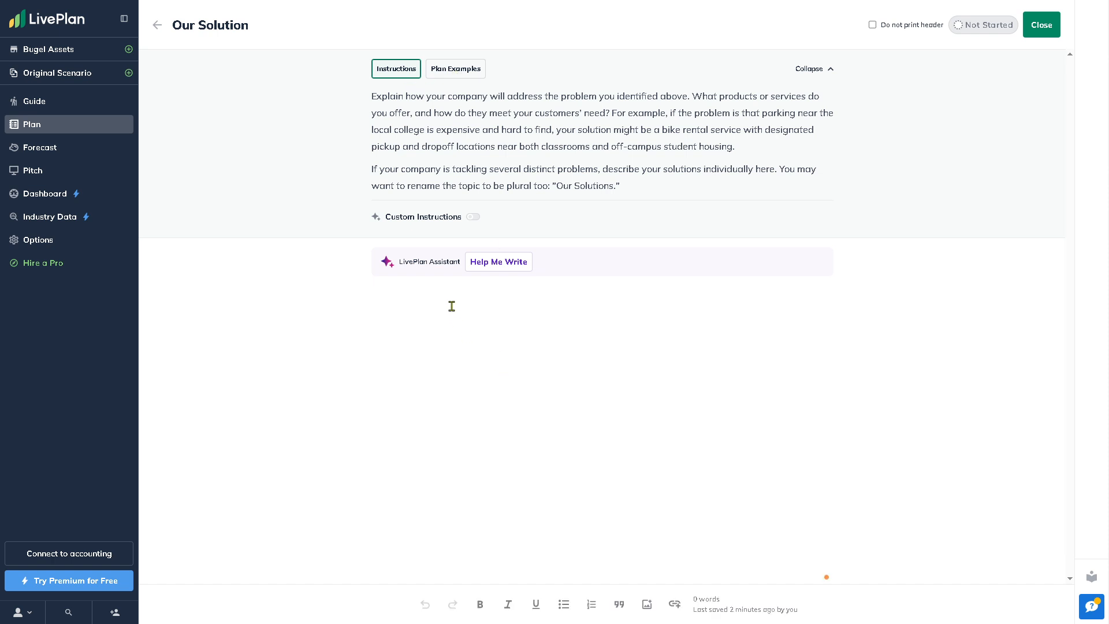
{"action": "type", "text": "How to"}
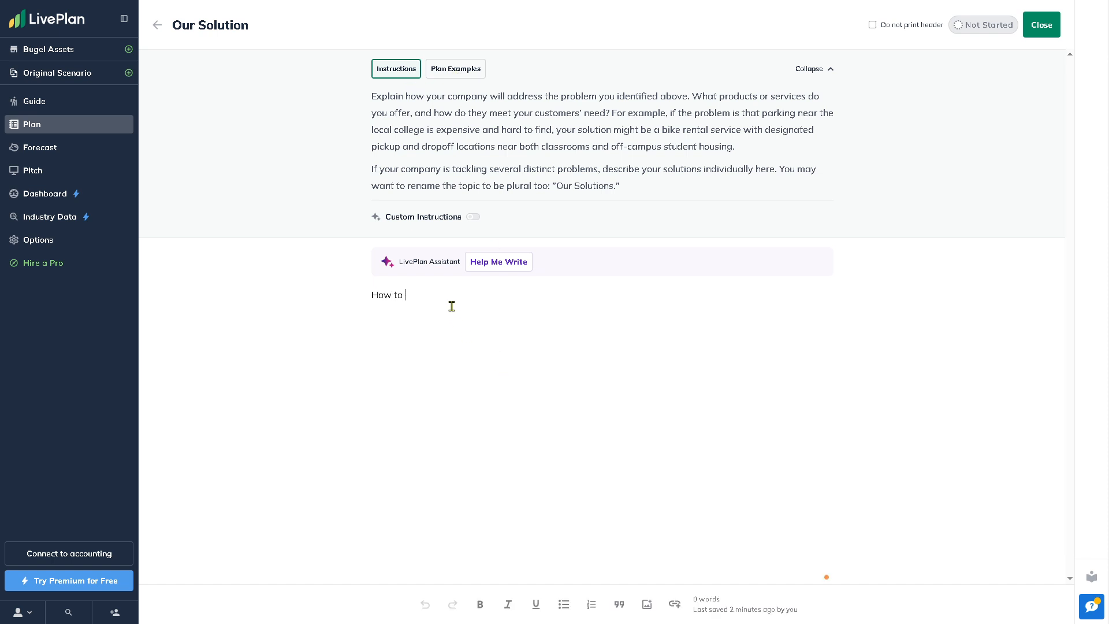
{"action": "type", "text": "use L"}
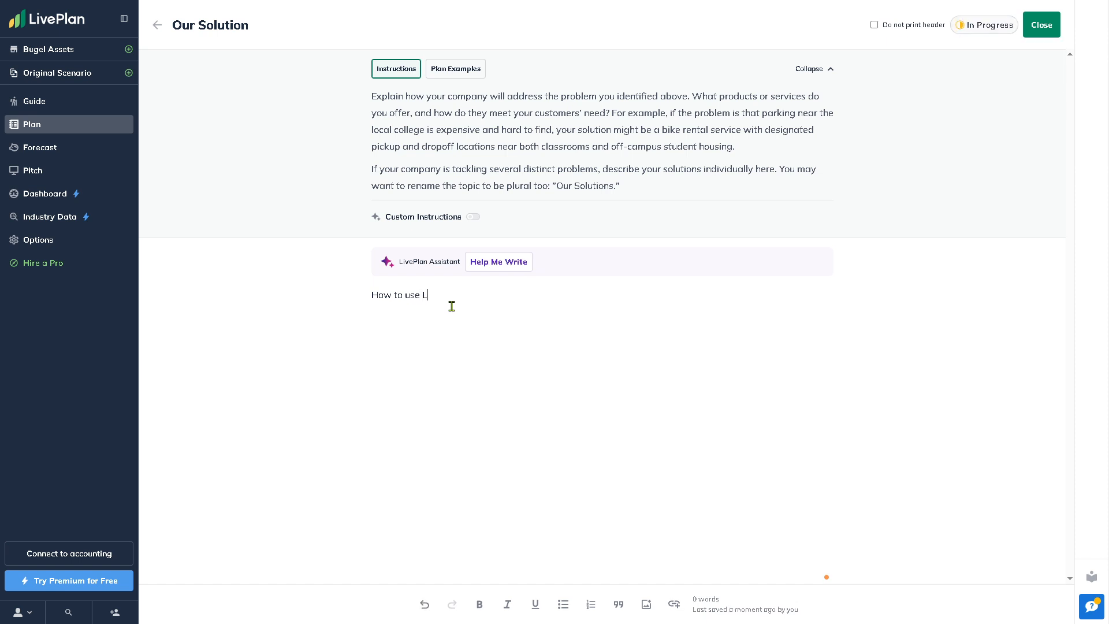
{"action": "type", "text": "IVEPLAN"}
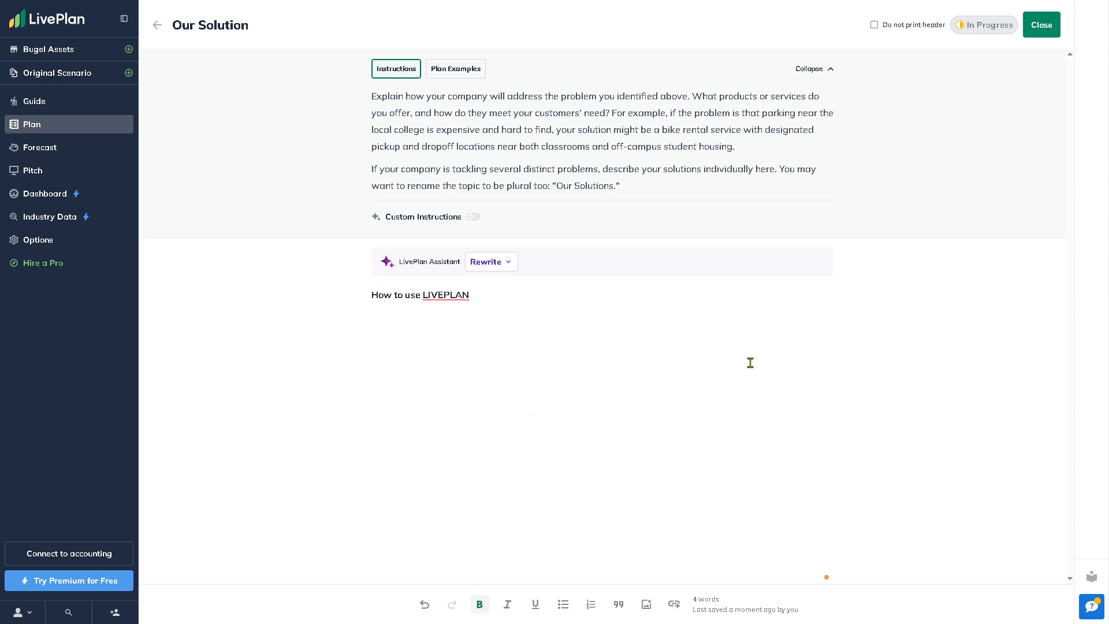
{"action": "left_click", "coordinate": [983, 25]}
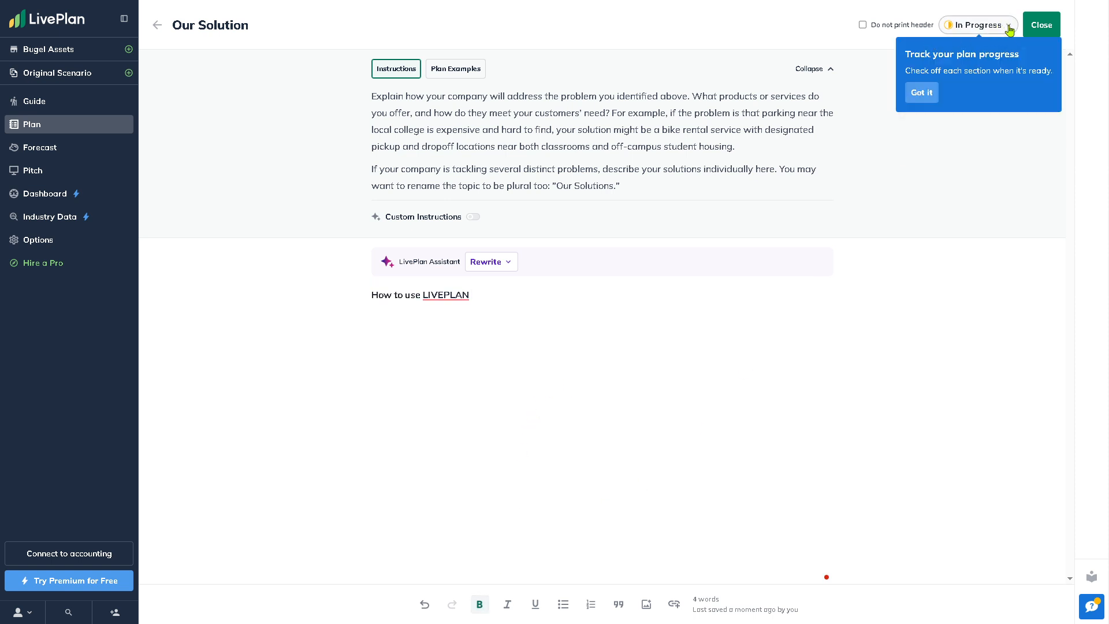
Mark the Our Solution topic as Ready and show plan examples from other businesses
{"action": "left_click", "coordinate": [977, 25]}
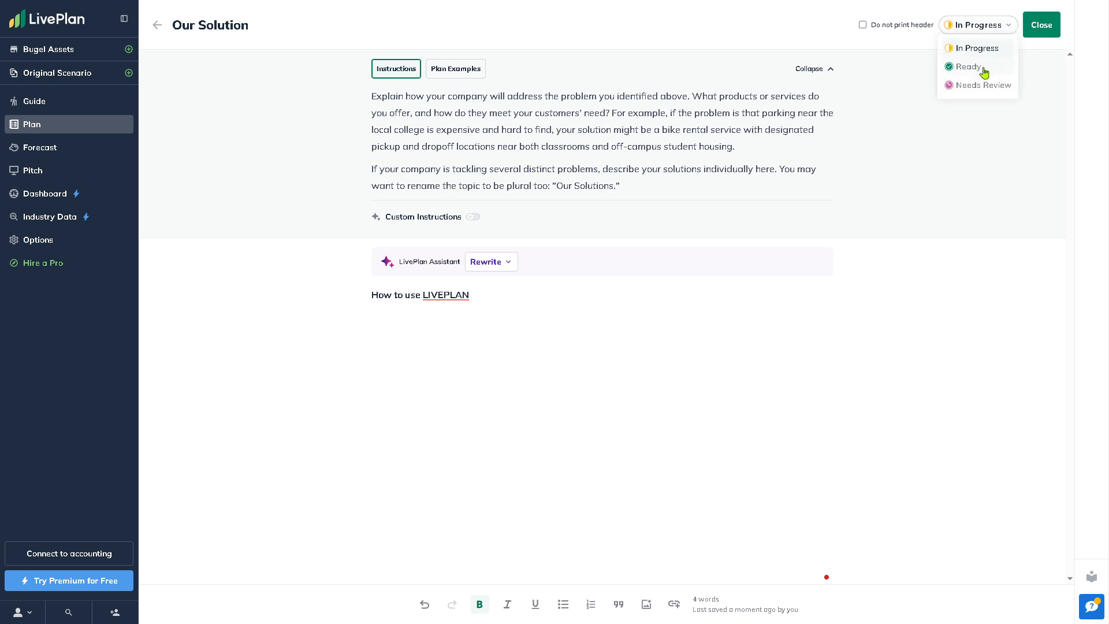
{"action": "left_click", "coordinate": [964, 67]}
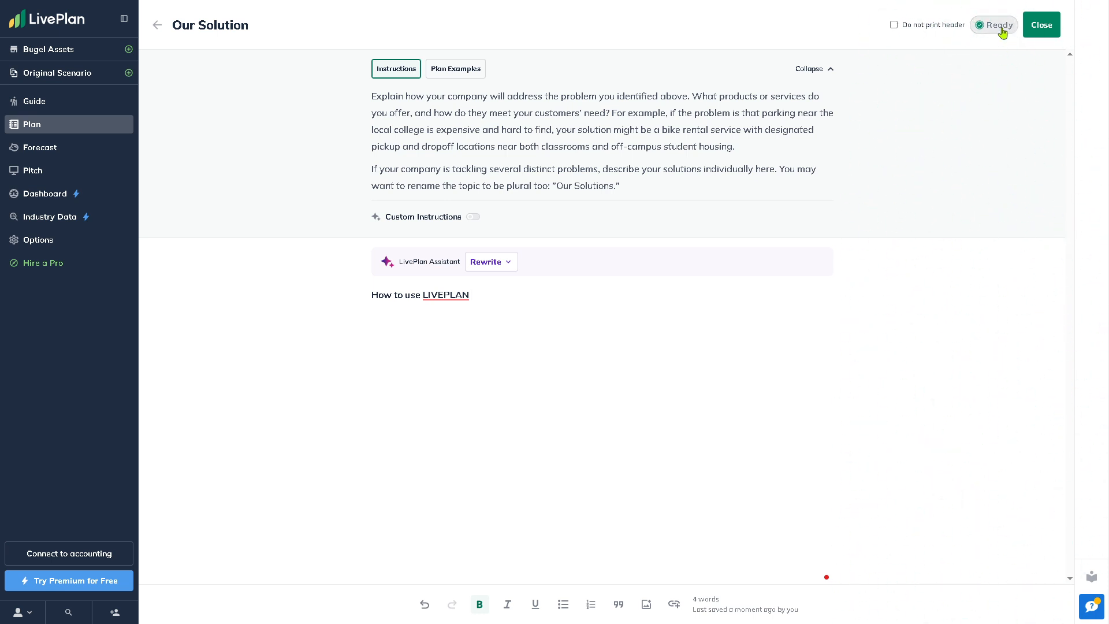
{"action": "mouse_move", "coordinate": [1052, 27]}
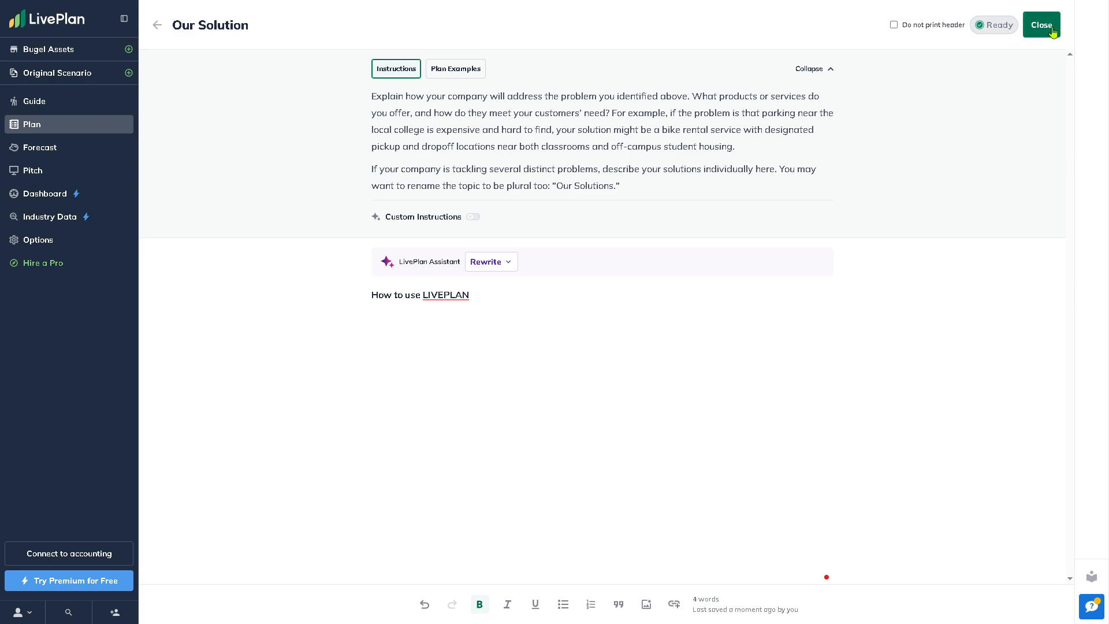
{"action": "left_click", "coordinate": [454, 69]}
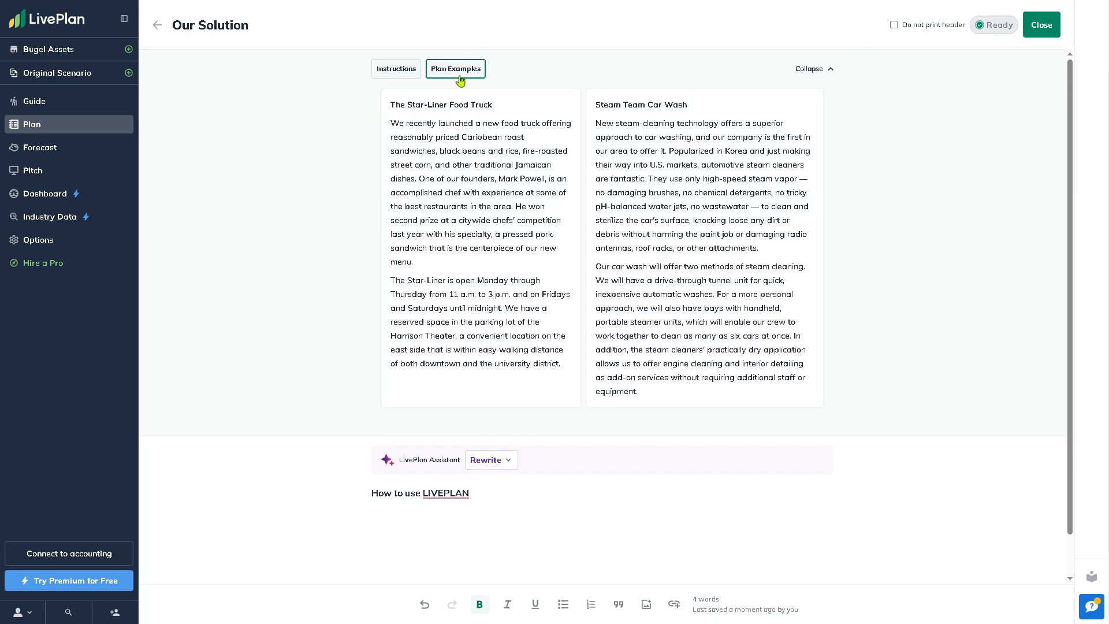
{"action": "mouse_move", "coordinate": [506, 176]}
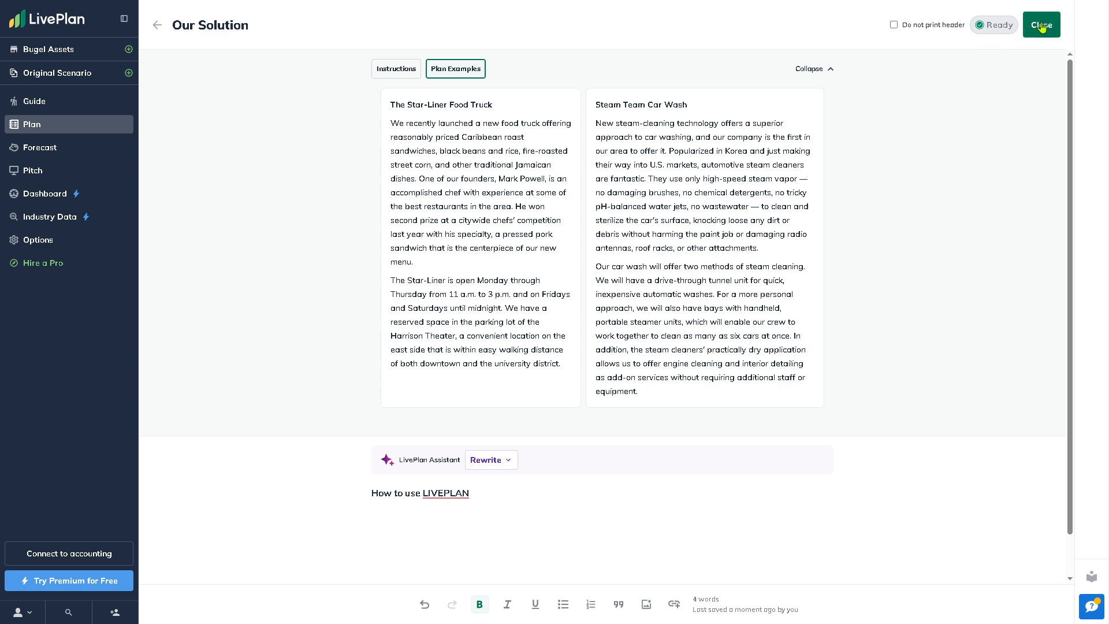
Close the Our Solution editor and go to the Forecast section
{"action": "left_click", "coordinate": [1040, 24]}
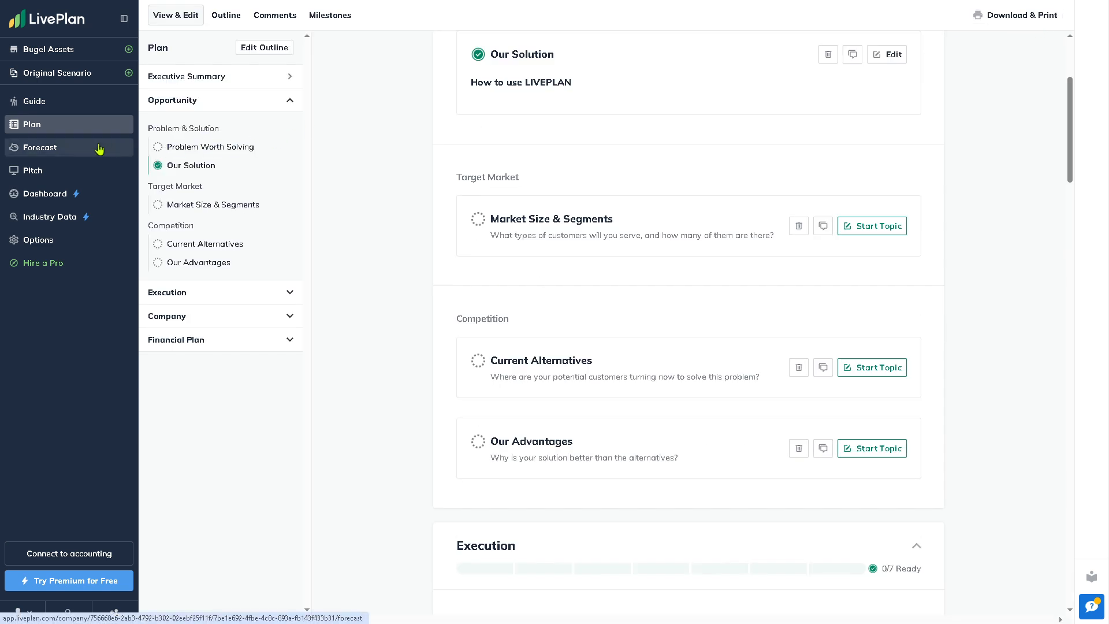
{"action": "left_click", "coordinate": [40, 147]}
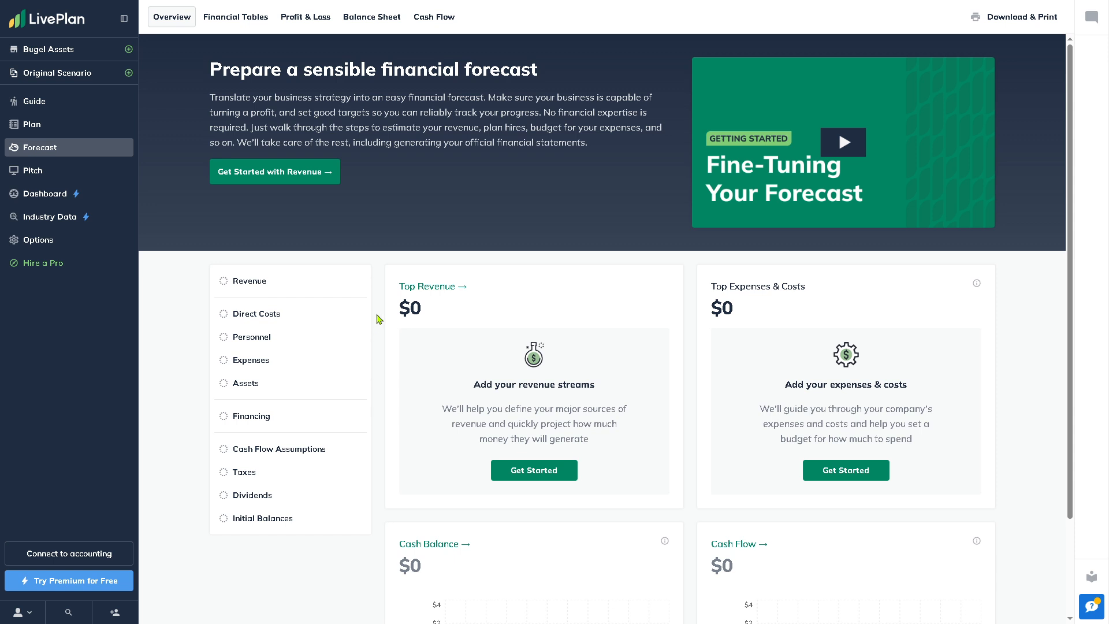
{"action": "mouse_move", "coordinate": [327, 204]}
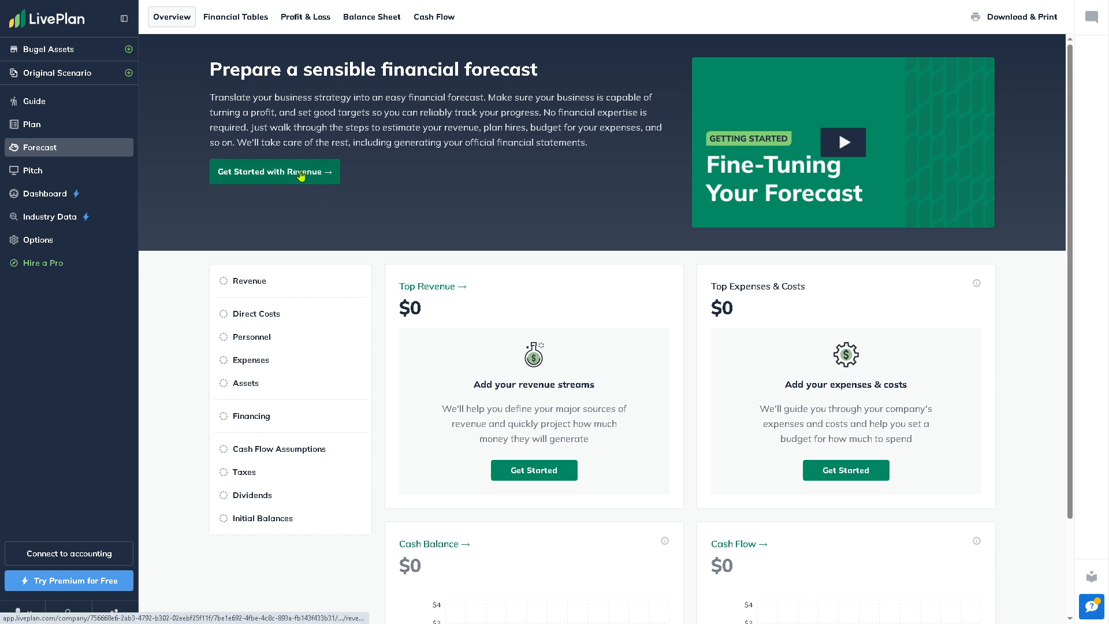
Start the forecast with Revenue, browse the Expenses, Assets and Financing tables, and return to Revenue
{"action": "left_click", "coordinate": [274, 171]}
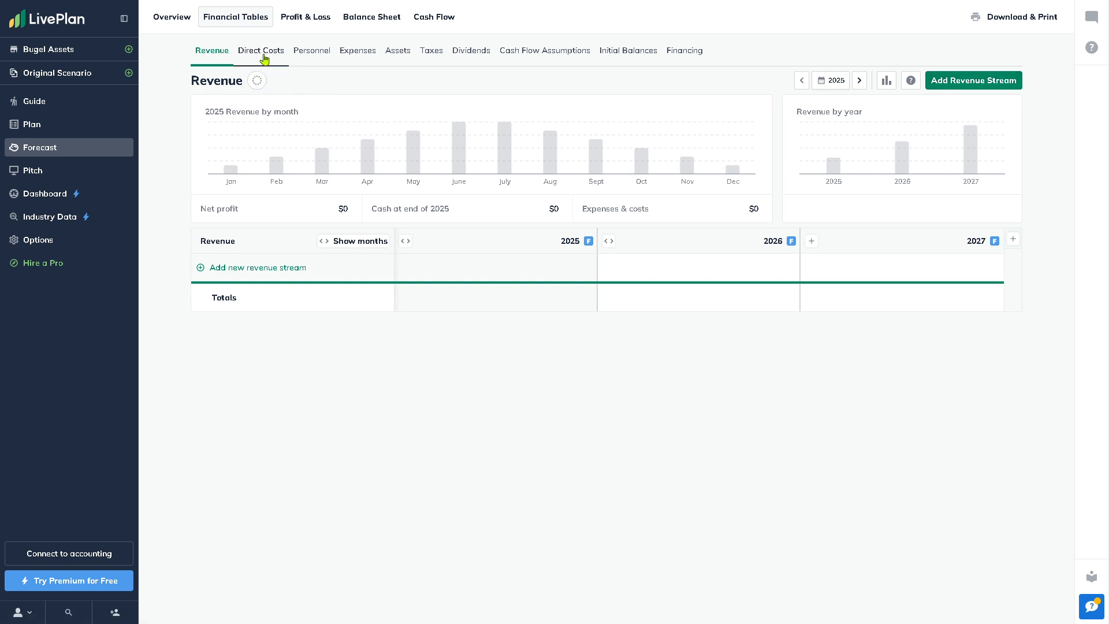
{"action": "left_click", "coordinate": [357, 51]}
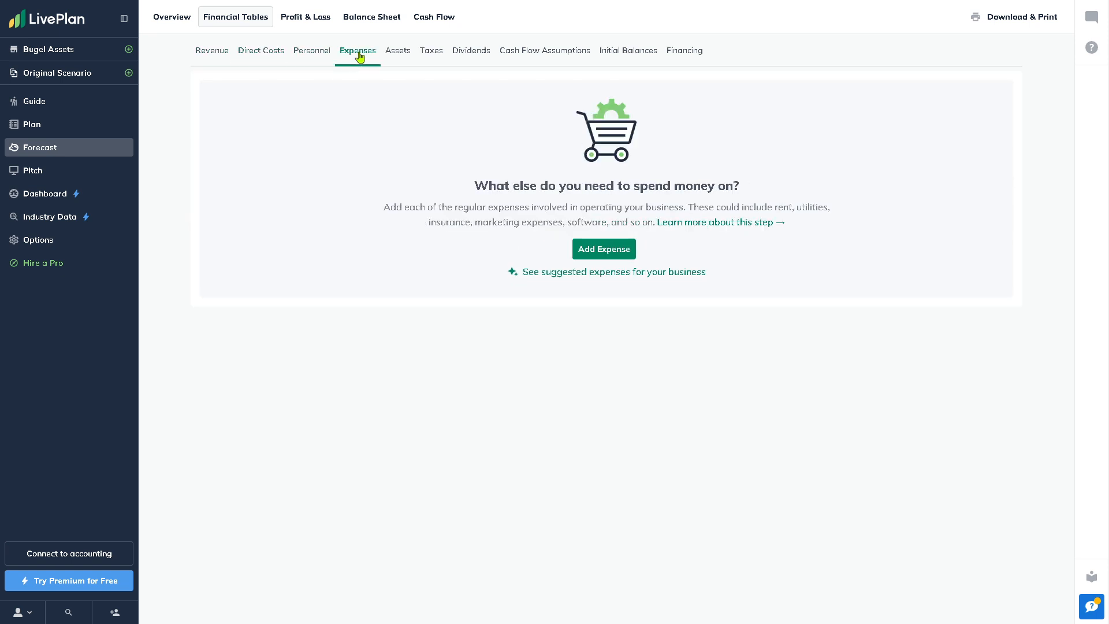
{"action": "left_click", "coordinate": [398, 50]}
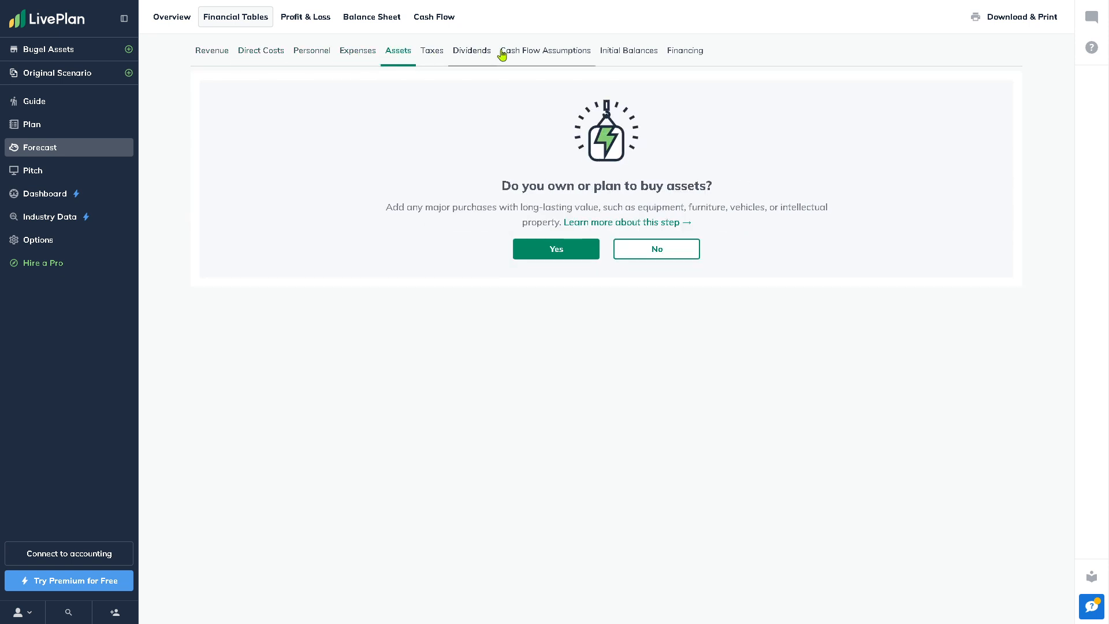
{"action": "mouse_move", "coordinate": [628, 51]}
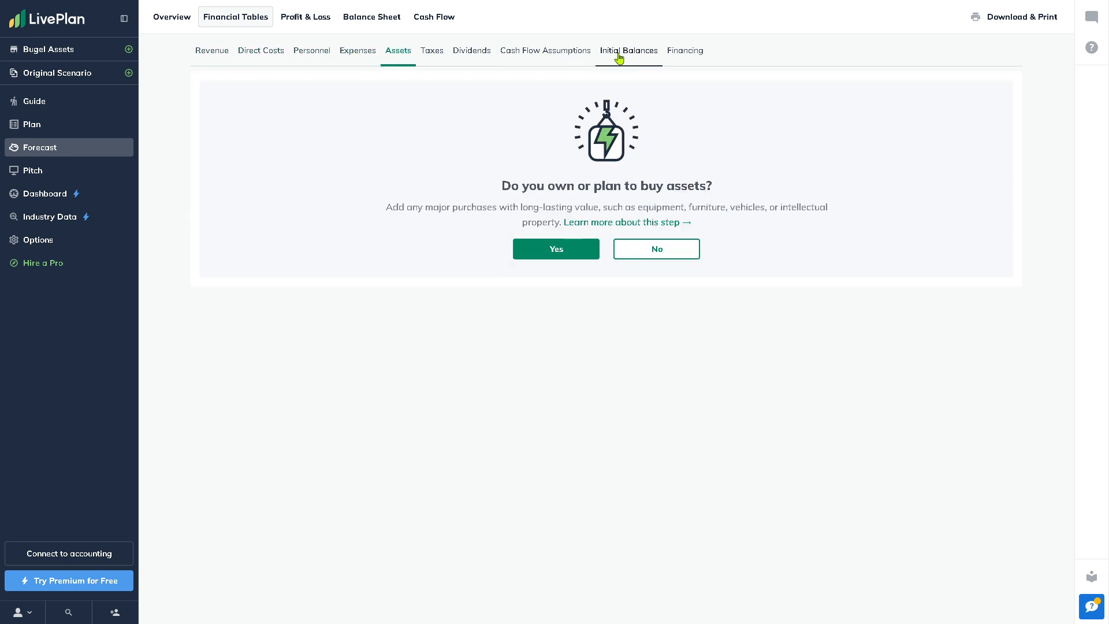
{"action": "left_click", "coordinate": [684, 50]}
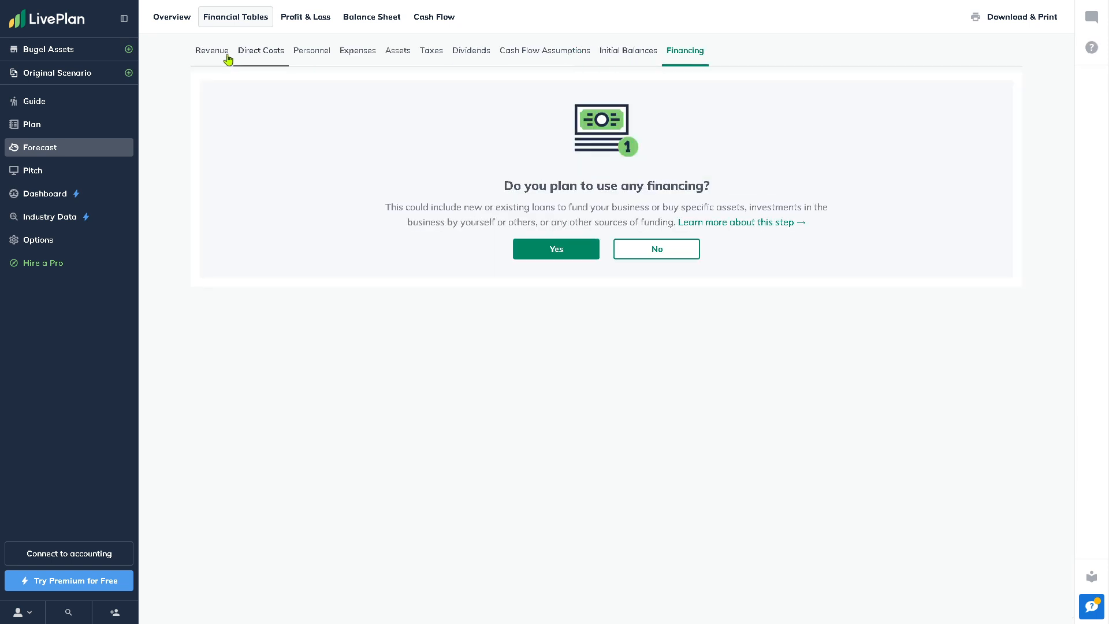
{"action": "left_click", "coordinate": [211, 50]}
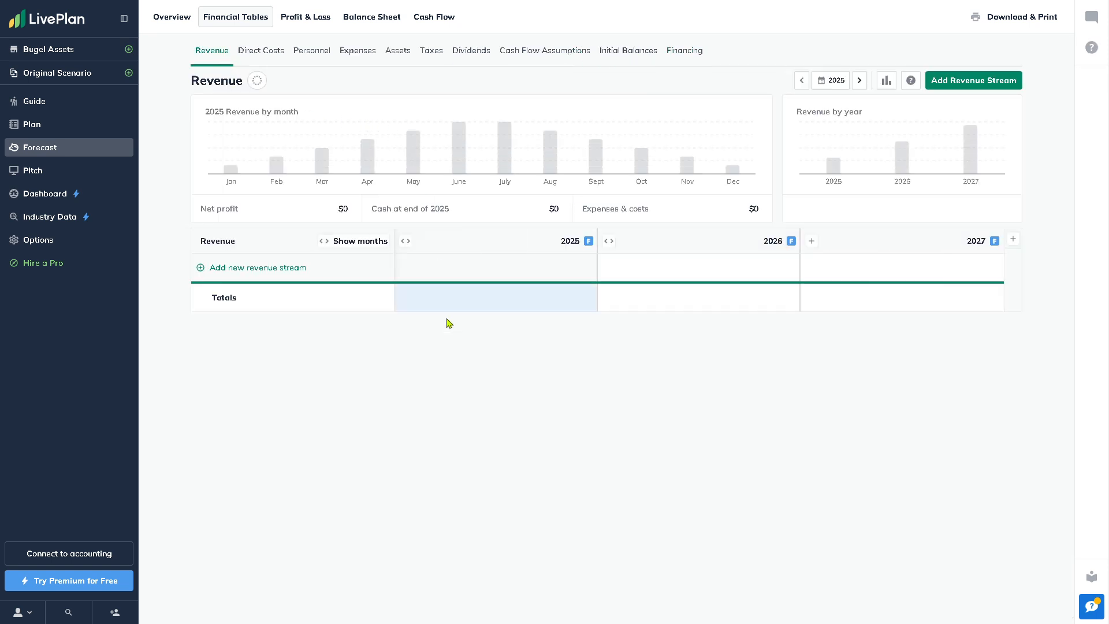
{"action": "mouse_move", "coordinate": [380, 456]}
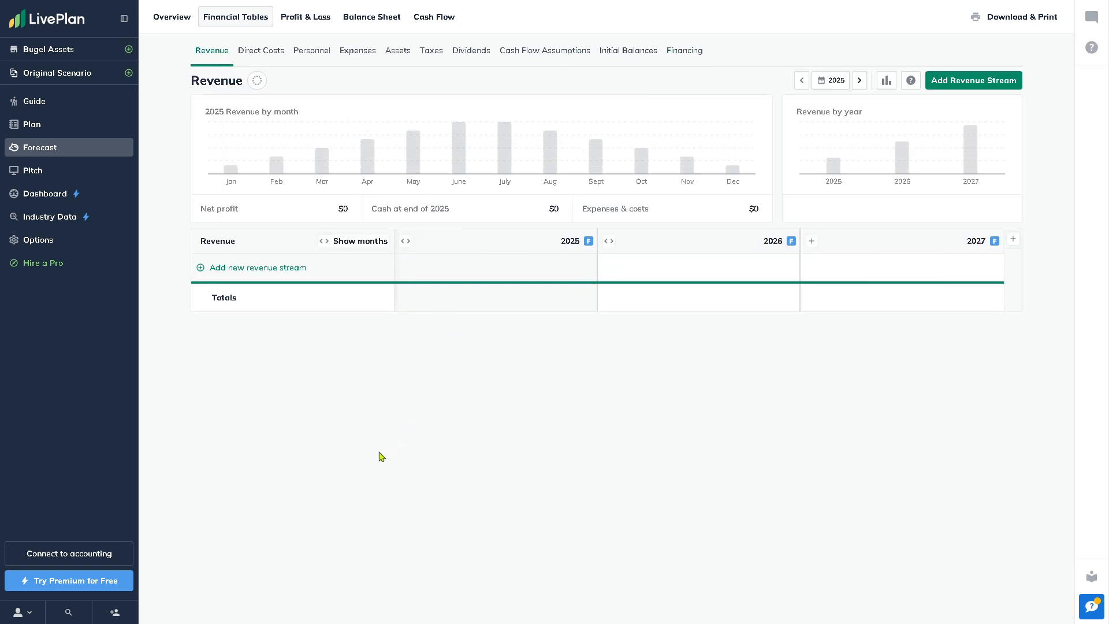
{"action": "mouse_move", "coordinate": [380, 255]}
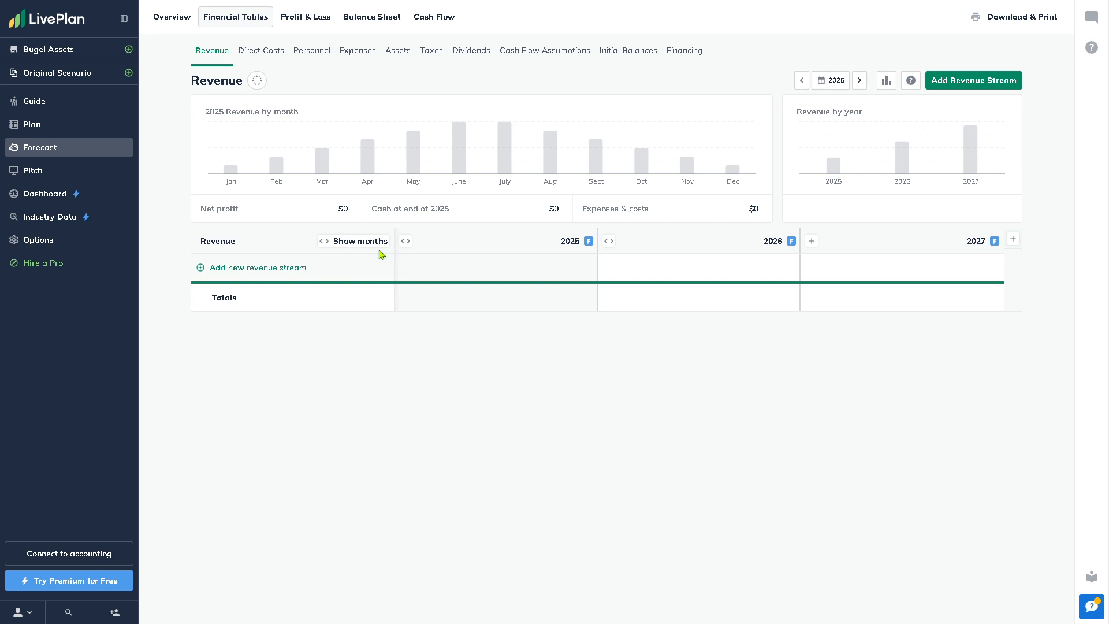
{"action": "mouse_move", "coordinate": [436, 378]}
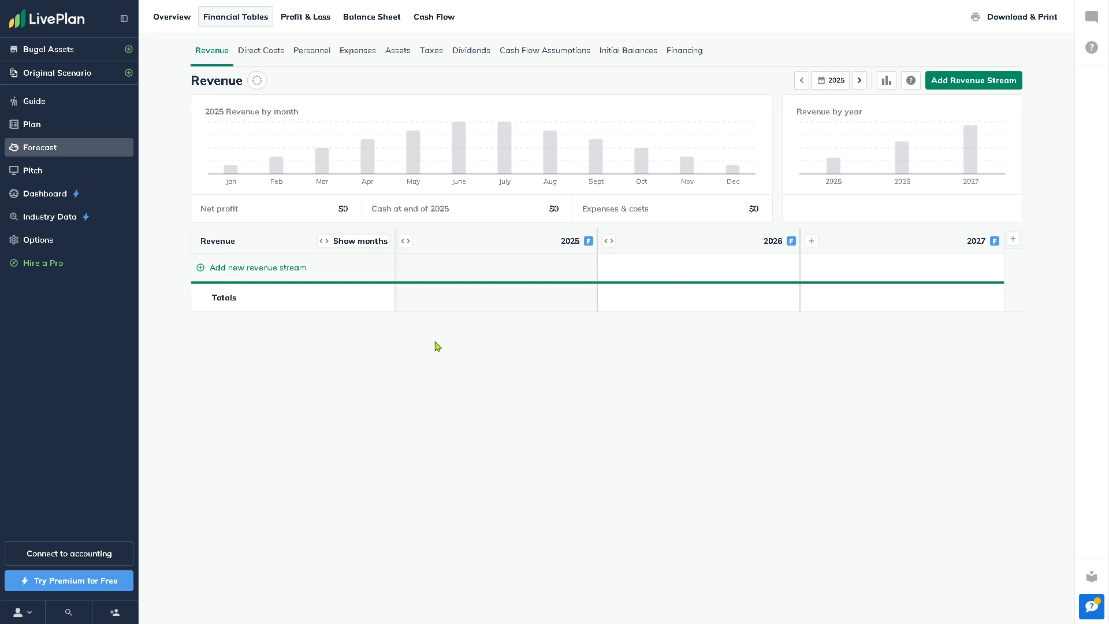
{"action": "mouse_move", "coordinate": [919, 58]}
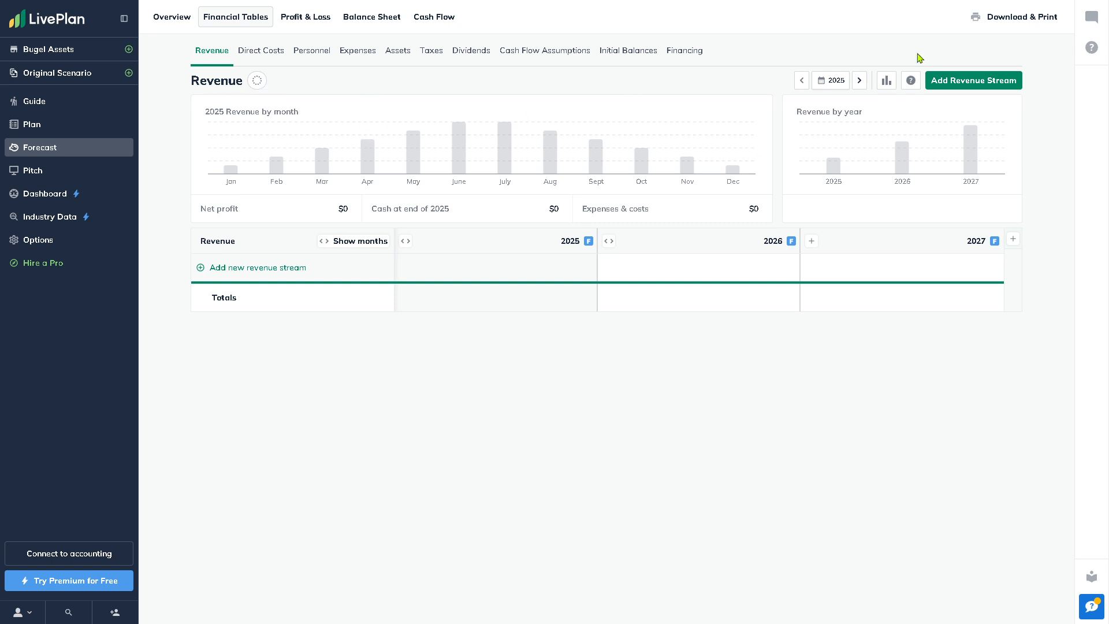
Create a revenue stream named 'How to use LIVEPLAN', then go to the Pitch section
{"action": "left_click", "coordinate": [258, 268]}
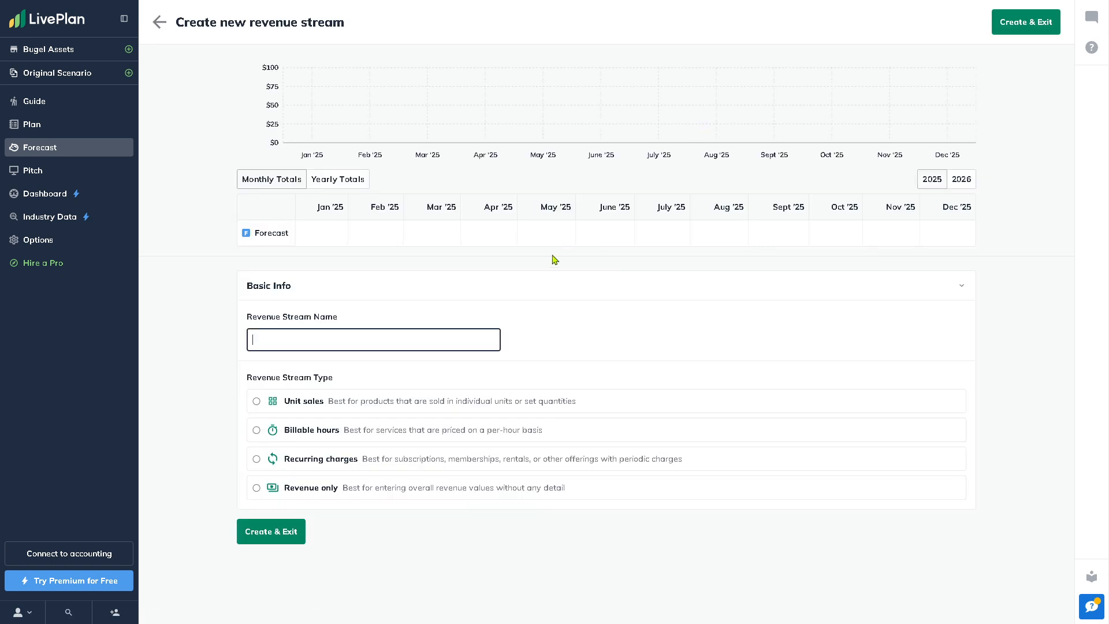
{"action": "type", "text": "How to use LIVEPLAN"}
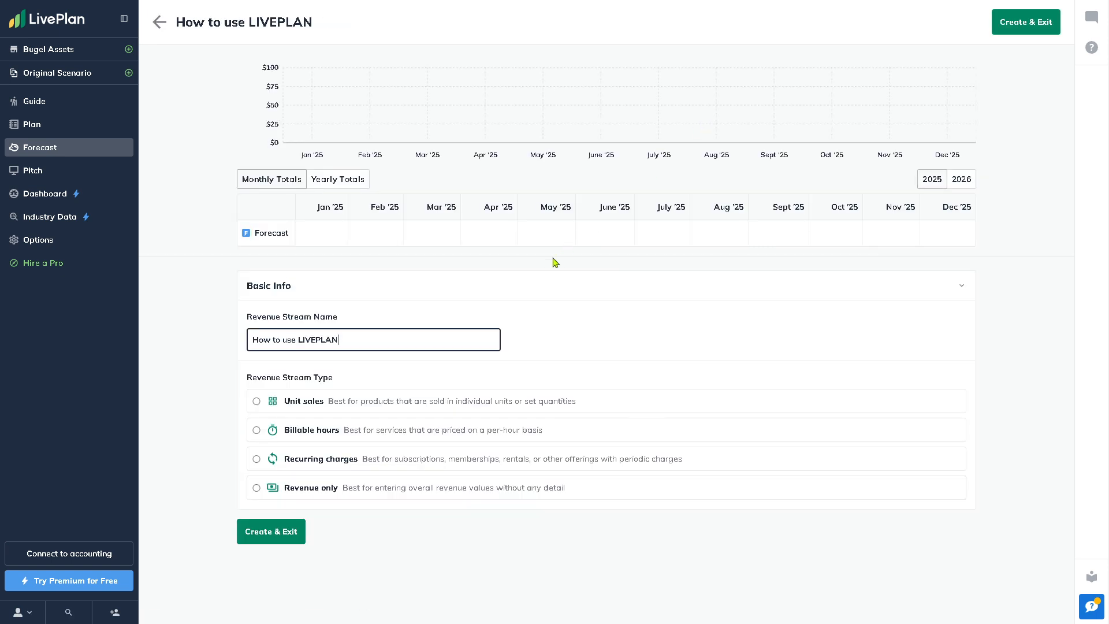
{"action": "mouse_move", "coordinate": [311, 132]}
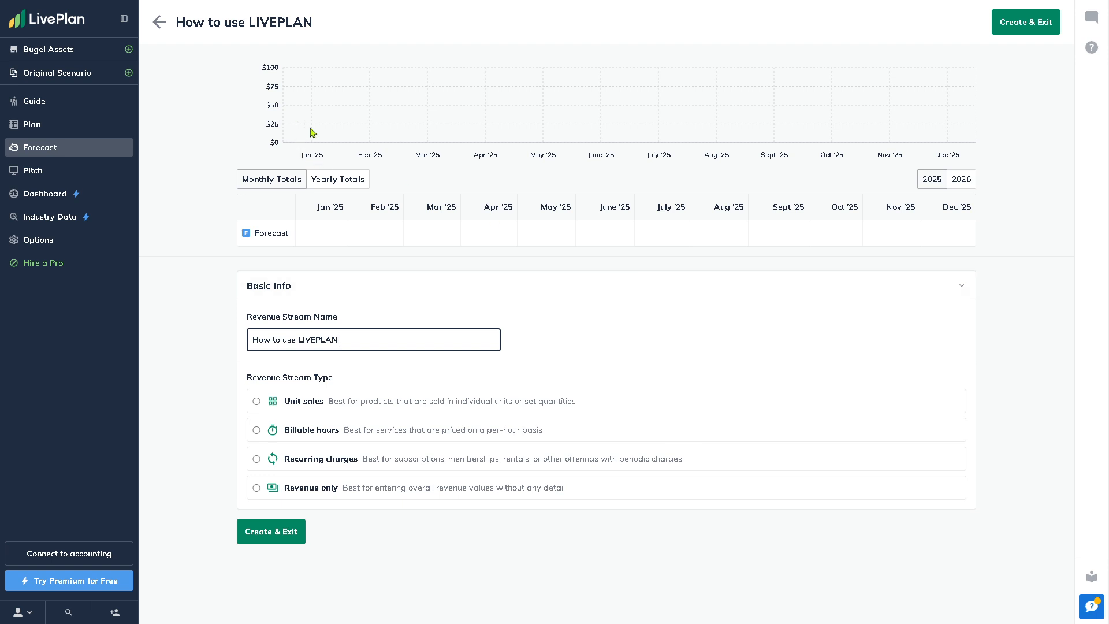
{"action": "mouse_move", "coordinate": [407, 243]}
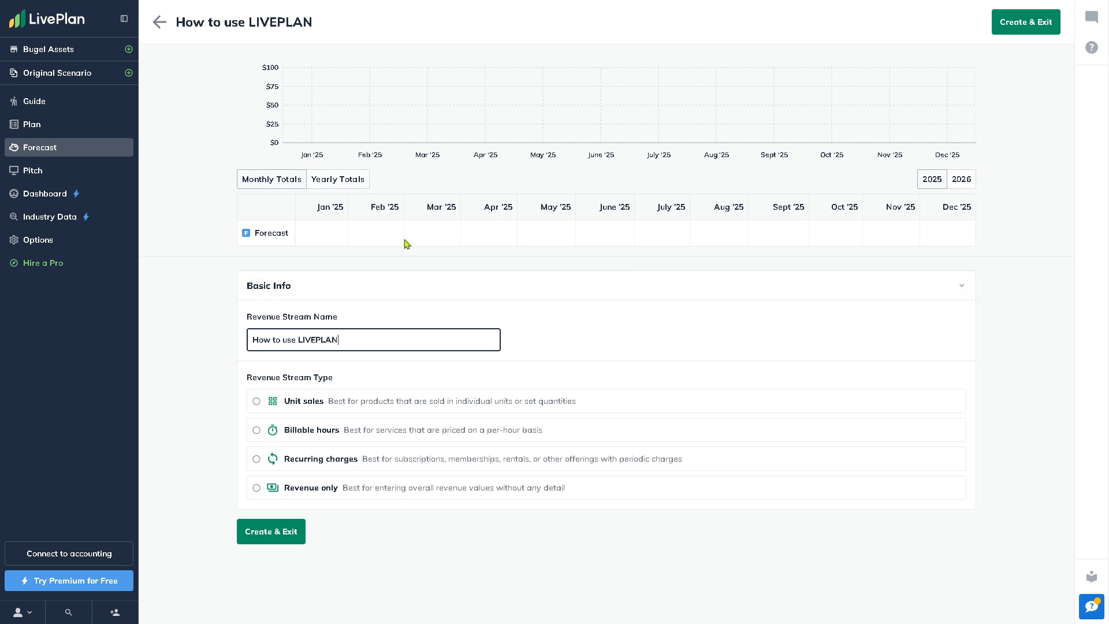
{"action": "mouse_move", "coordinate": [293, 418]}
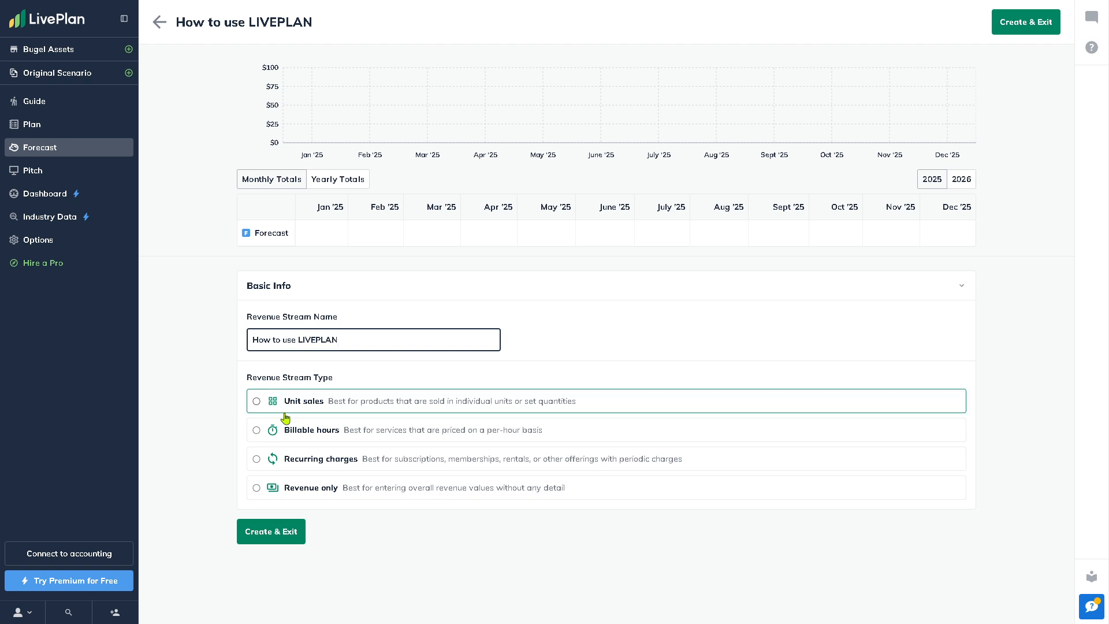
{"action": "mouse_move", "coordinate": [341, 460]}
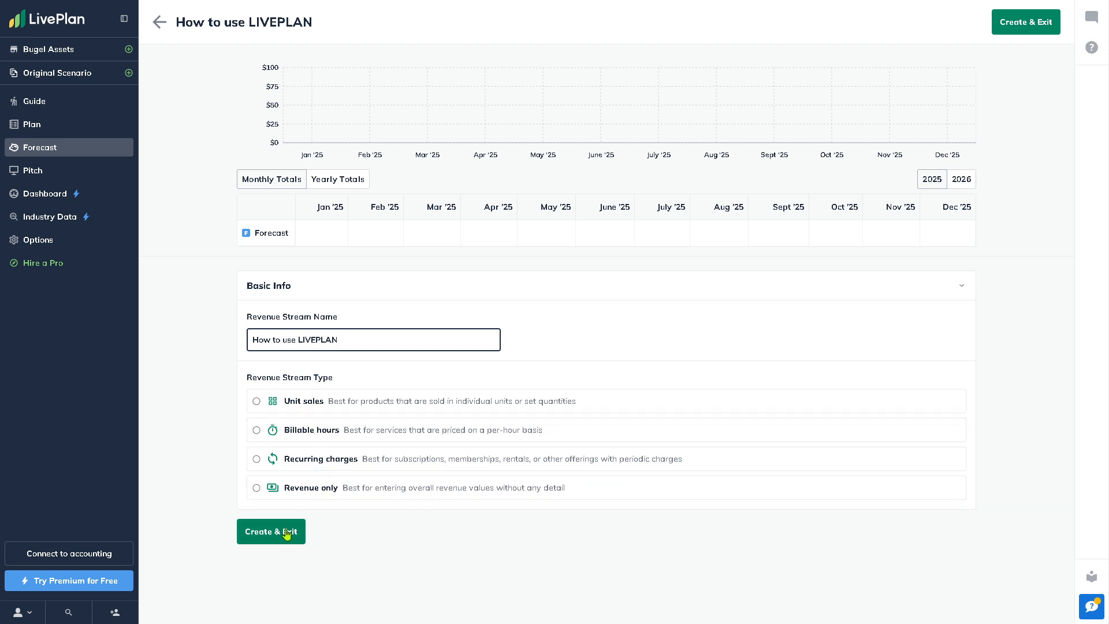
{"action": "left_click", "coordinate": [271, 531]}
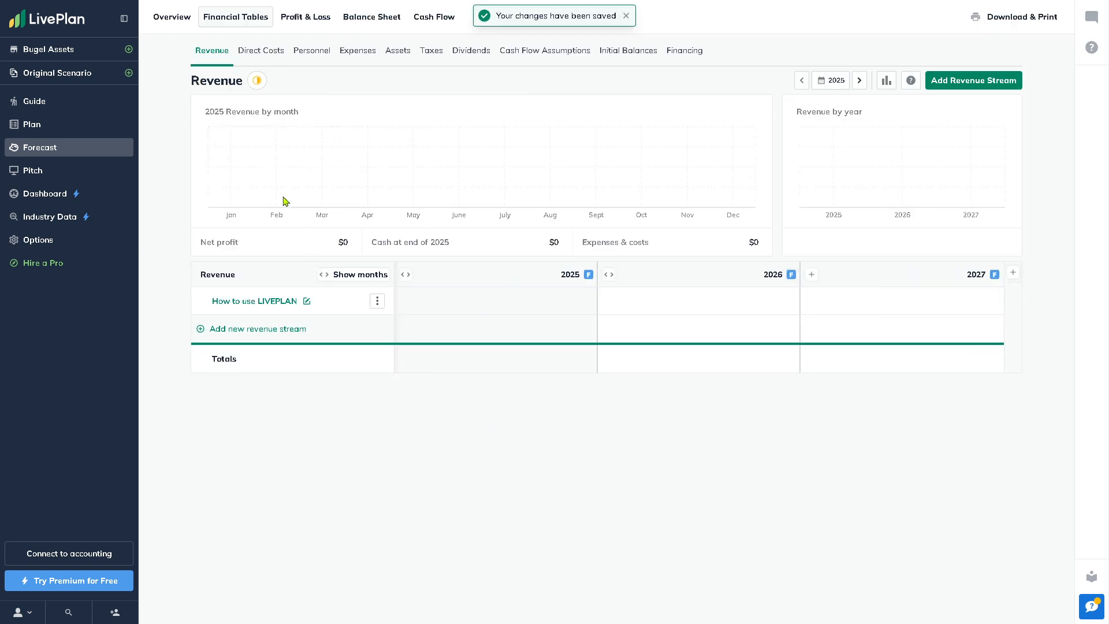
{"action": "left_click", "coordinate": [32, 170]}
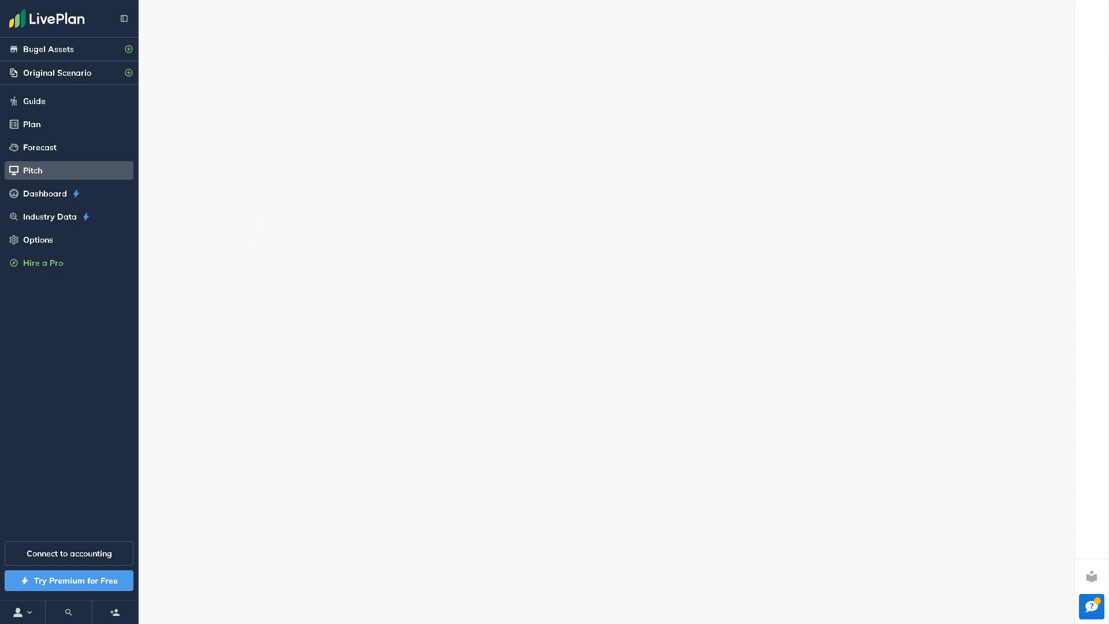
Enter the pitch headline 'How to use LIVEPLAN' and continue to the next pitch section
{"action": "left_click", "coordinate": [32, 170]}
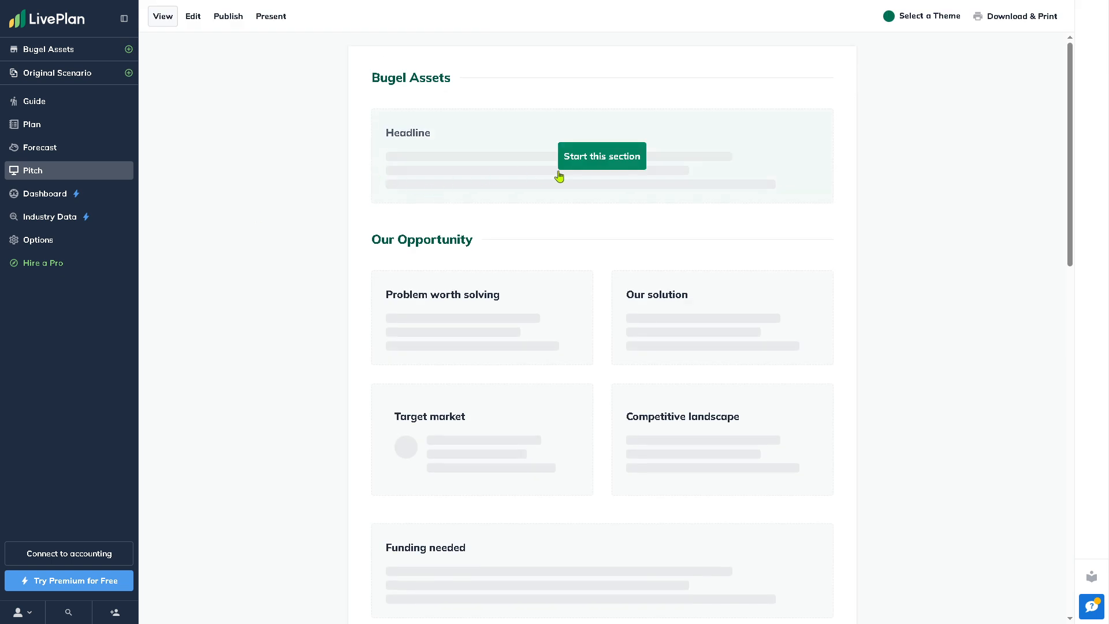
{"action": "left_click", "coordinate": [602, 155]}
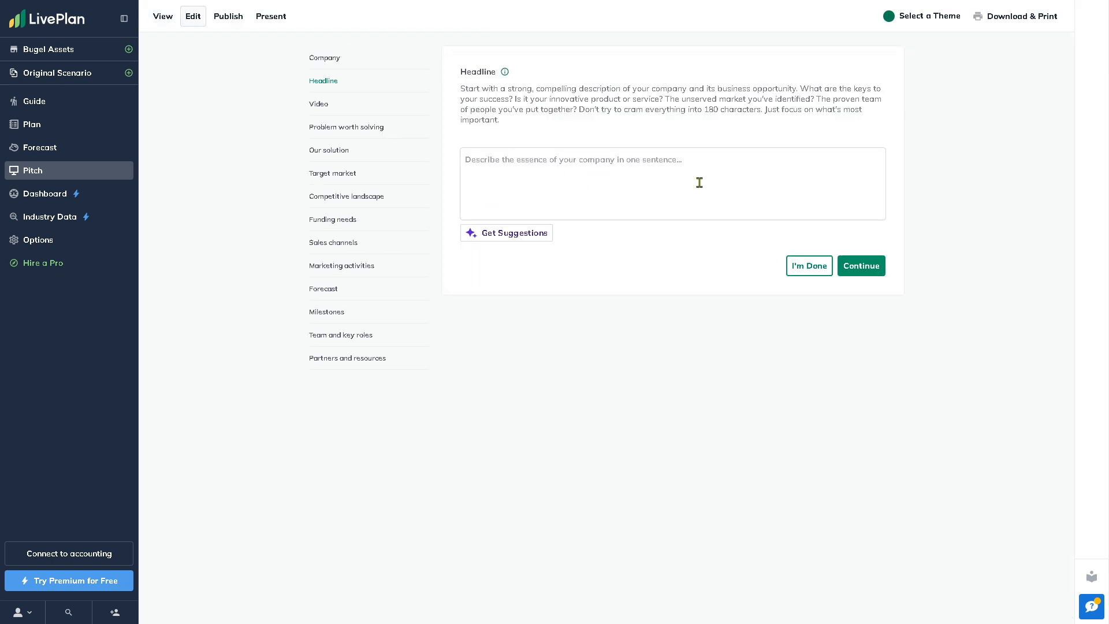
{"action": "type", "text": "How to use LIVEPLAN"}
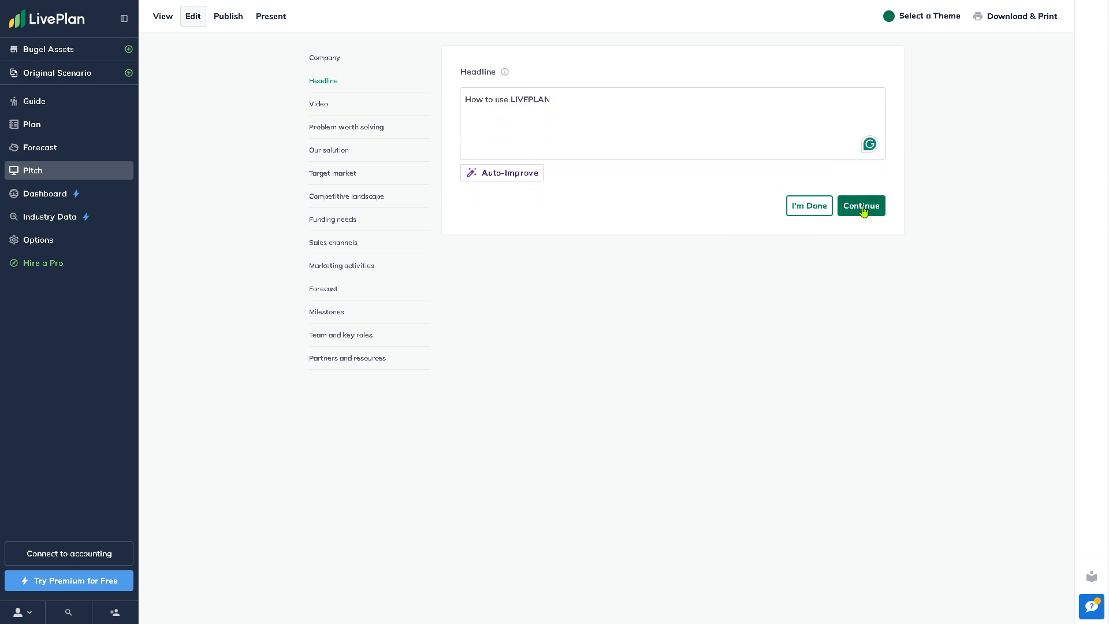
{"action": "left_click", "coordinate": [860, 205]}
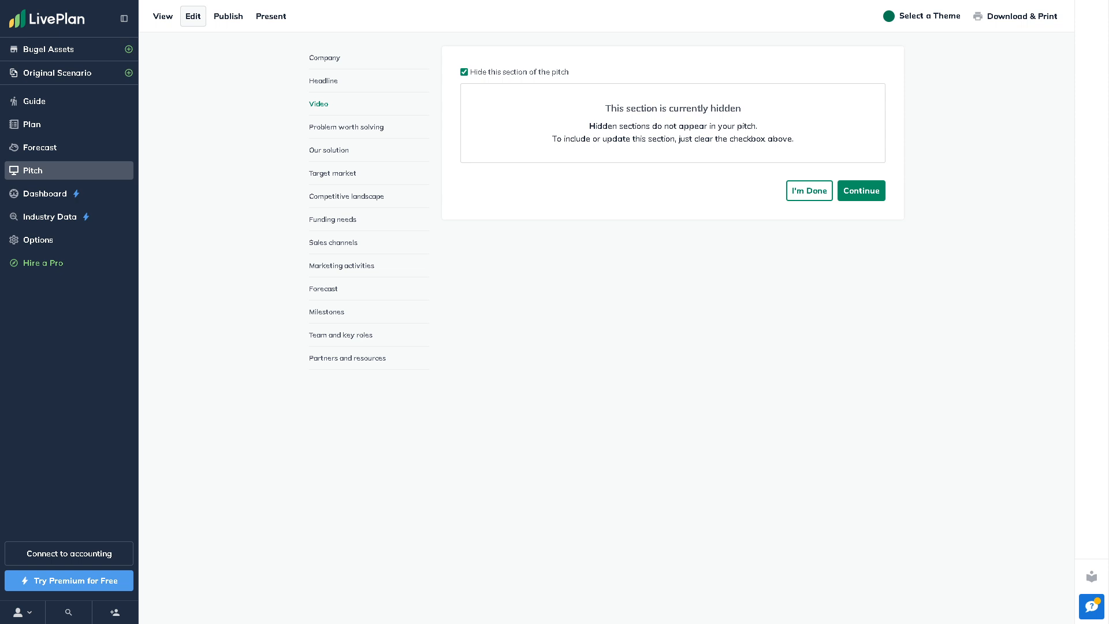
{"action": "mouse_move", "coordinate": [860, 192]}
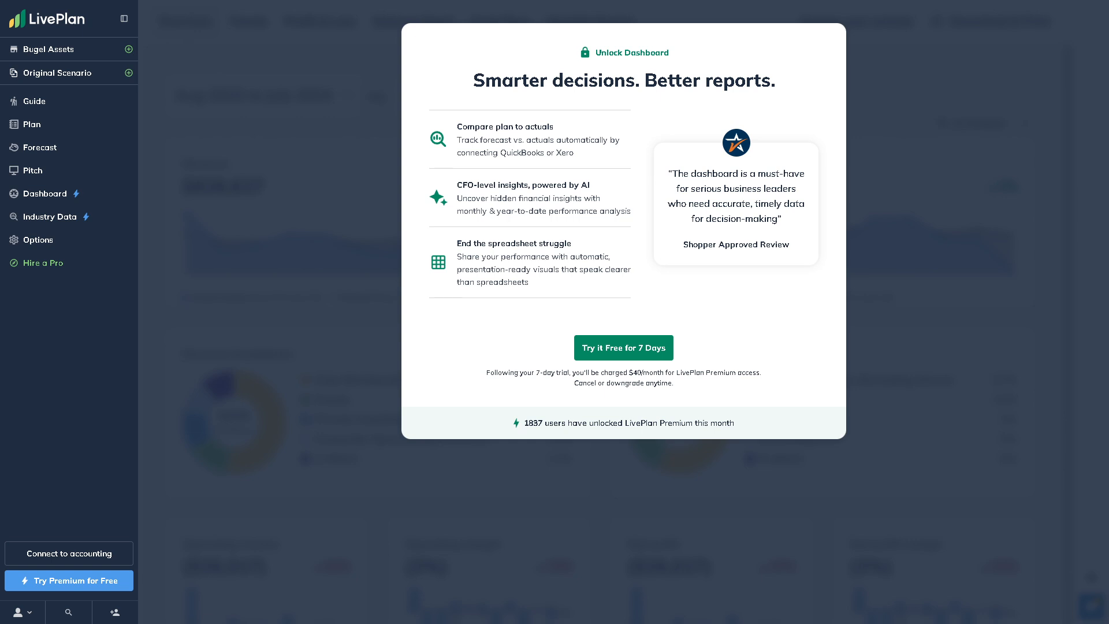
{"action": "mouse_move", "coordinate": [3, 264]}
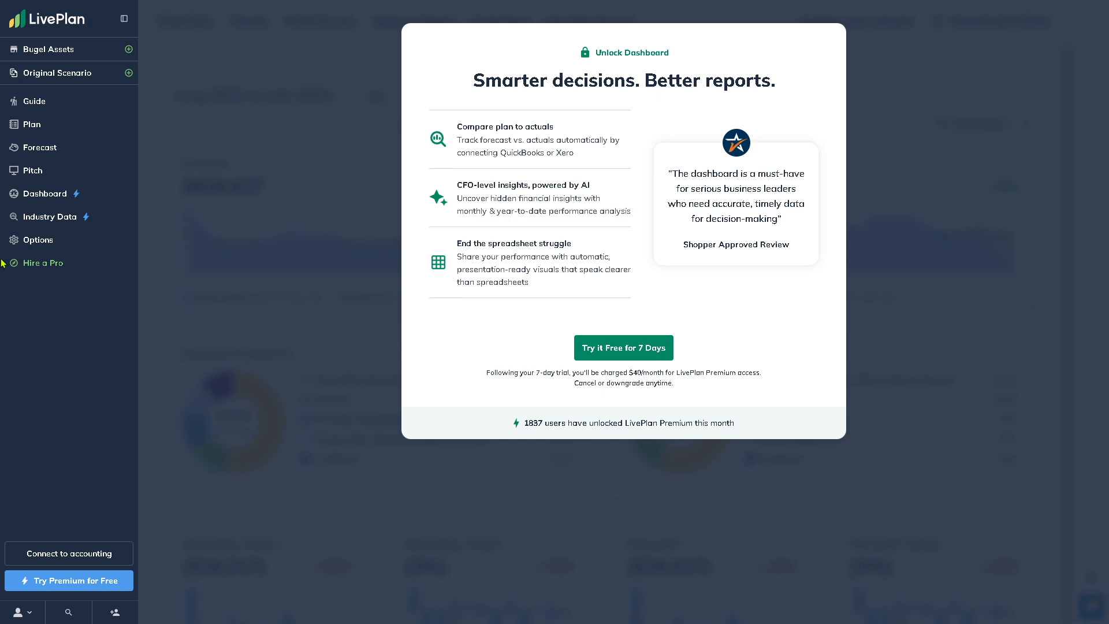
{"action": "mouse_move", "coordinate": [315, 266]}
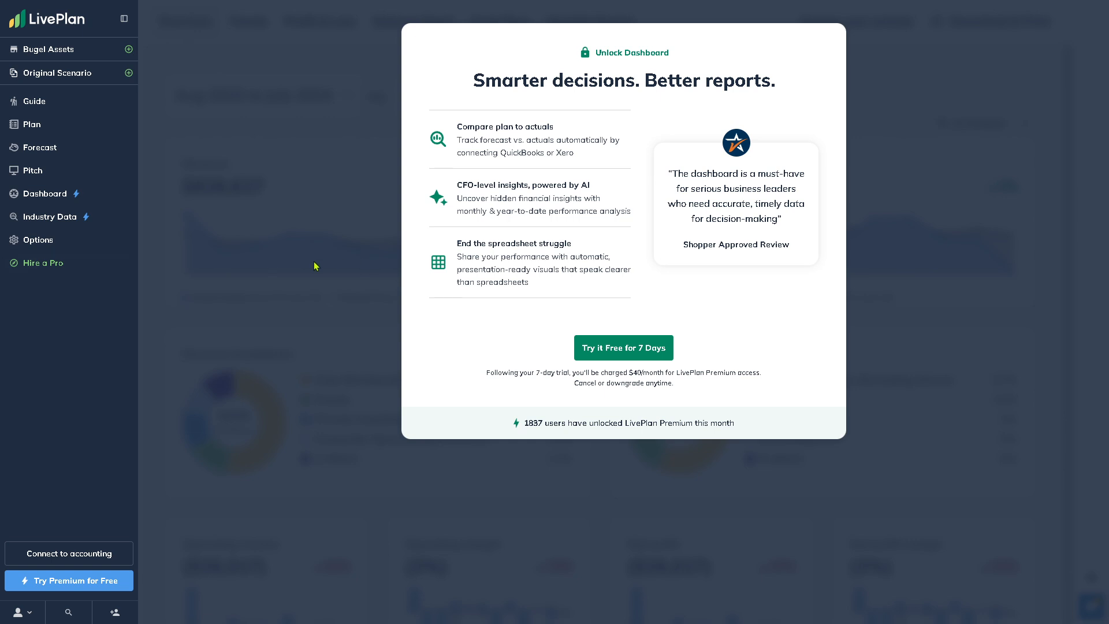
{"action": "mouse_move", "coordinate": [111, 239]}
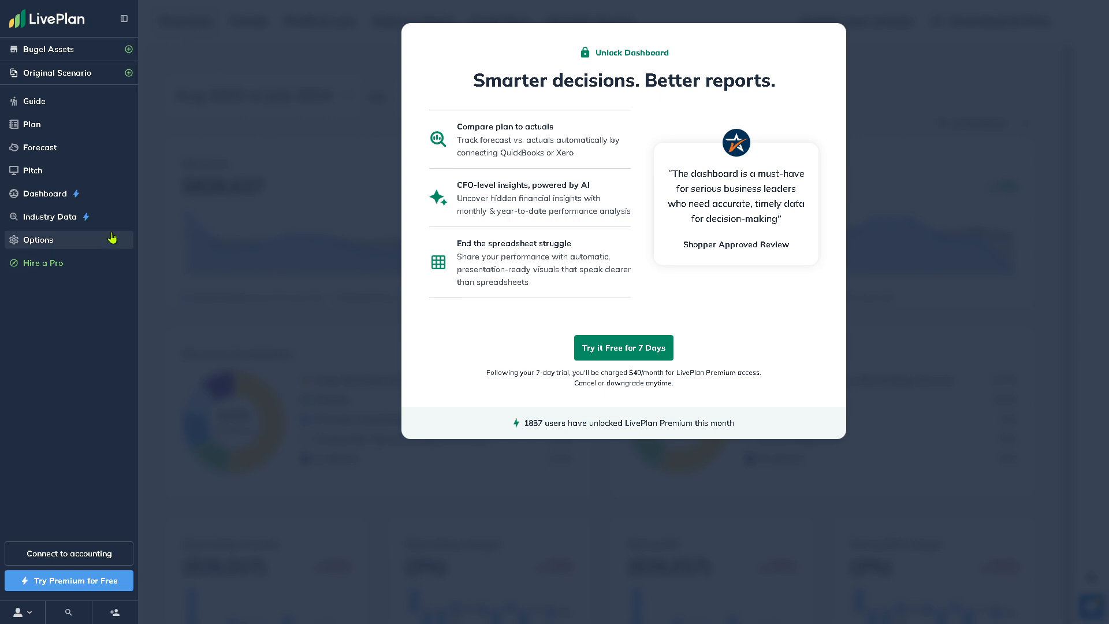
Go to the Industry Data section, leaving the Dashboard upsell
{"action": "left_click", "coordinate": [49, 216]}
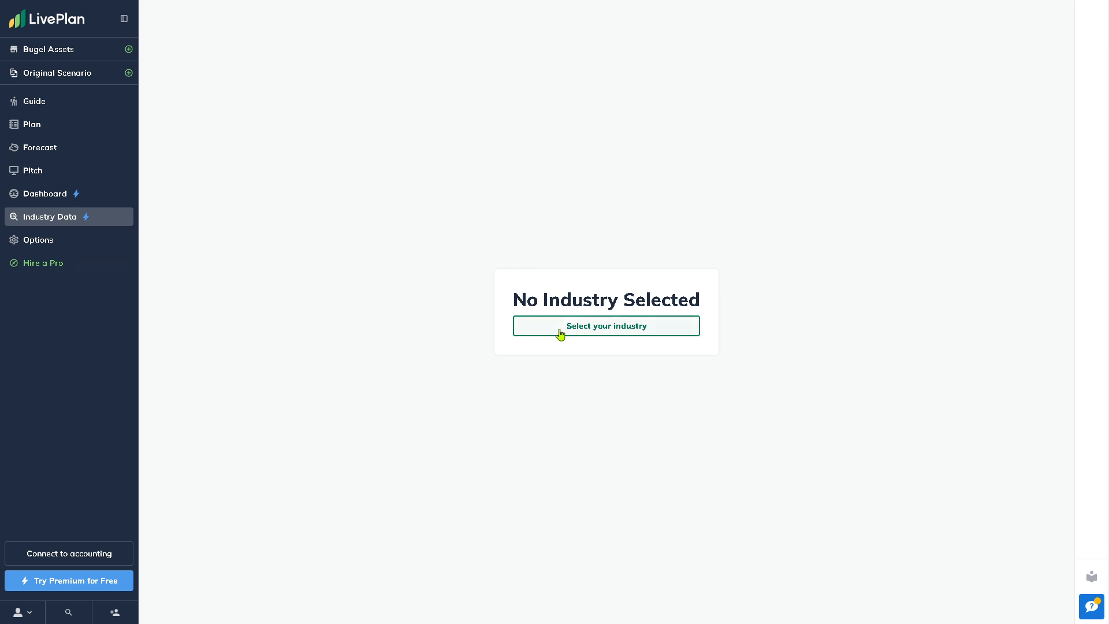
Search the industry picker for industries matching Bugel Assets, close it, and reopen it
{"action": "left_click", "coordinate": [605, 325]}
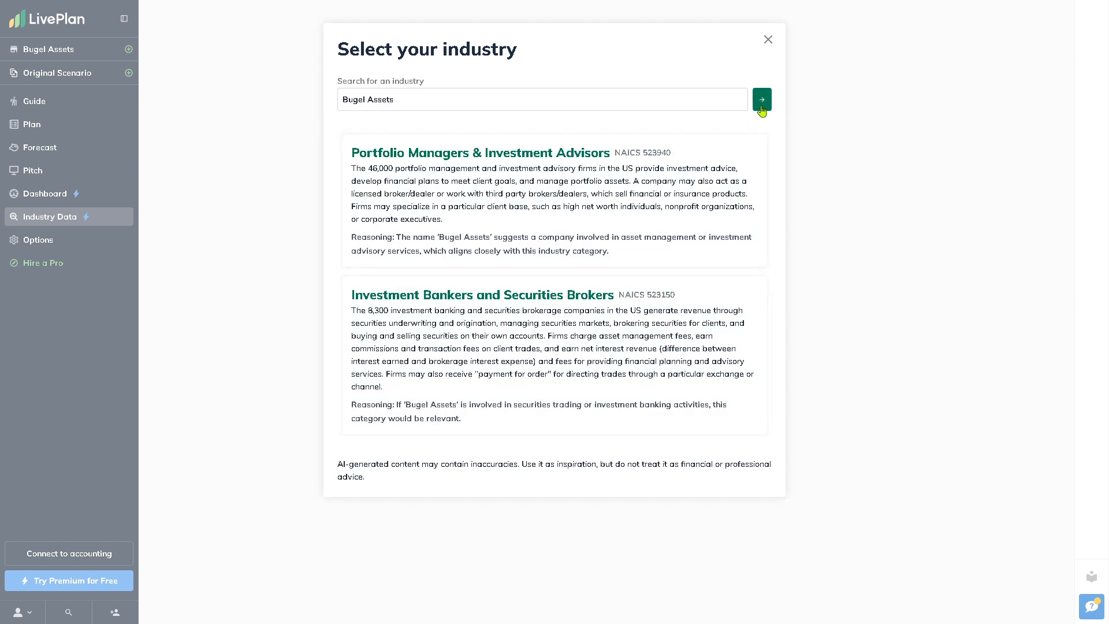
{"action": "left_click", "coordinate": [761, 99]}
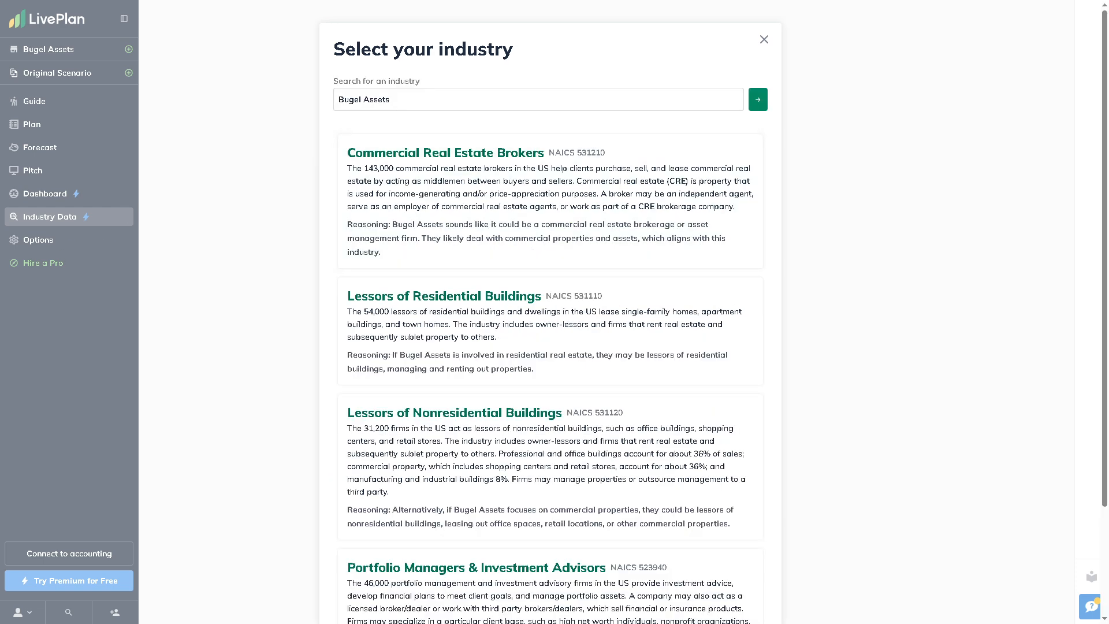
{"action": "left_click", "coordinate": [763, 39]}
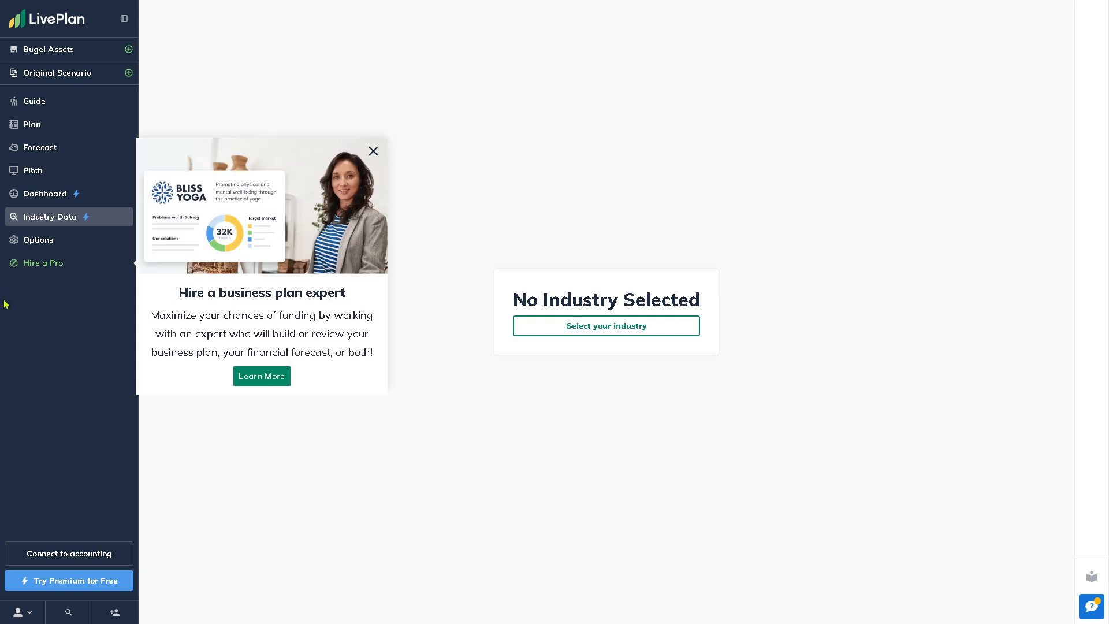
{"action": "mouse_move", "coordinate": [261, 375]}
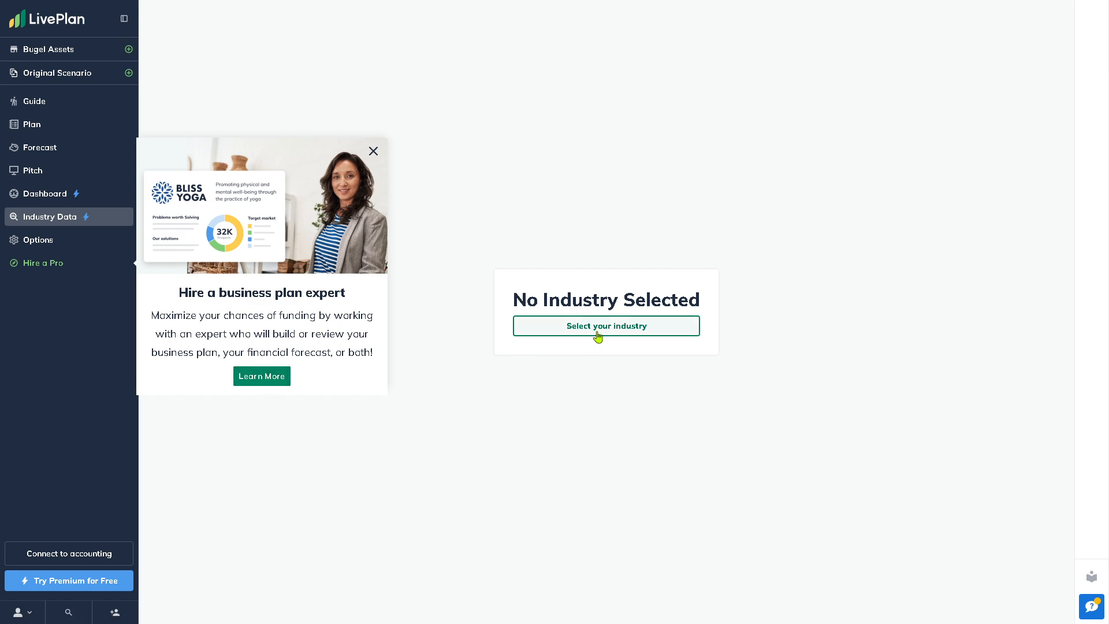
{"action": "left_click", "coordinate": [605, 325]}
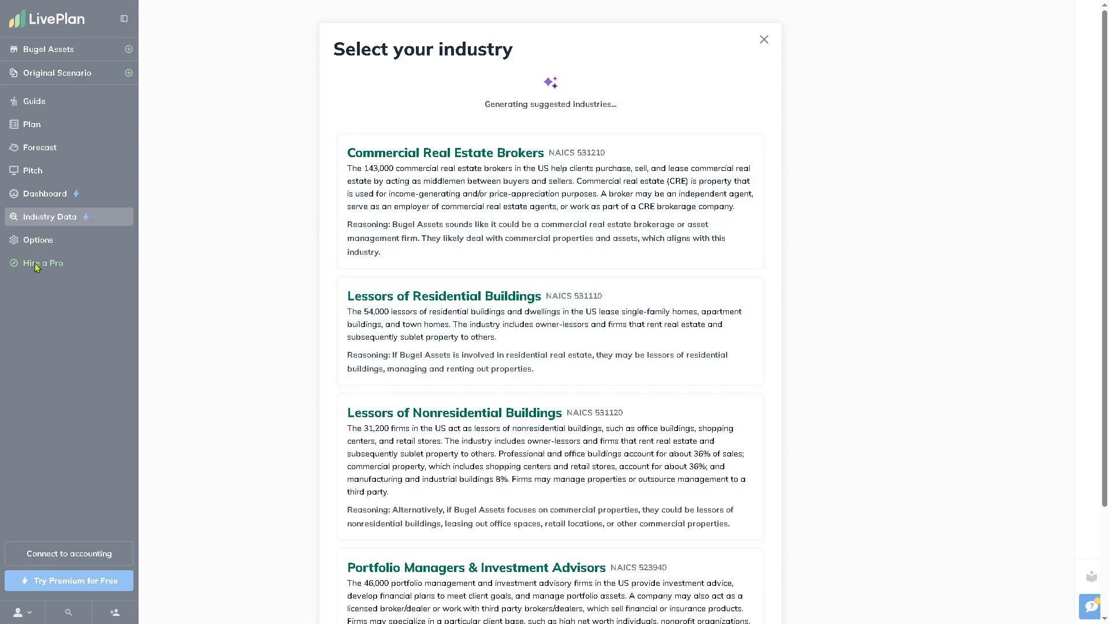
Visit the Hire a Pro expert services, then the Pricing page of the LivePlan website
{"action": "left_click", "coordinate": [42, 262]}
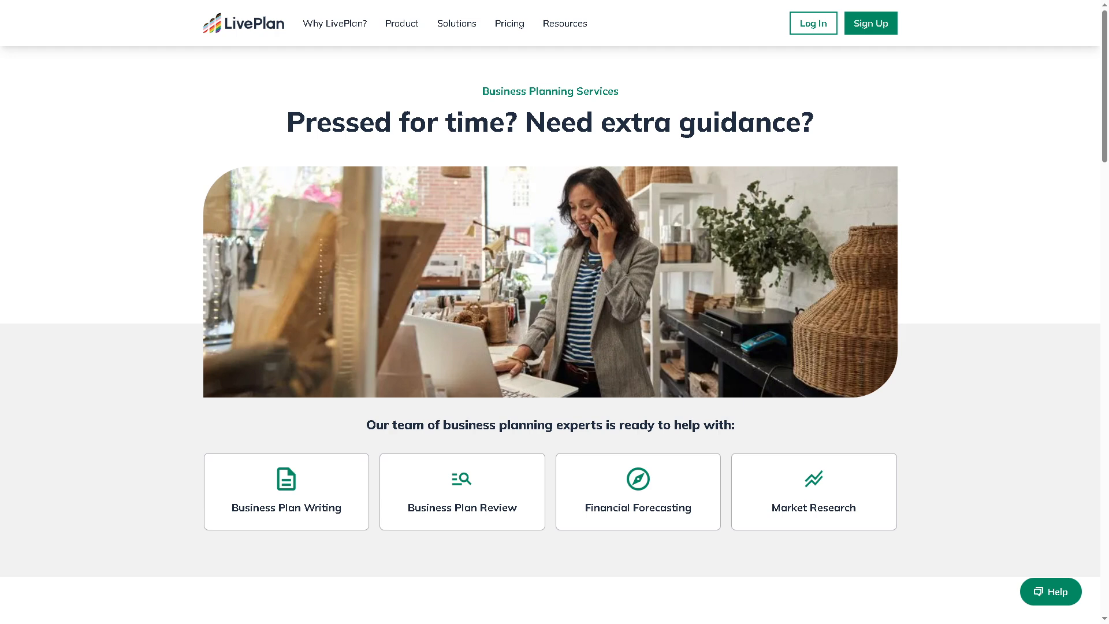
{"action": "mouse_move", "coordinate": [510, 23]}
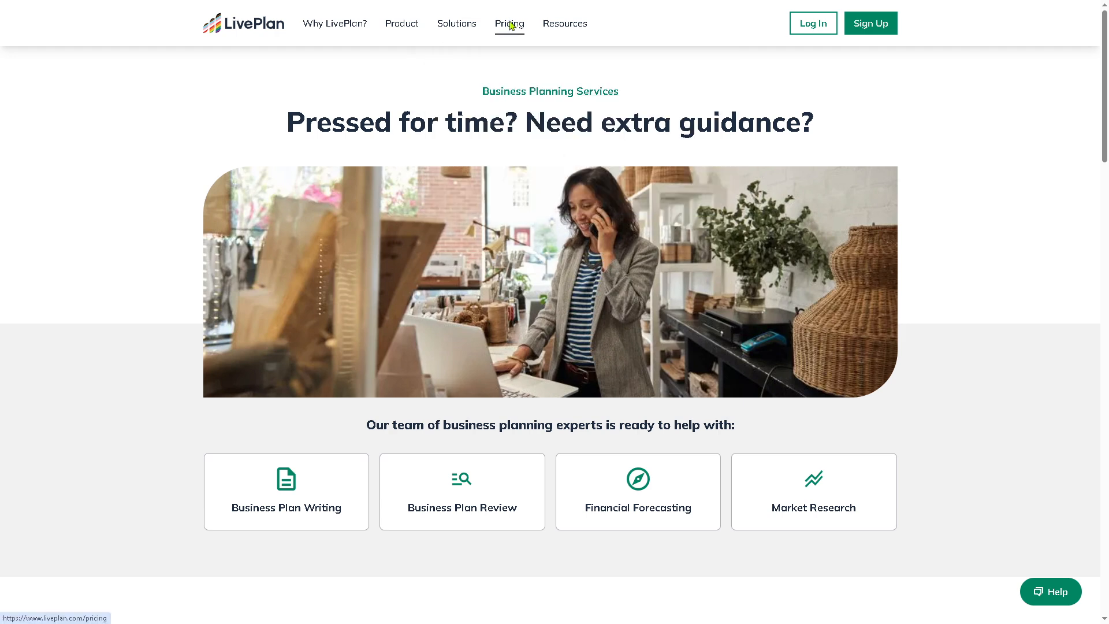
{"action": "left_click", "coordinate": [508, 23]}
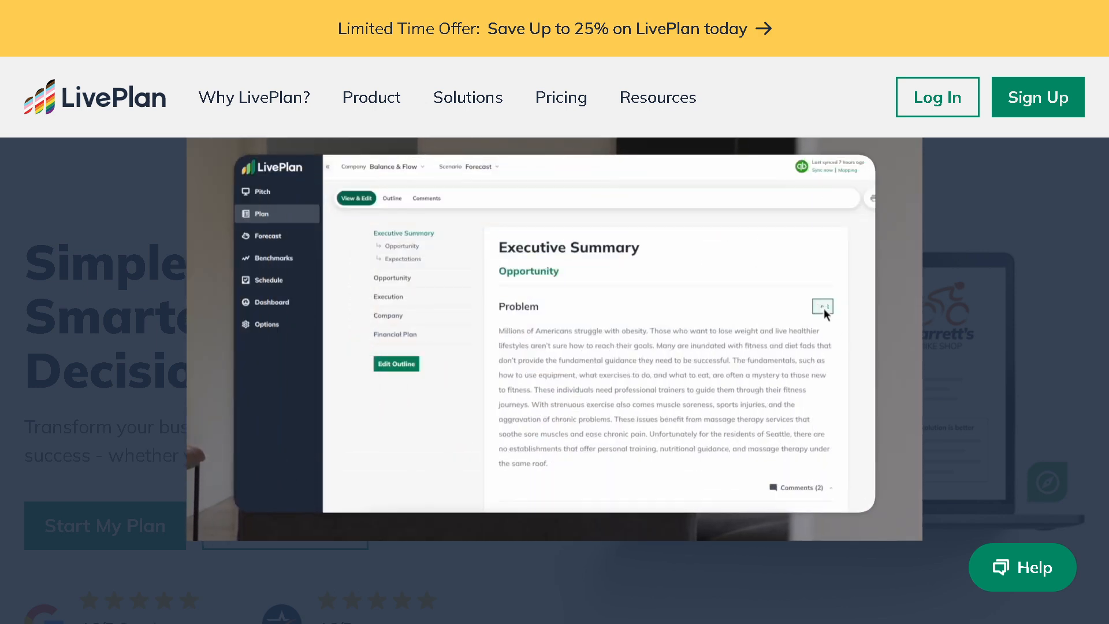
{"action": "left_click", "coordinate": [823, 307]}
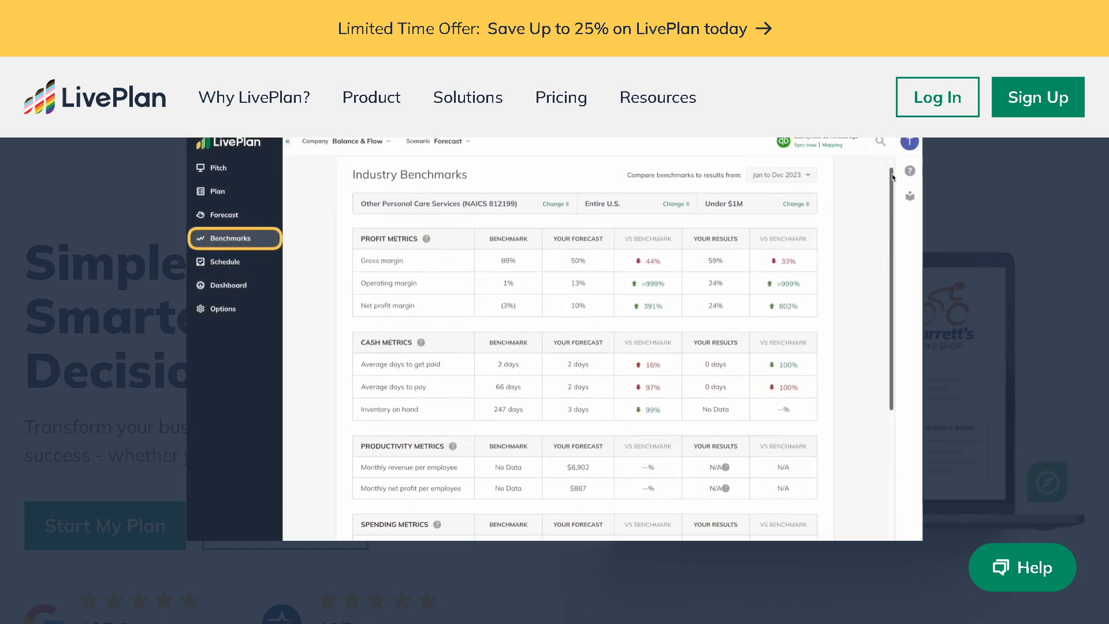
{"action": "scroll", "scroll_direction": "down", "scroll_amount": 3}
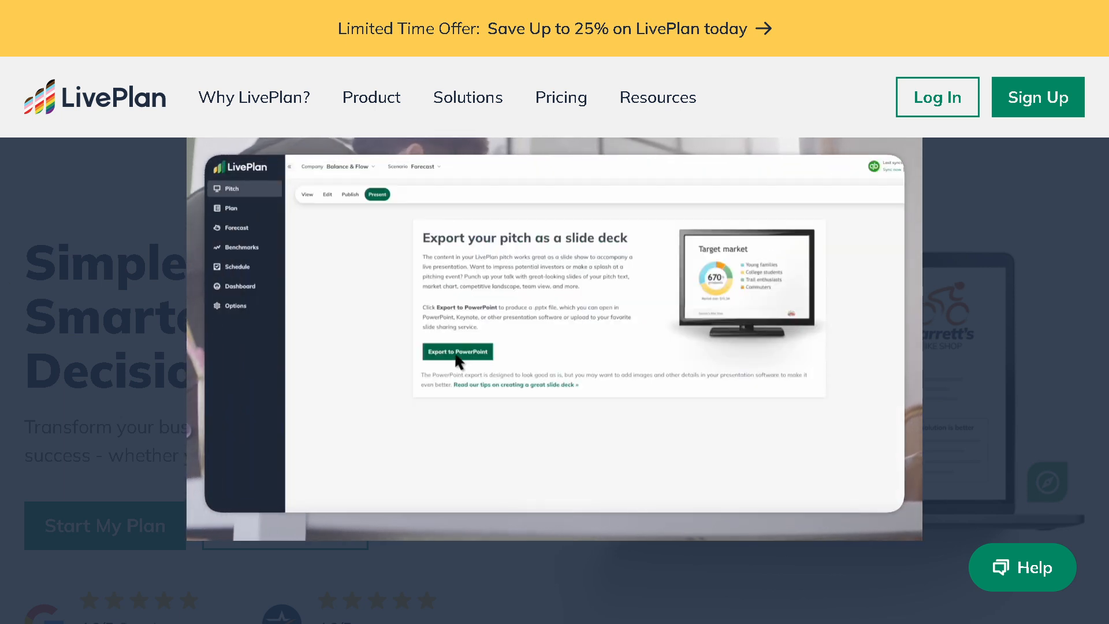
{"action": "left_click", "coordinate": [457, 351]}
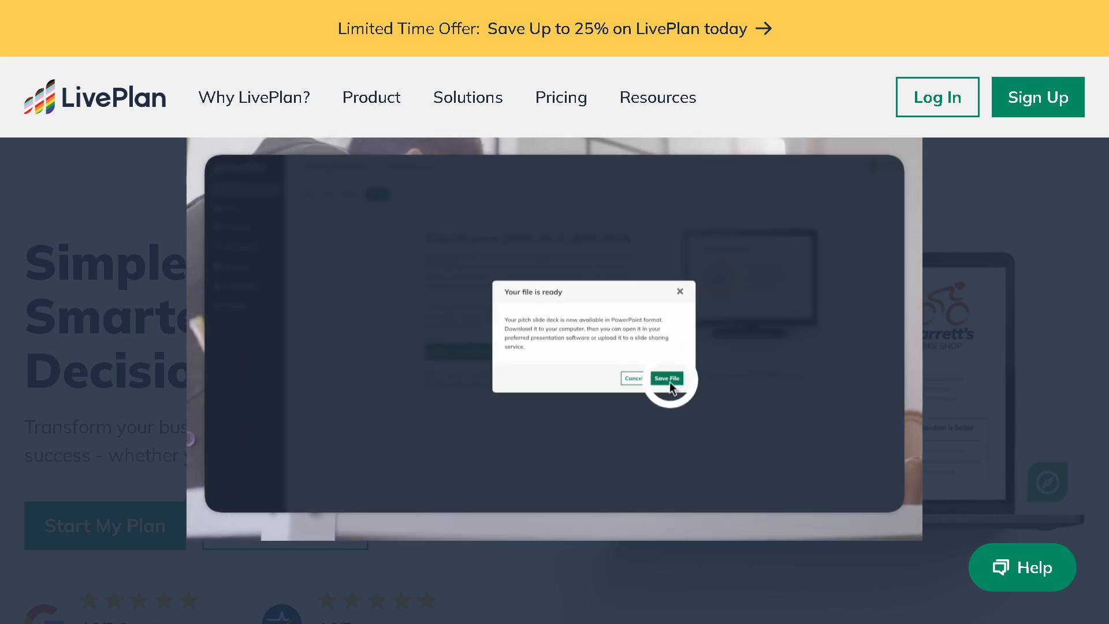